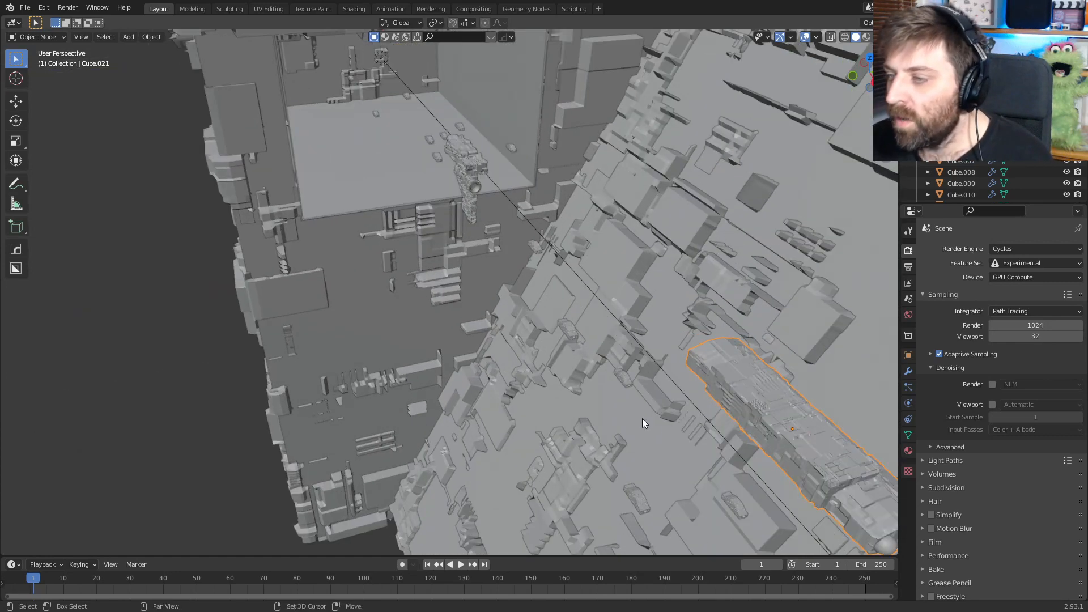
Step: Switch JSplacement to the Classic generator and raise background brightness to 131
{"action": "left_click_drag", "start_coordinate": [642, 422], "coordinate": [712, 375]}
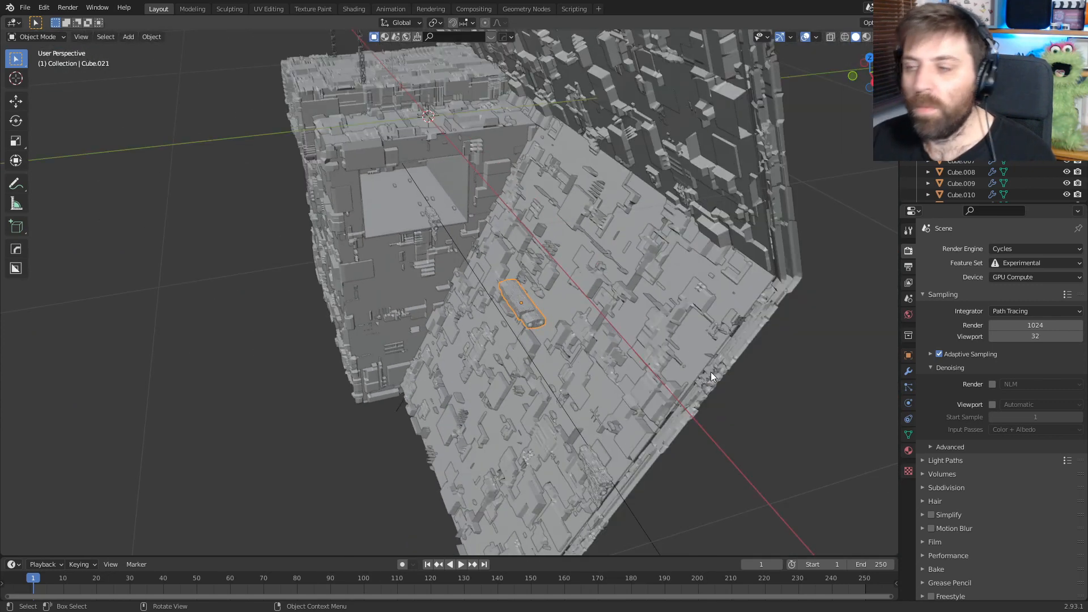
{"action": "mouse_move", "coordinate": [707, 373]}
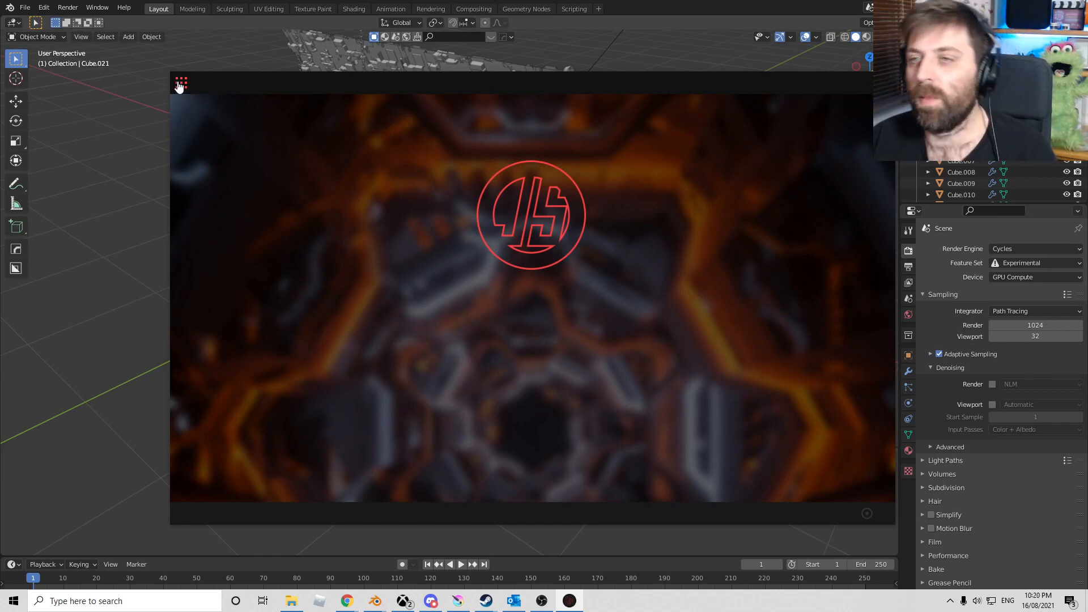
{"action": "left_click", "coordinate": [181, 82]}
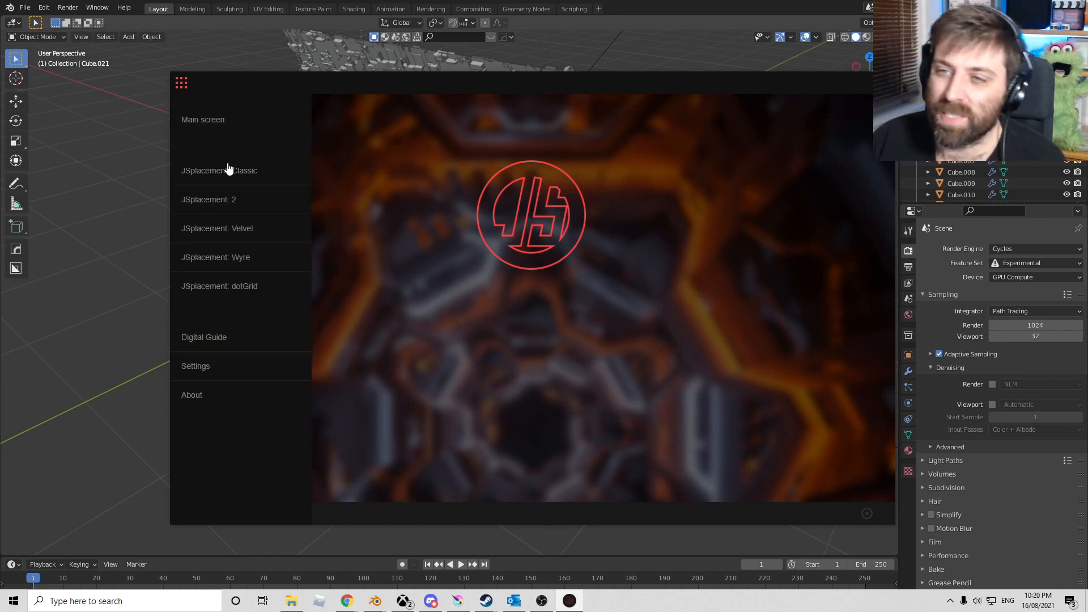
{"action": "left_click", "coordinate": [219, 170]}
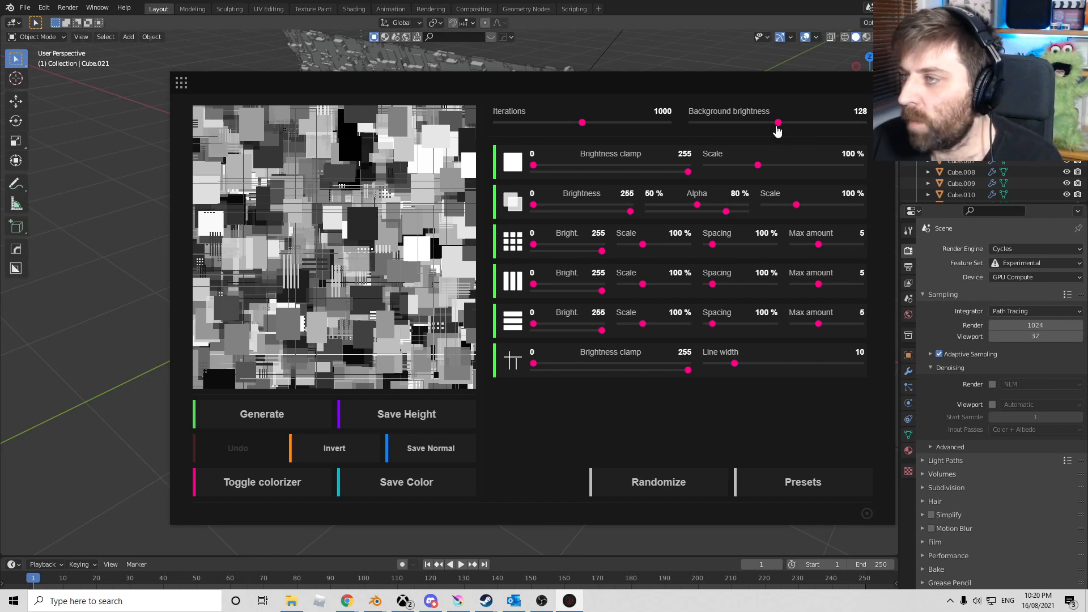
{"action": "left_click_drag", "start_coordinate": [778, 122], "coordinate": [780, 122]}
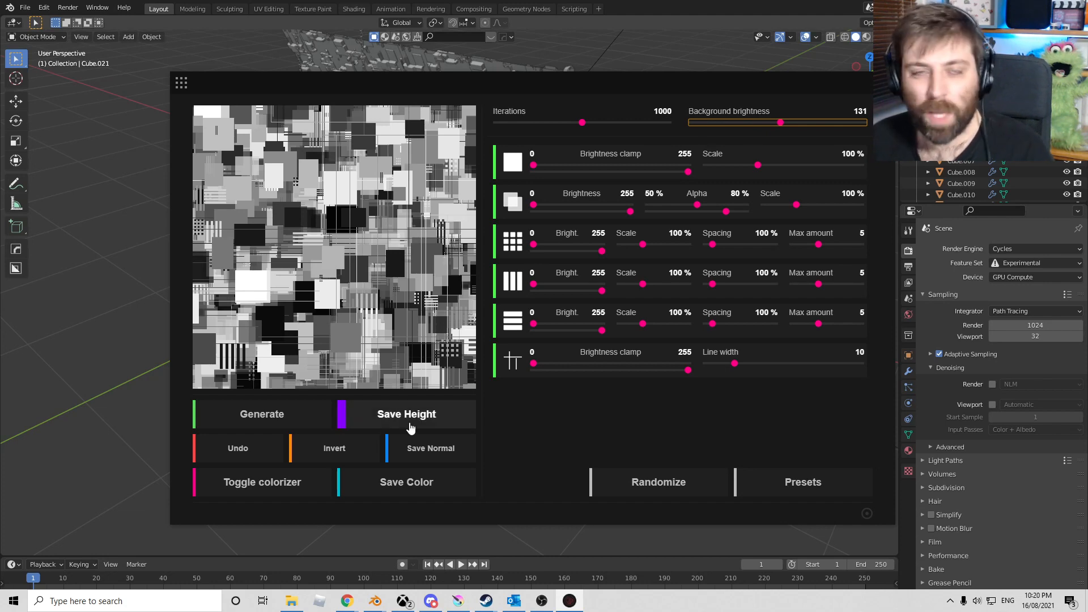
Step: Save the pattern as a height map in Downloads
{"action": "left_click", "coordinate": [406, 413]}
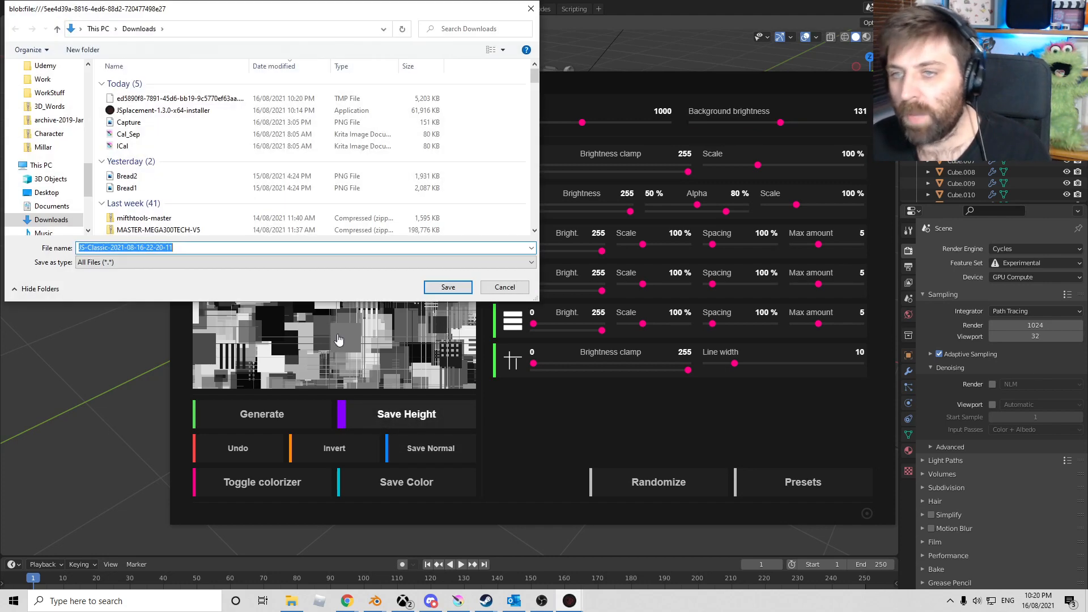
{"action": "left_click", "coordinate": [448, 286]}
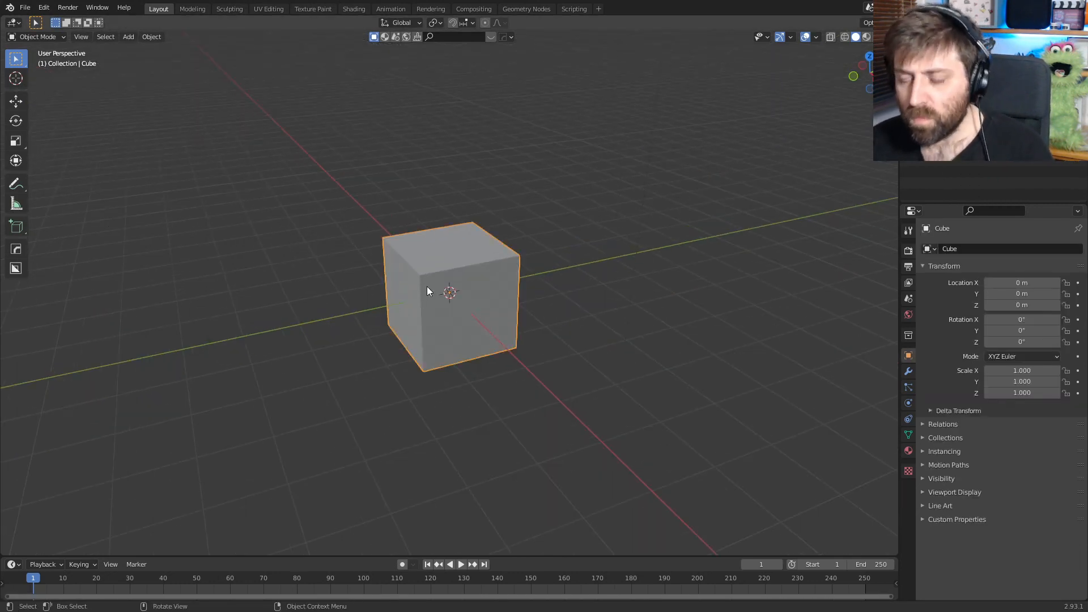
Step: Give the cube a Displace modifier with a new texture and show that texture's settings
{"action": "key", "text": "Tab"}
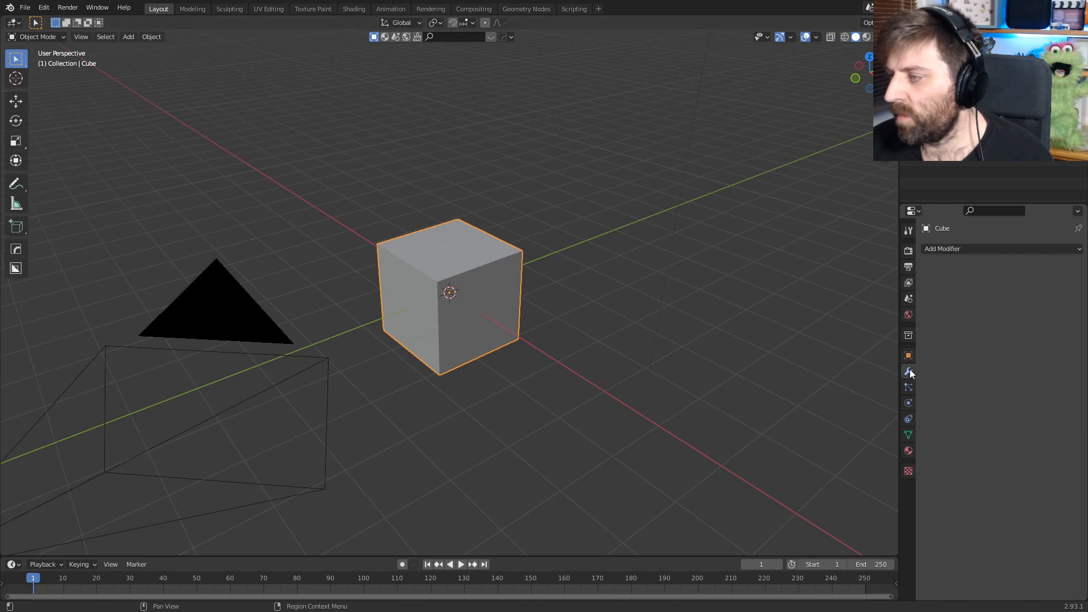
{"action": "left_click", "coordinate": [957, 249]}
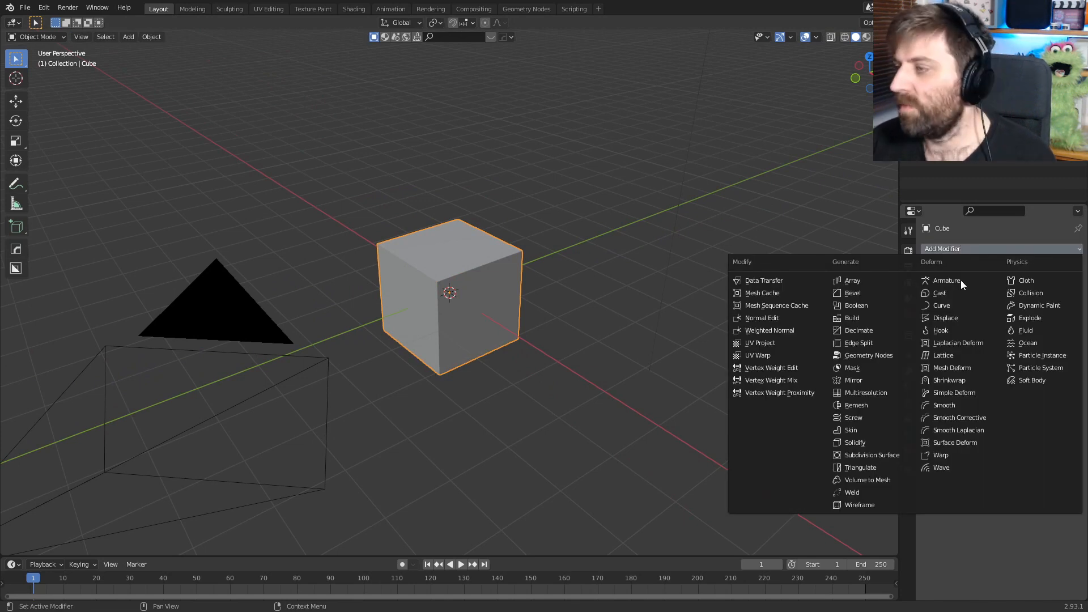
{"action": "left_click", "coordinate": [944, 317]}
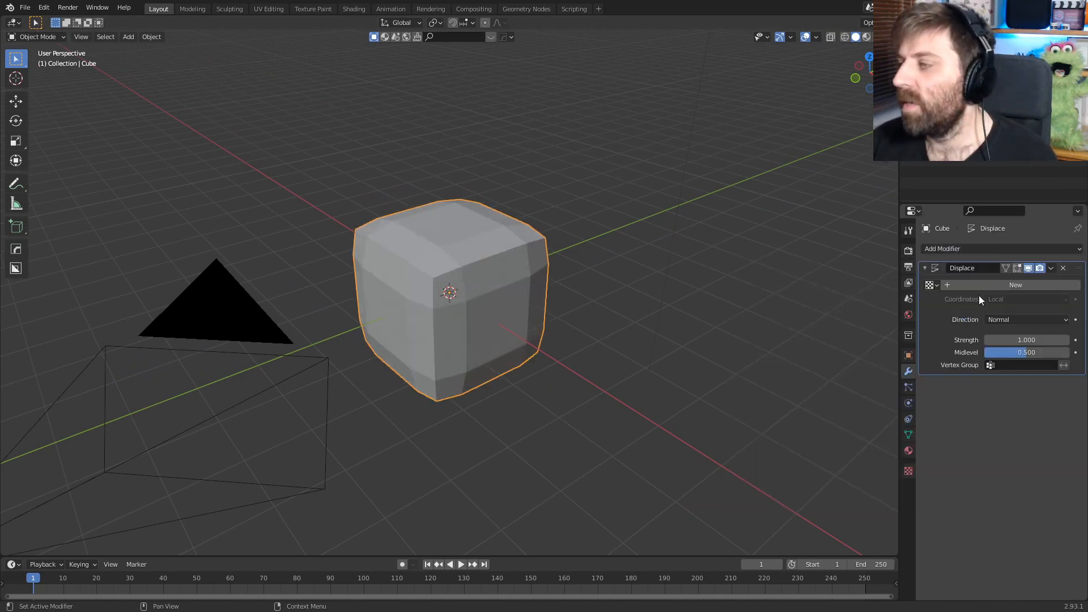
{"action": "left_click", "coordinate": [1016, 284]}
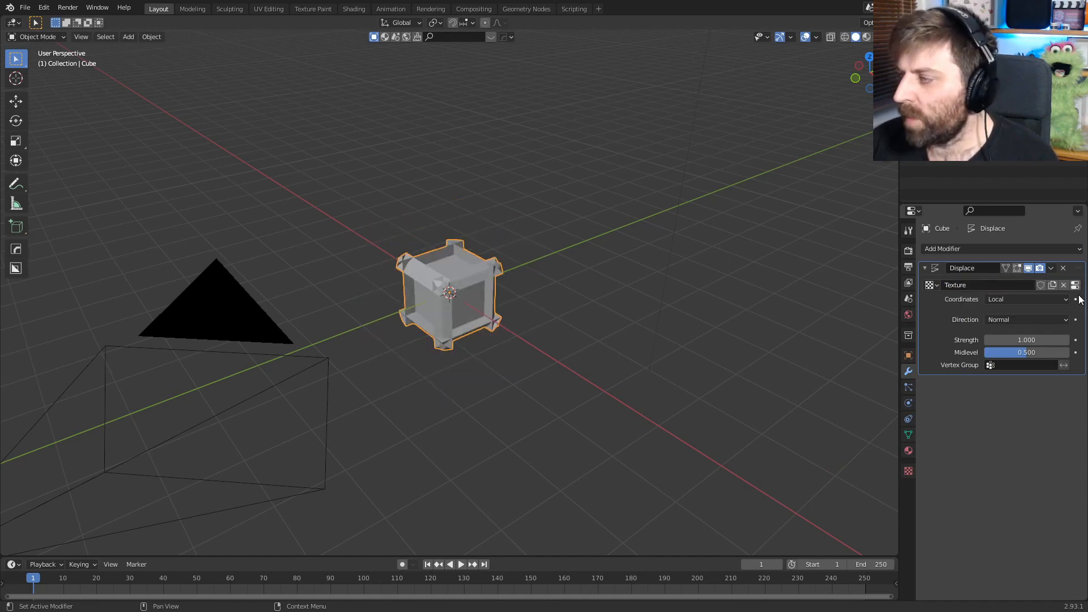
{"action": "mouse_move", "coordinate": [1075, 286]}
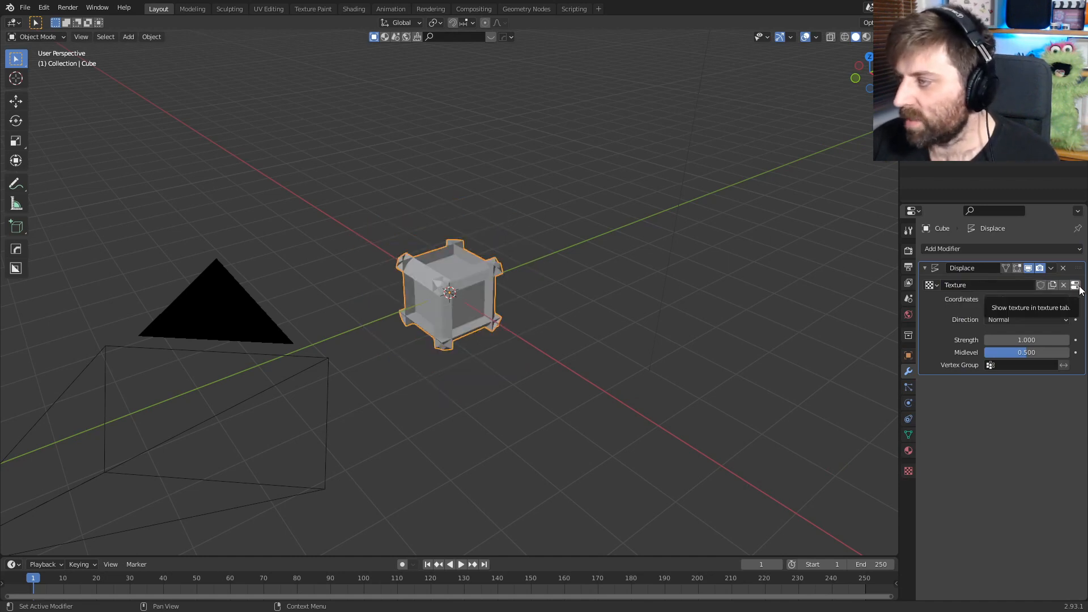
{"action": "left_click", "coordinate": [1079, 284]}
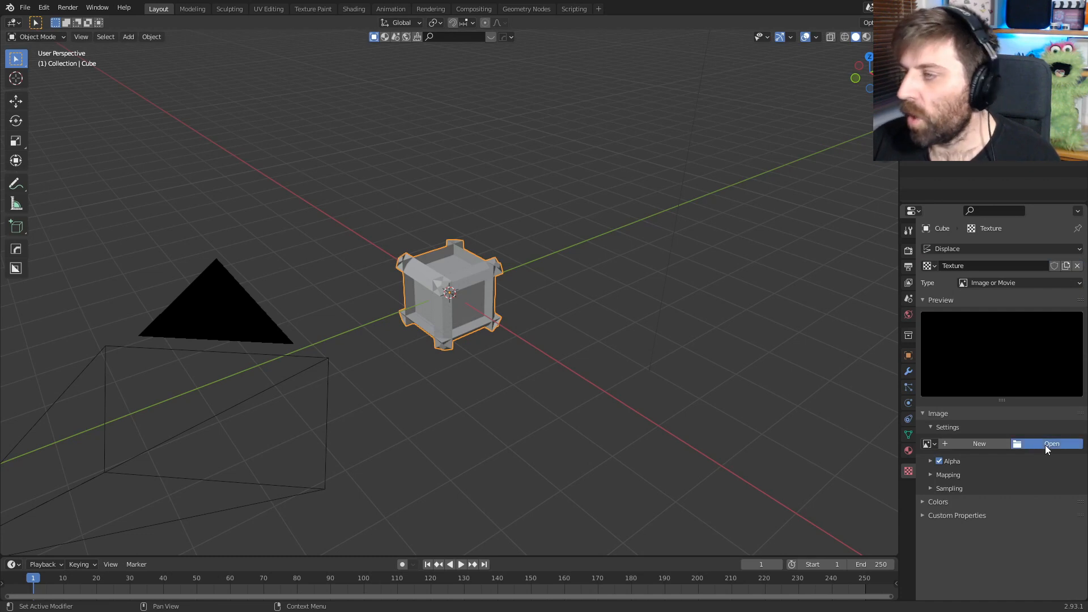
Step: Load the JS-Classic height map PNG from Downloads into the displacement texture
{"action": "left_click", "coordinate": [1051, 443]}
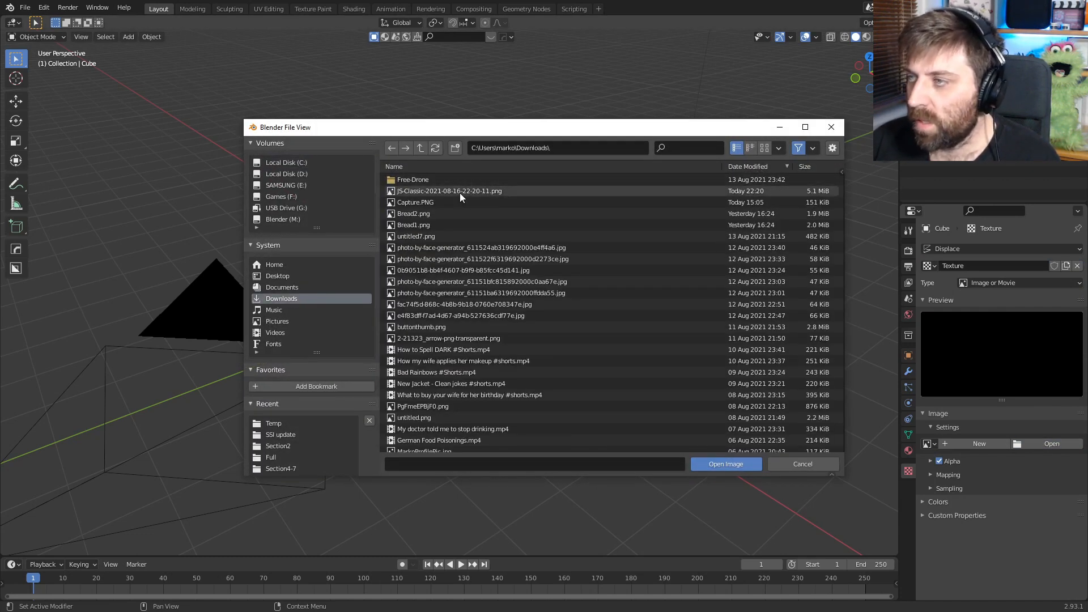
{"action": "left_click", "coordinate": [725, 464]}
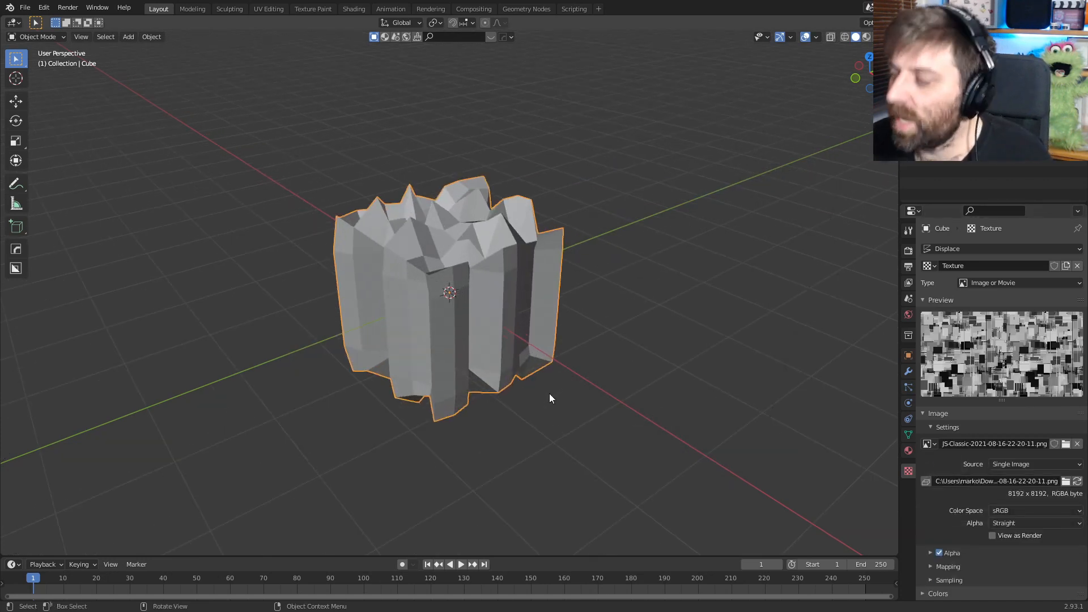
{"action": "left_click", "coordinate": [908, 371]}
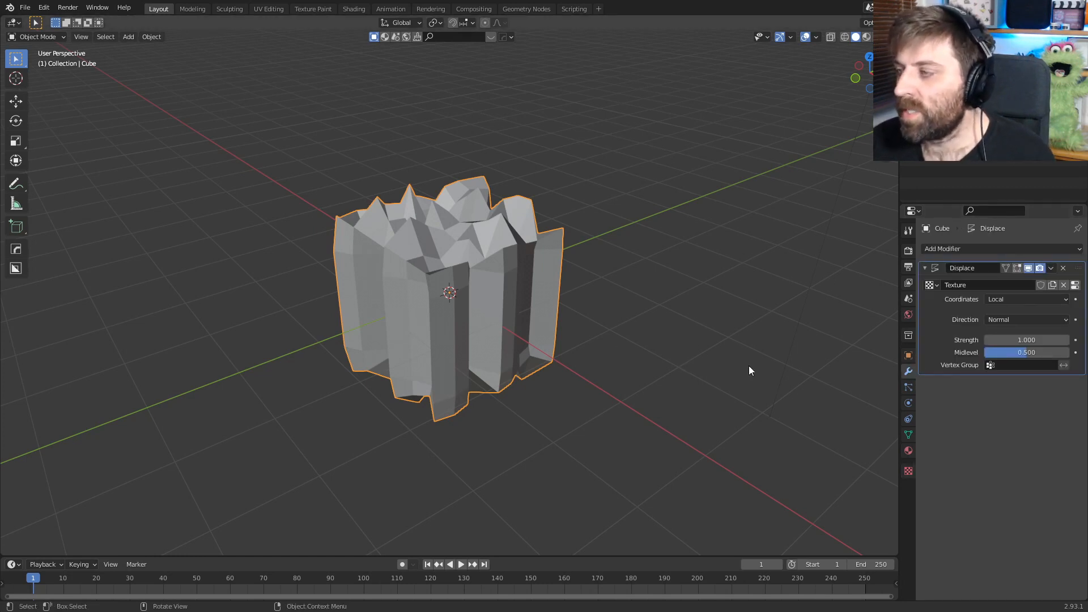
{"action": "mouse_move", "coordinate": [892, 318]}
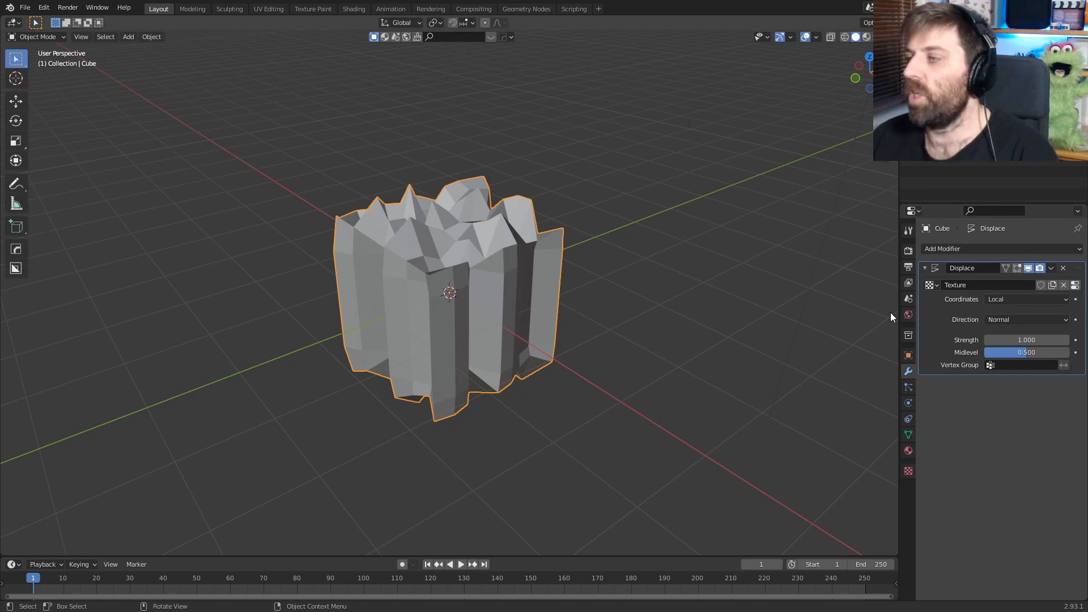
Step: Add a Simple Subdivision Surface modifier above Displace and set Displace coordinates to UV
{"action": "left_click", "coordinate": [992, 248]}
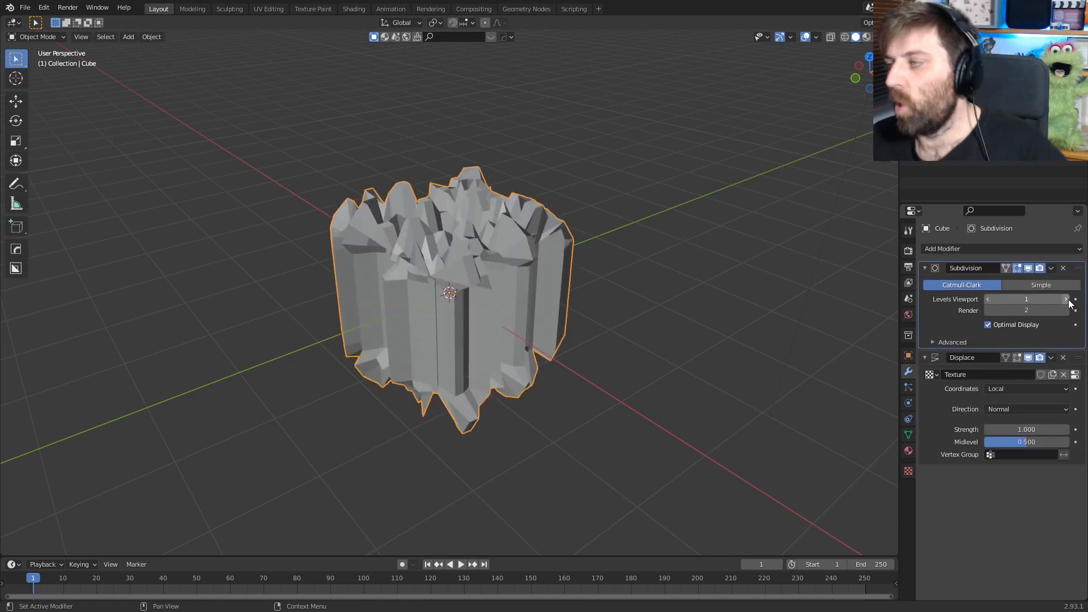
{"action": "mouse_move", "coordinate": [1026, 298]}
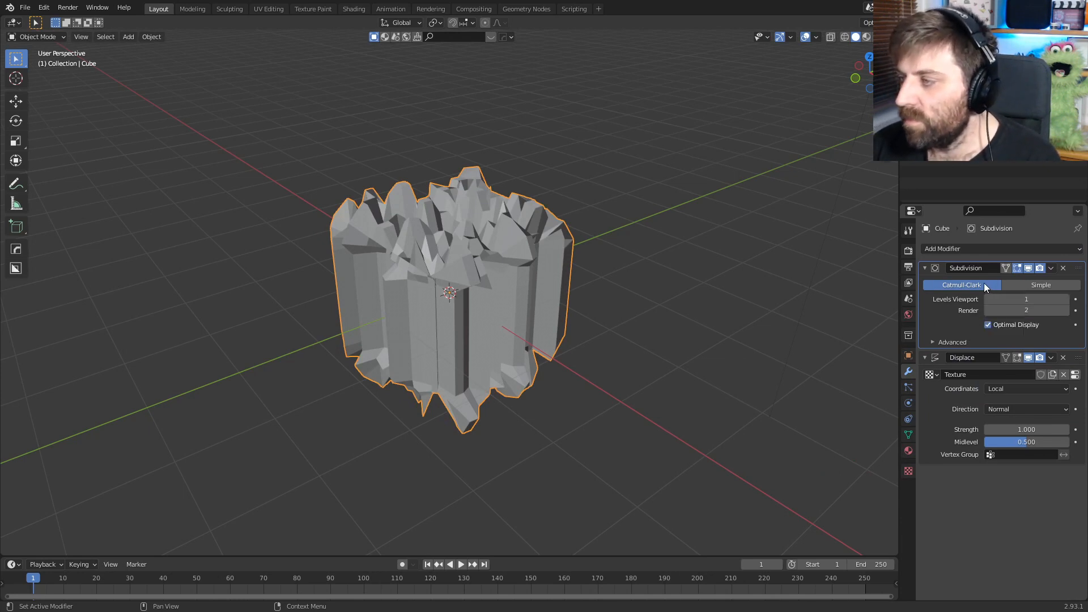
{"action": "mouse_move", "coordinate": [981, 285]}
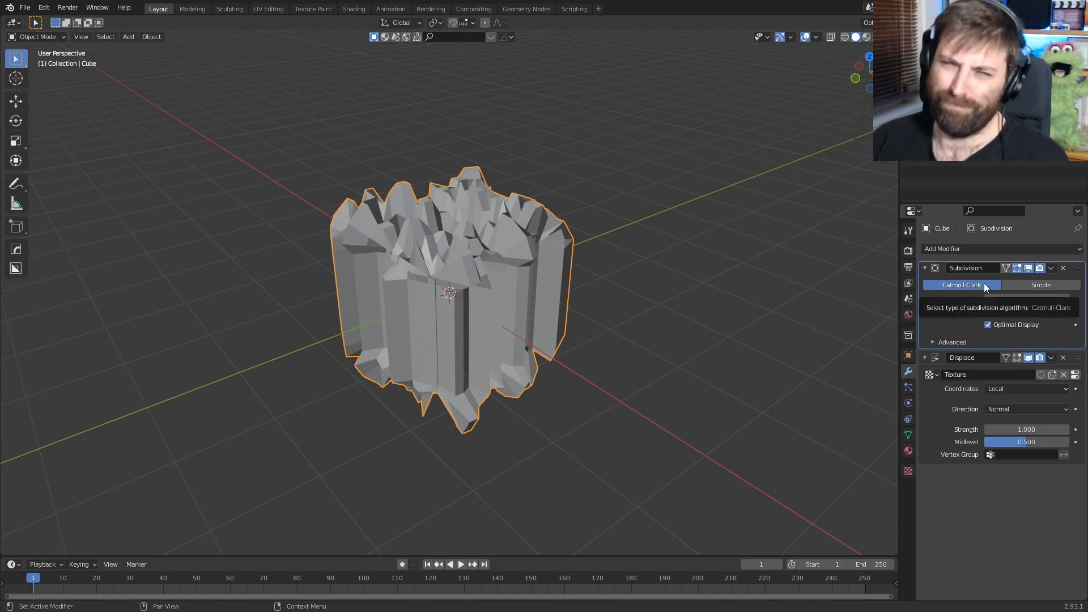
{"action": "left_click", "coordinate": [1040, 284]}
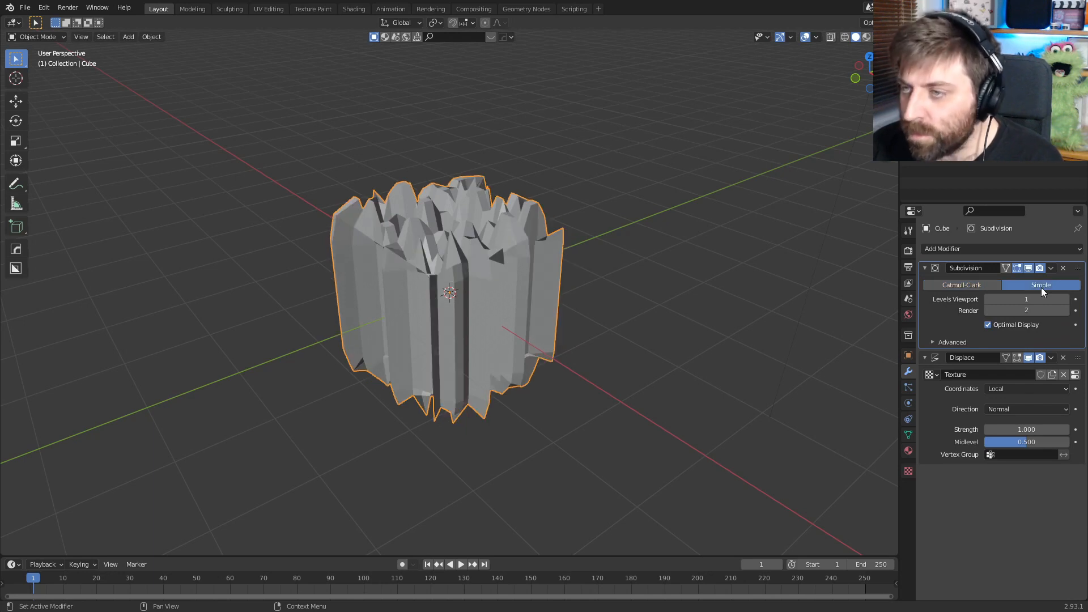
{"action": "mouse_move", "coordinate": [500, 292]}
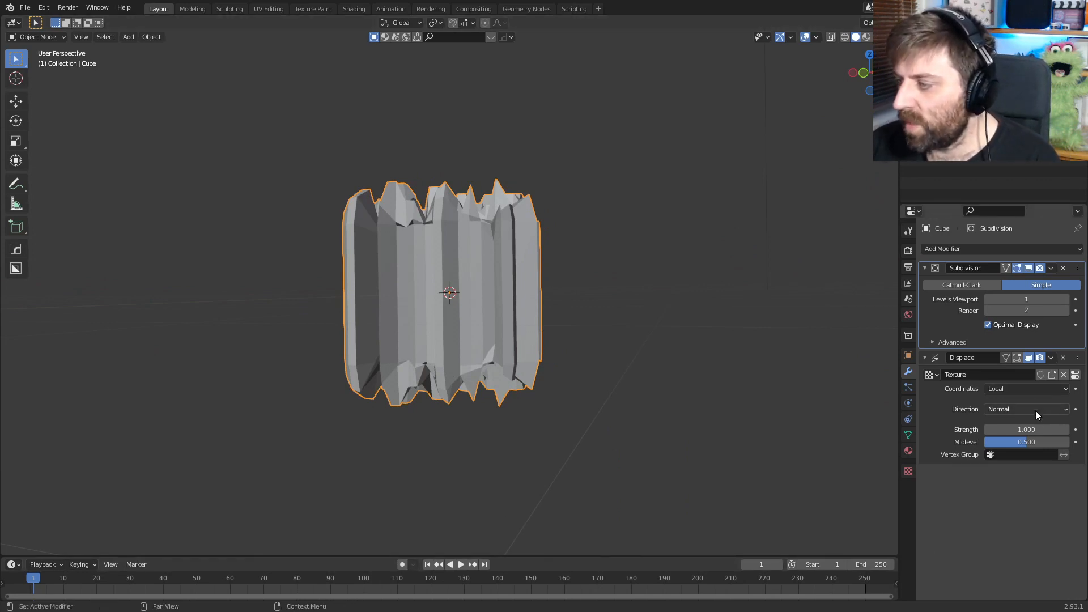
{"action": "left_click", "coordinate": [1027, 389]}
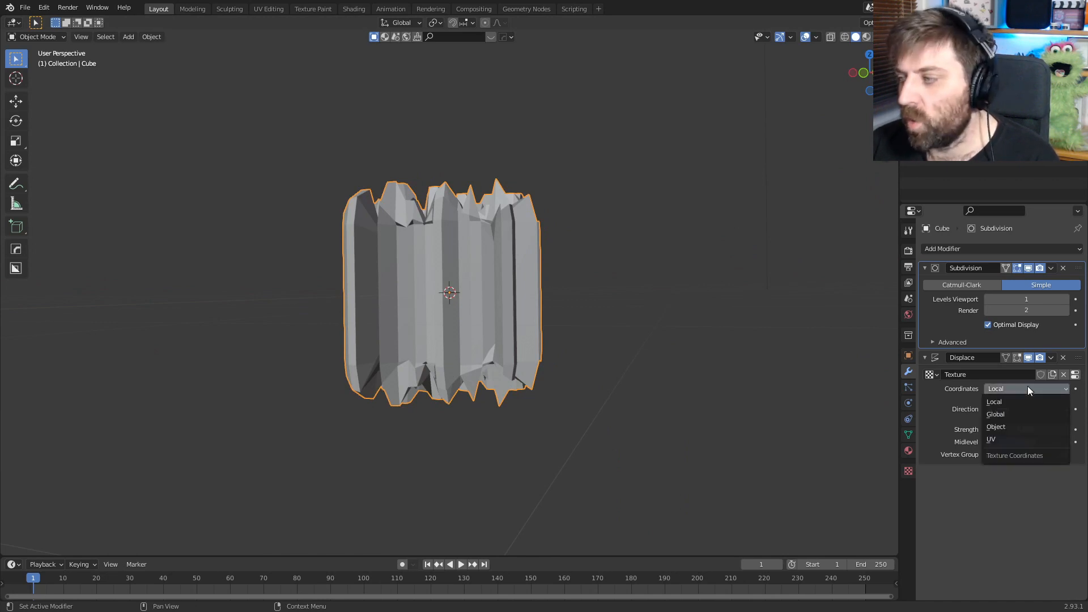
{"action": "left_click", "coordinate": [991, 438]}
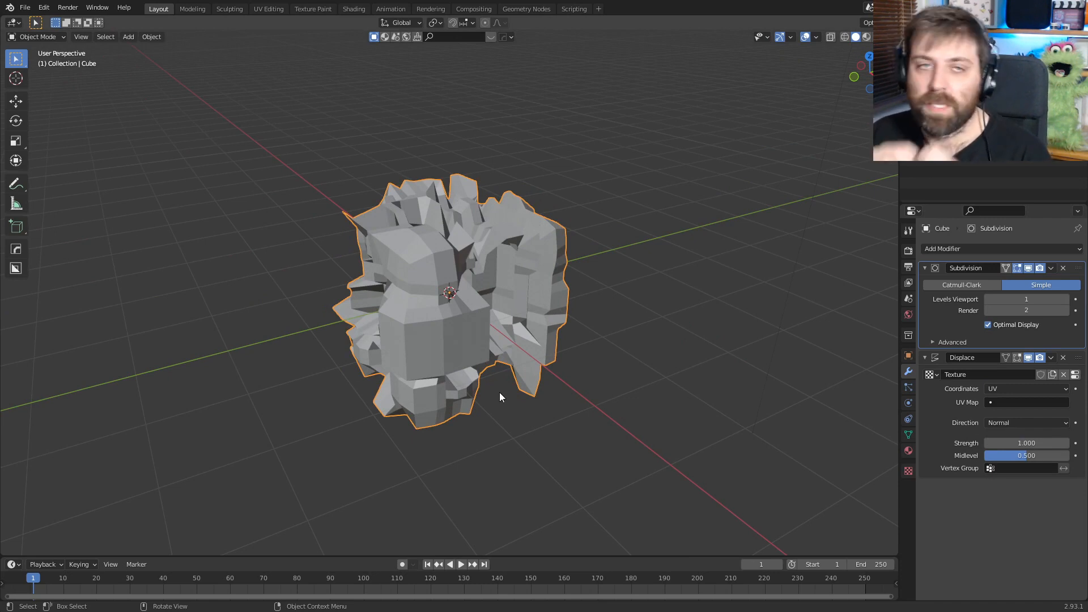
{"action": "mouse_move", "coordinate": [313, 97]}
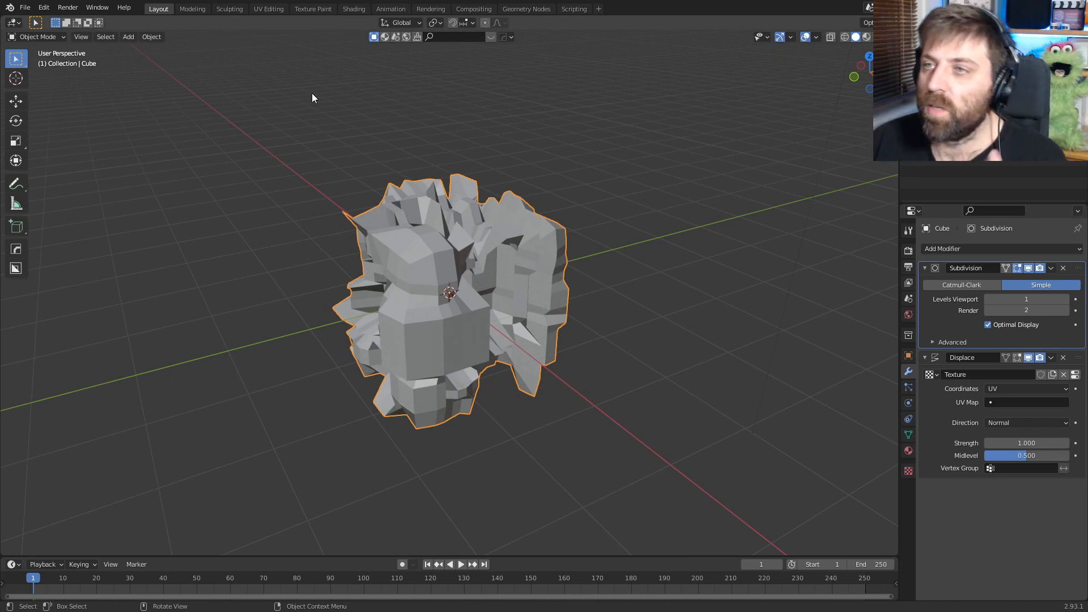
Step: In UV Editing, show the JS-Classic image and cube-project the cube's UVs over it
{"action": "left_click", "coordinate": [267, 8]}
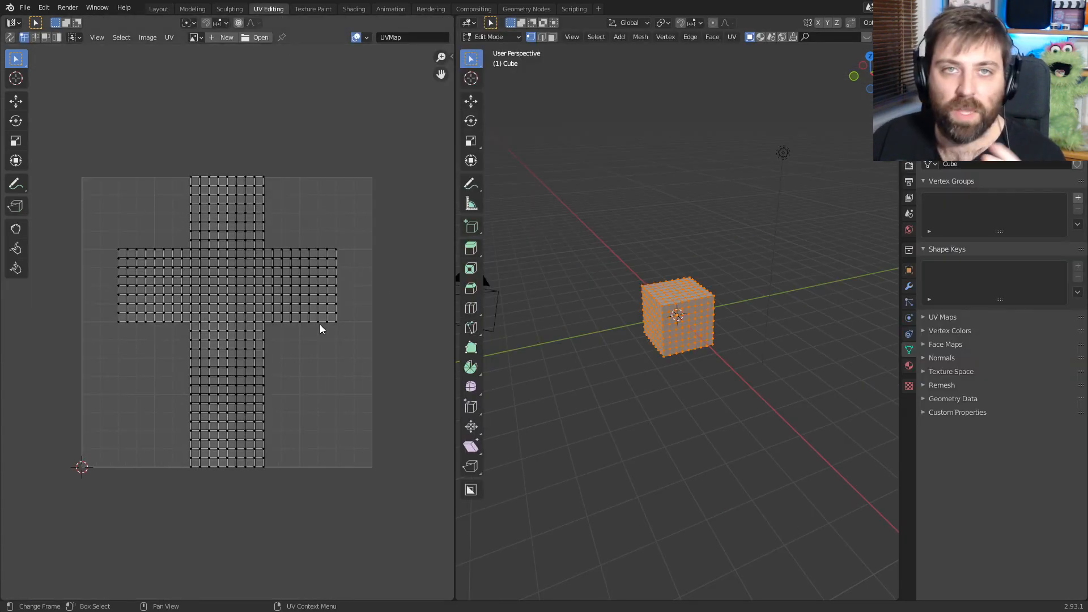
{"action": "mouse_move", "coordinate": [222, 61]}
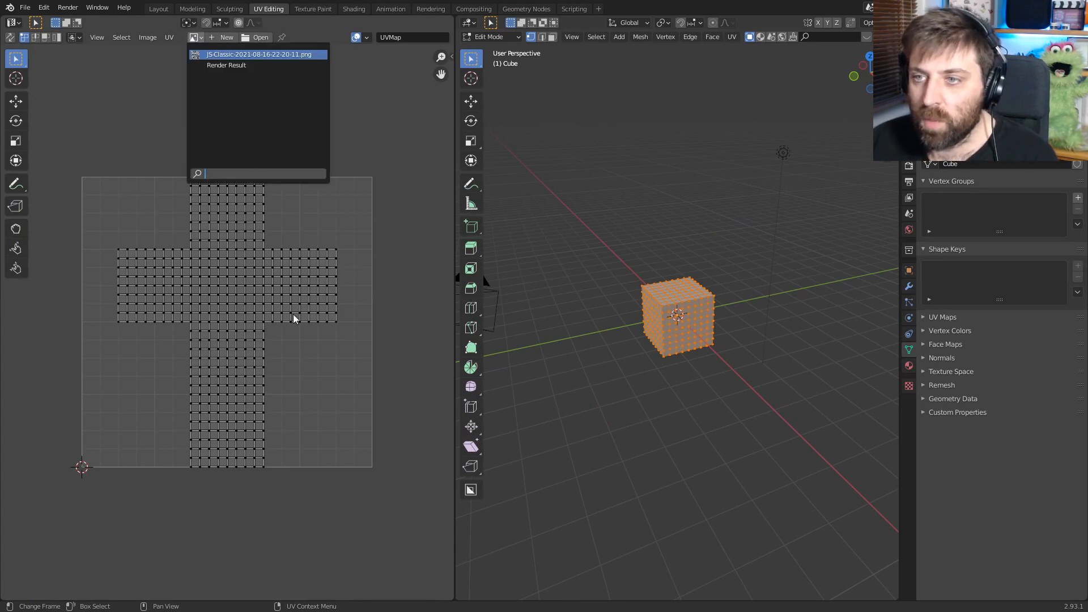
{"action": "left_click", "coordinate": [260, 54]}
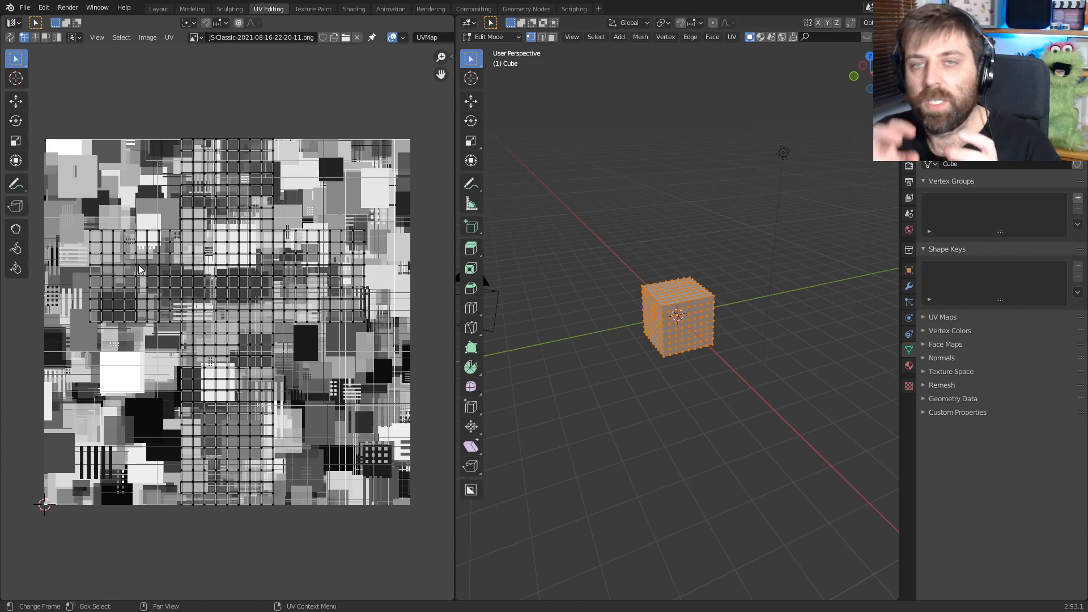
{"action": "mouse_move", "coordinate": [664, 323]}
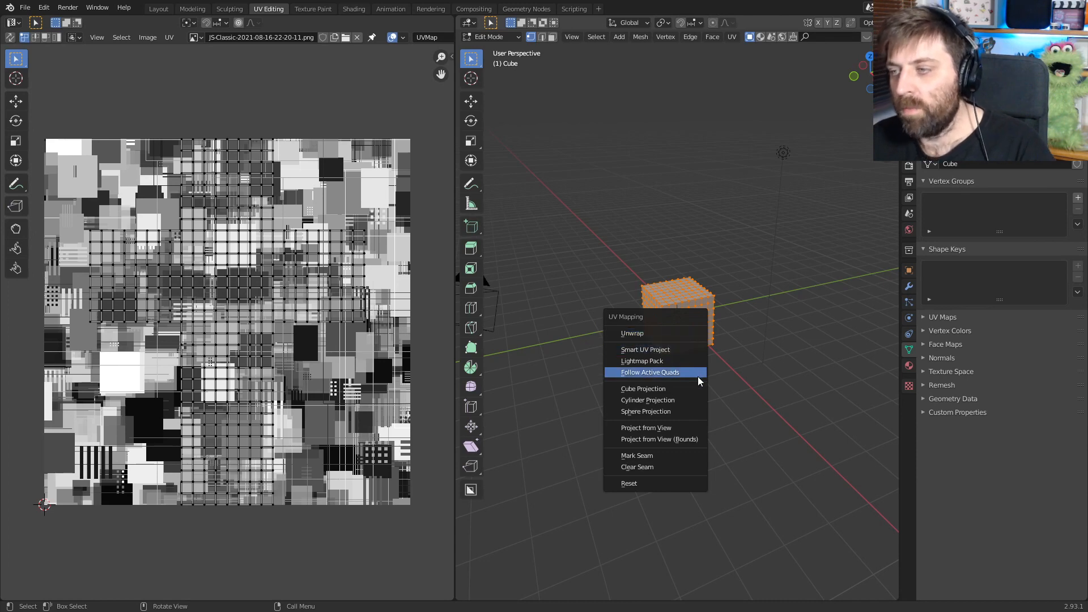
{"action": "left_click", "coordinate": [643, 387]}
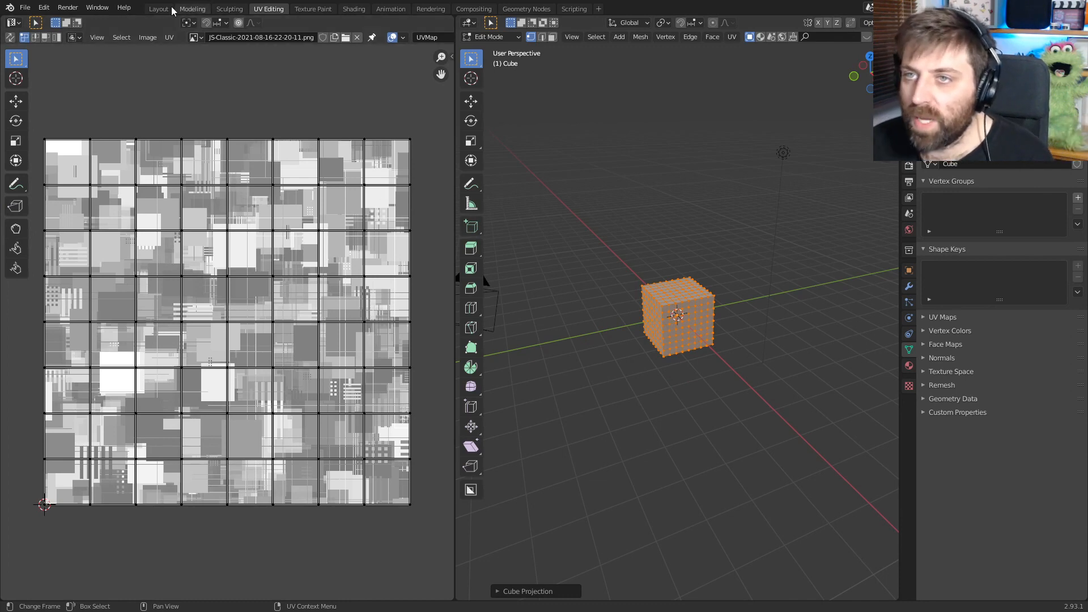
Step: Set Displace strength to 0.1 and raise Simple subdivision levels to 5
{"action": "left_click", "coordinate": [159, 8]}
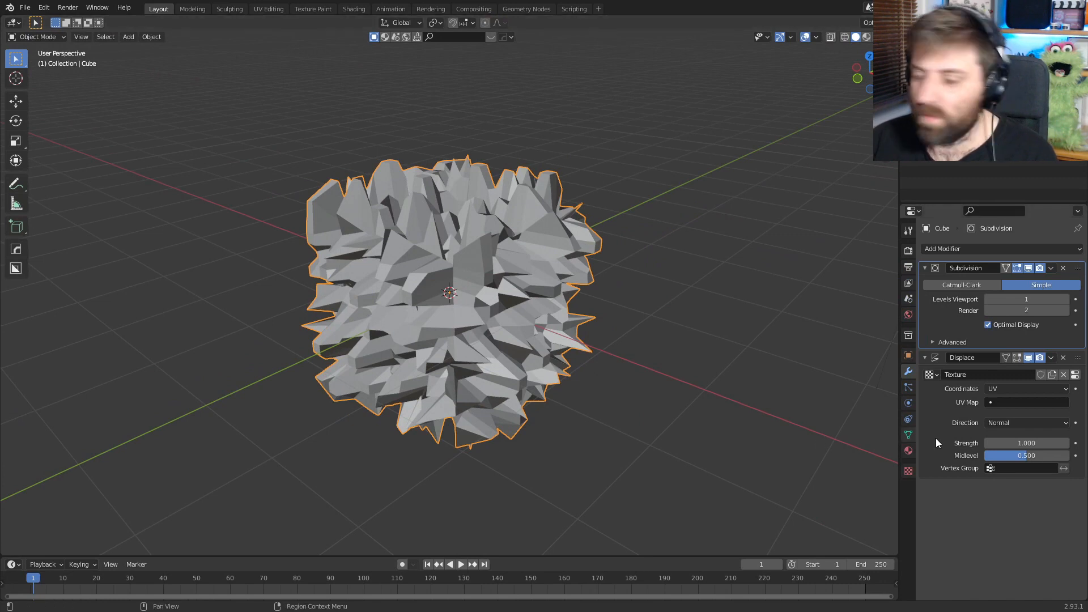
{"action": "left_click", "coordinate": [1025, 443]}
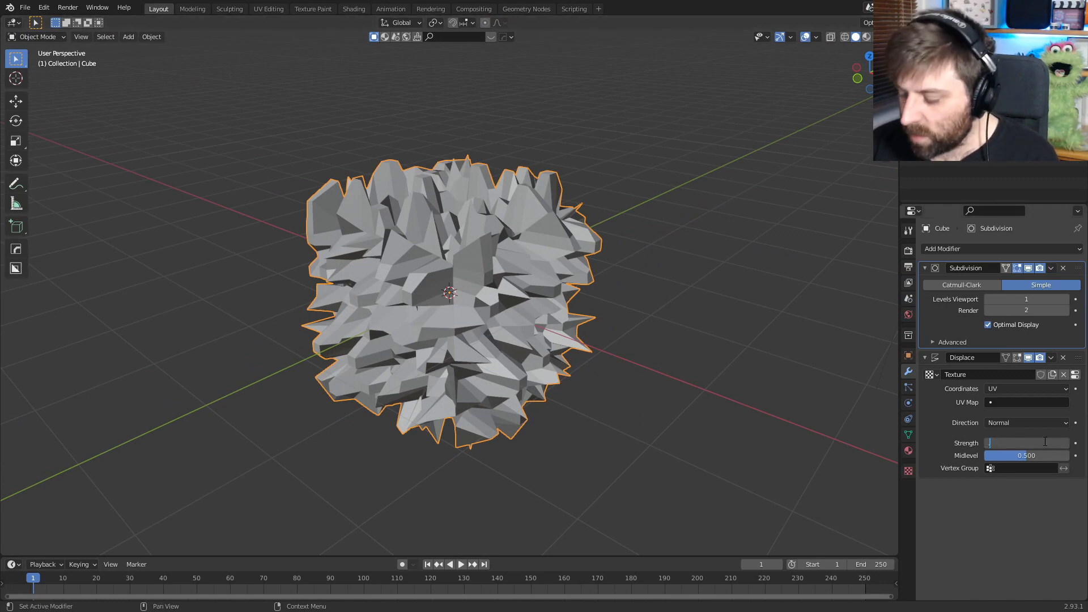
{"action": "type", "text": "0.100"}
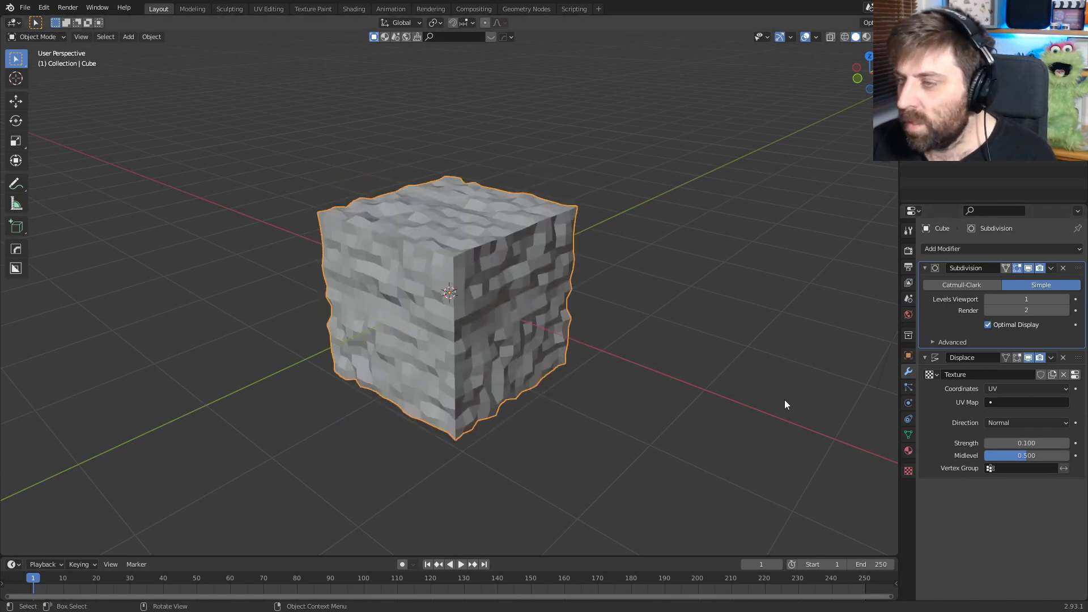
{"action": "left_click", "coordinate": [1068, 299]}
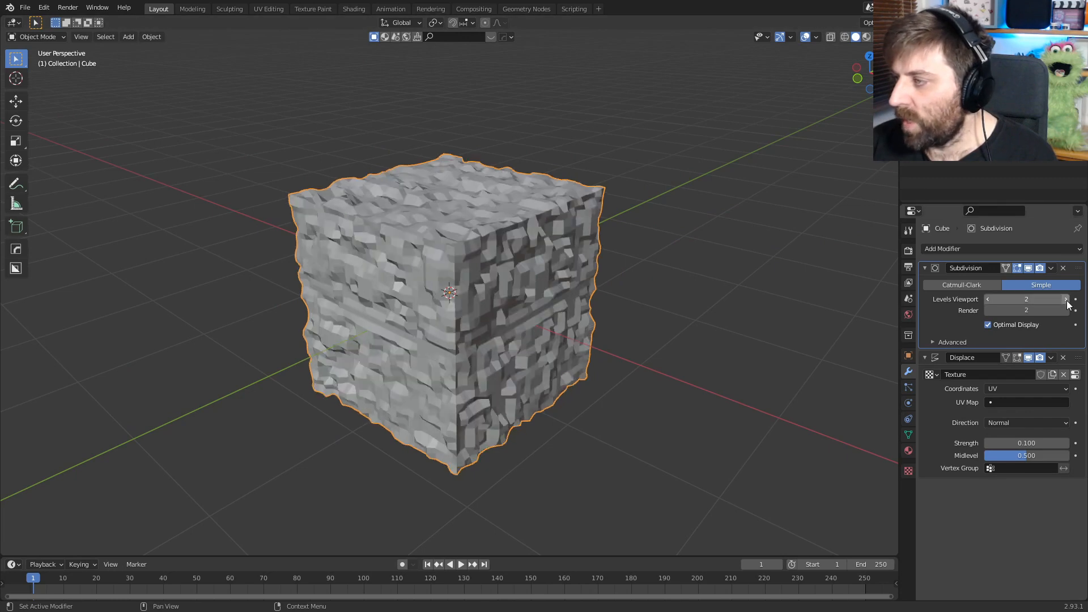
{"action": "left_click", "coordinate": [1065, 299]}
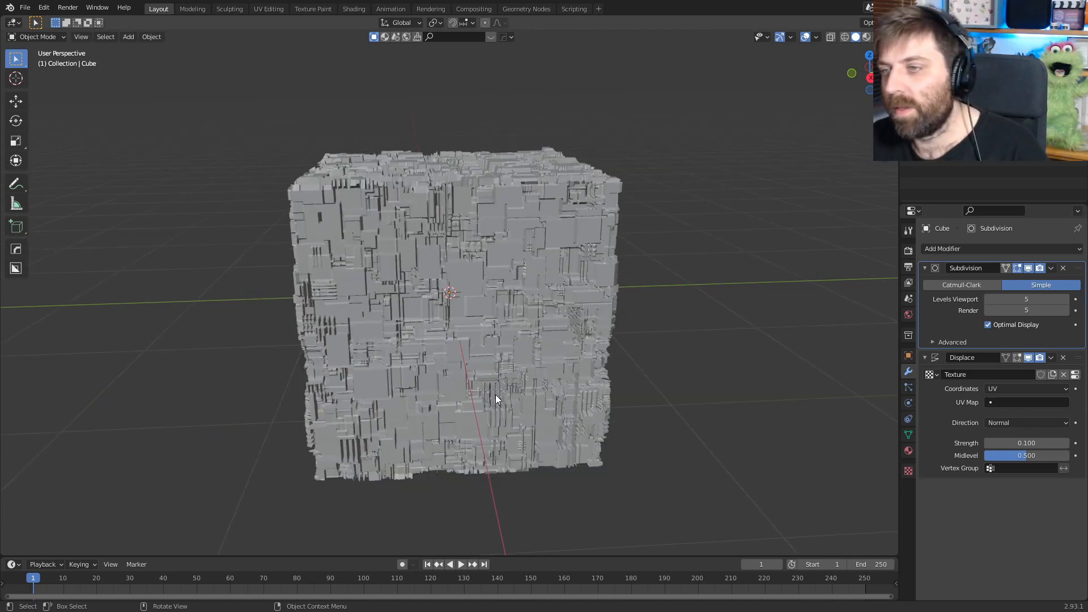
{"action": "scroll", "scroll_direction": "down", "scroll_amount": 3}
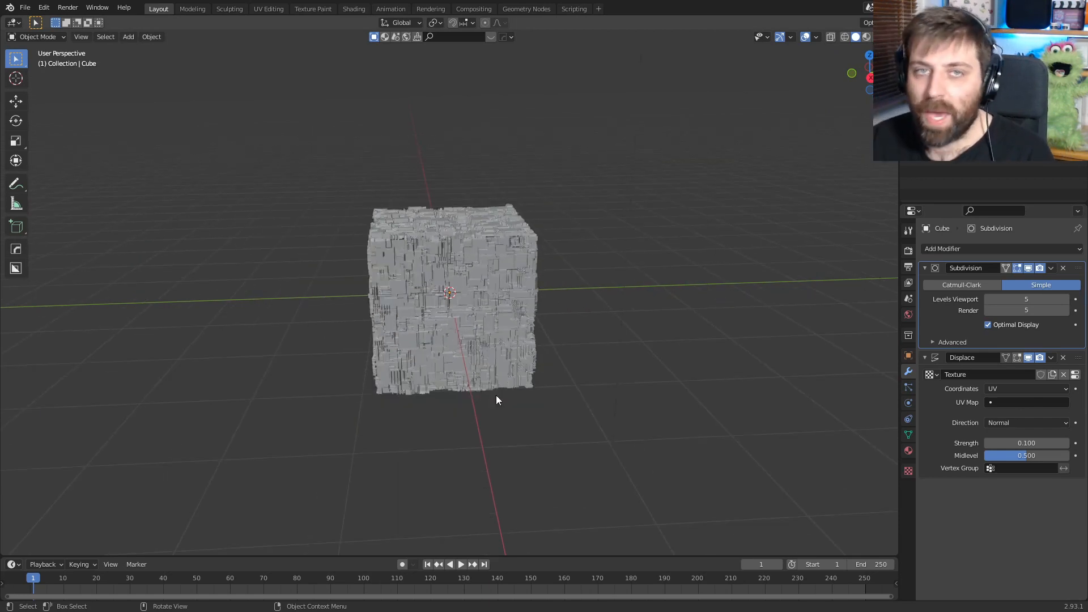
{"action": "mouse_move", "coordinate": [464, 386]}
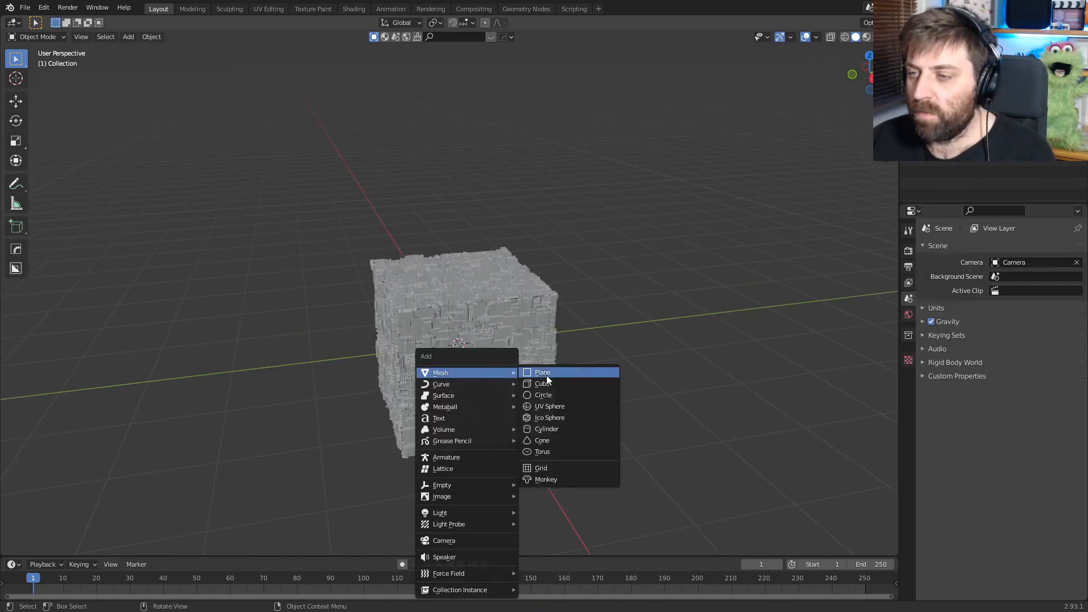
Step: Add a plane above the cube and extrude one edge up into an L-shaped wall
{"action": "left_click", "coordinate": [542, 372]}
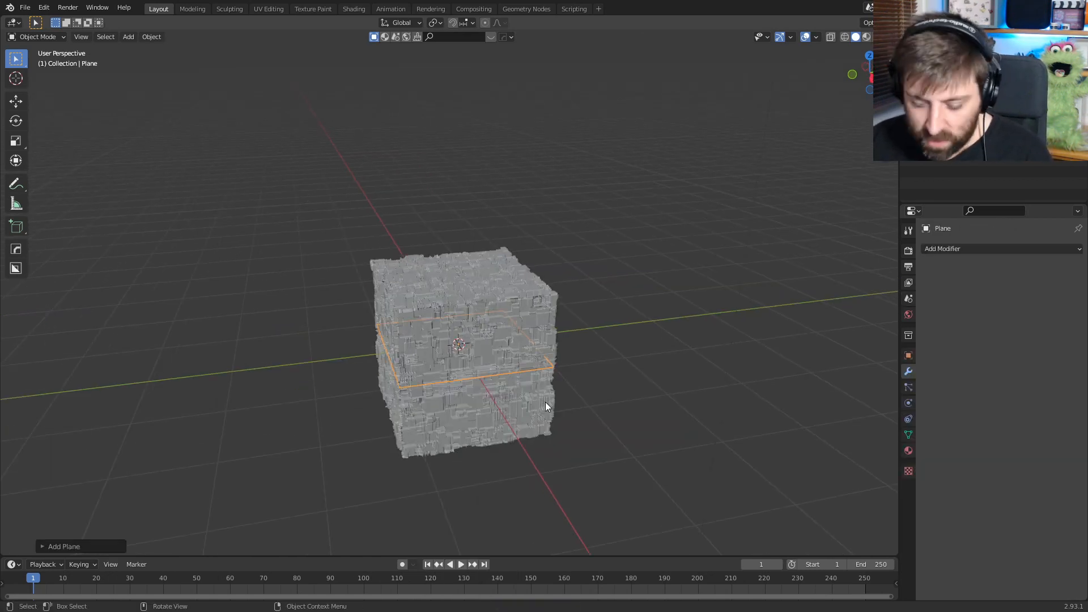
{"action": "key", "text": "Tab"}
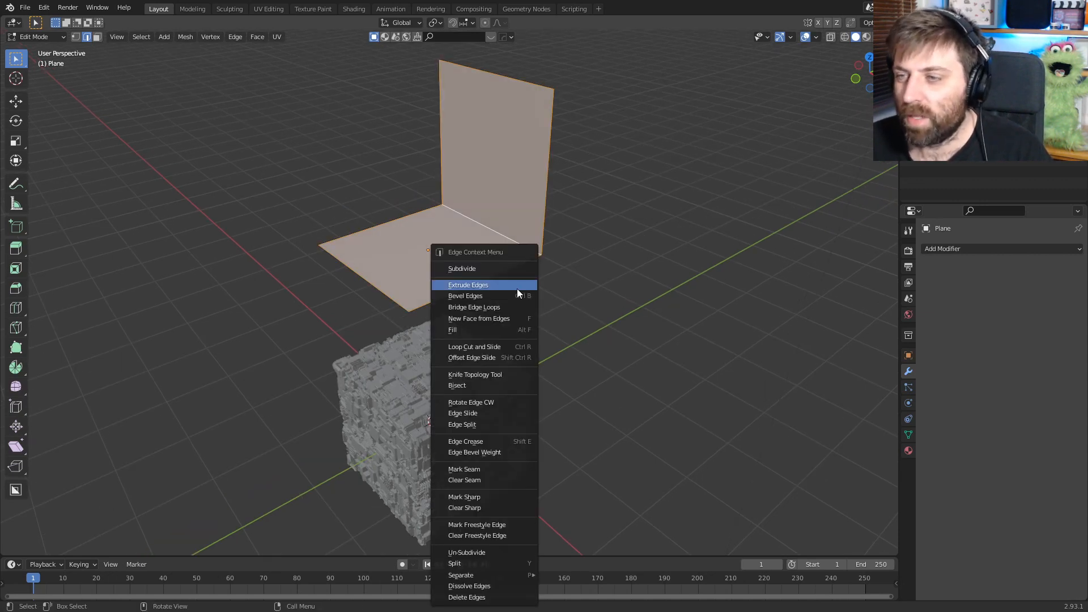
Step: Subdivide the L-shaped plane and copy the cube's Displace modifier onto it
{"action": "left_click", "coordinate": [462, 269]}
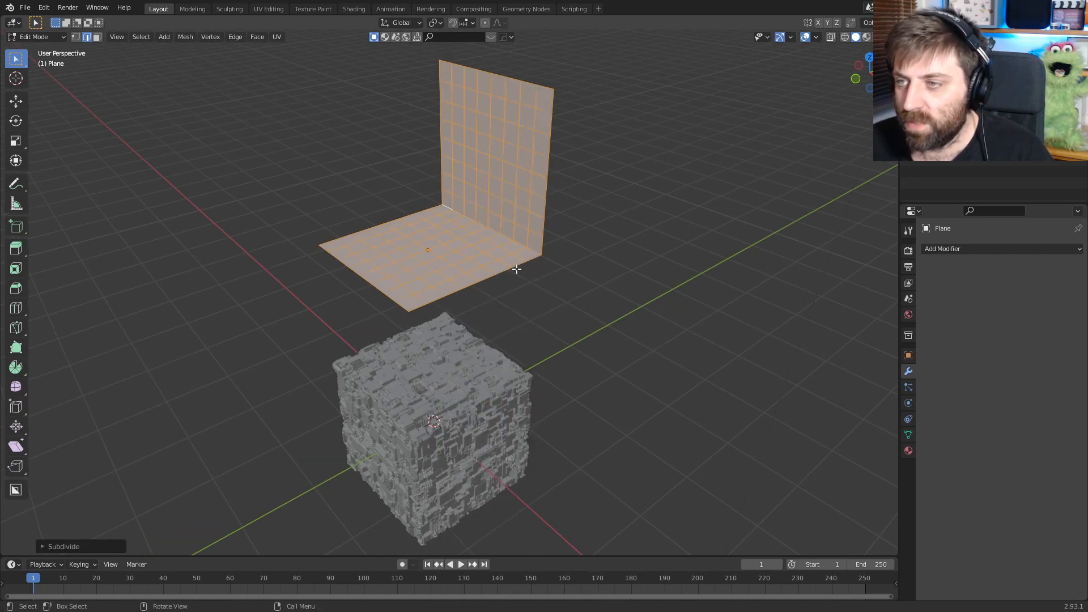
{"action": "key", "text": "Tab"}
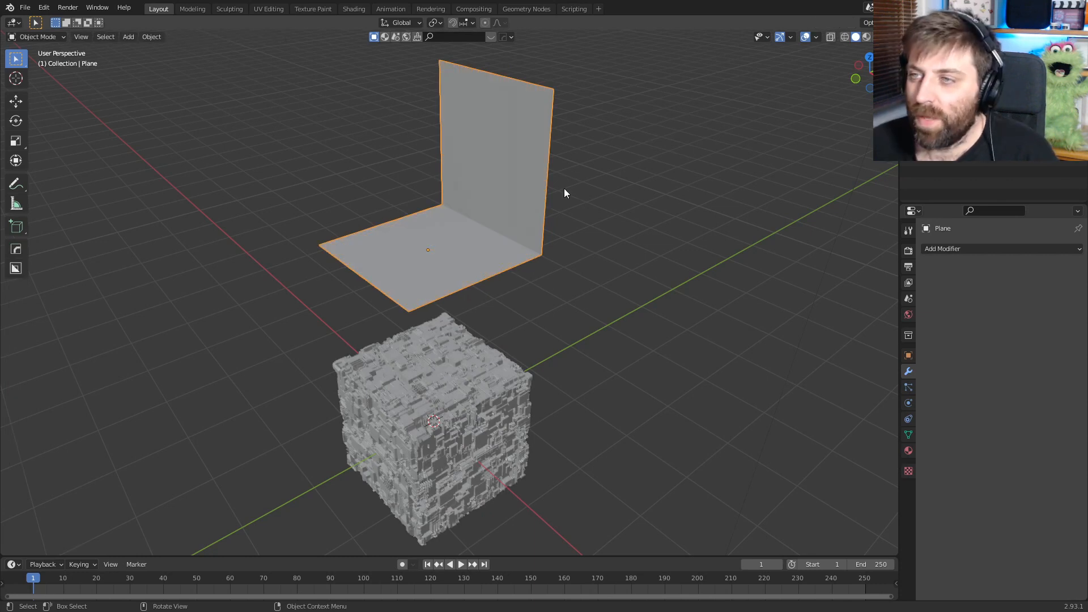
{"action": "mouse_move", "coordinate": [503, 349]}
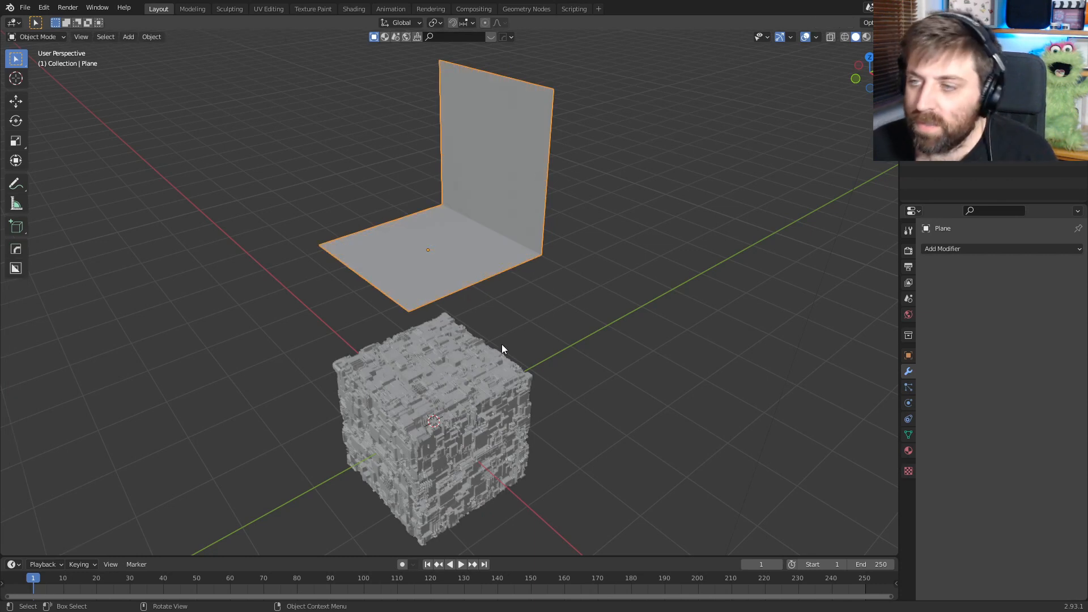
{"action": "left_click", "coordinate": [434, 416]}
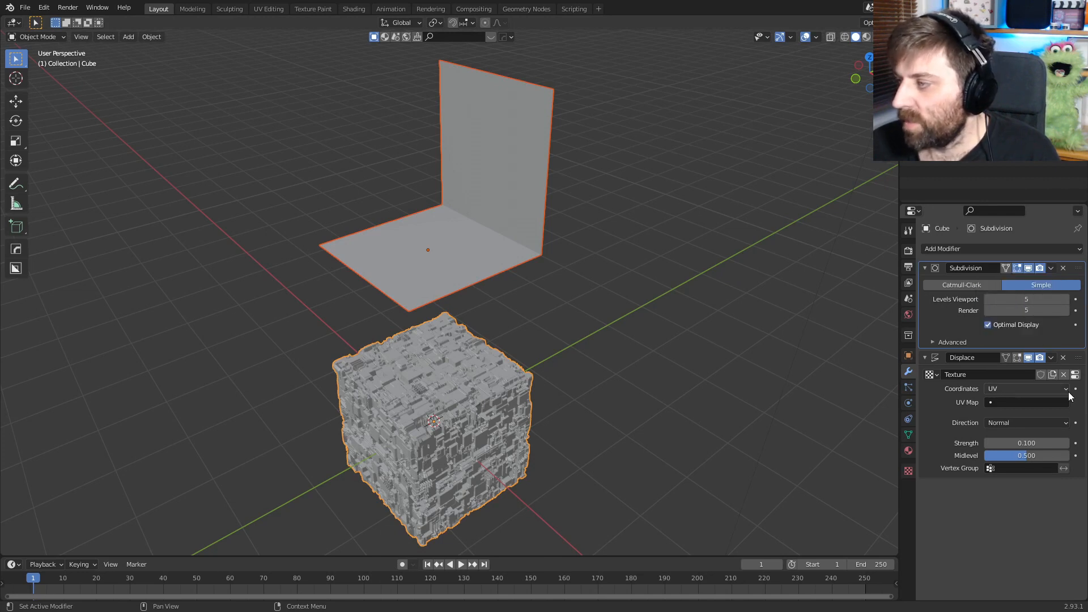
{"action": "left_click", "coordinate": [1050, 357]}
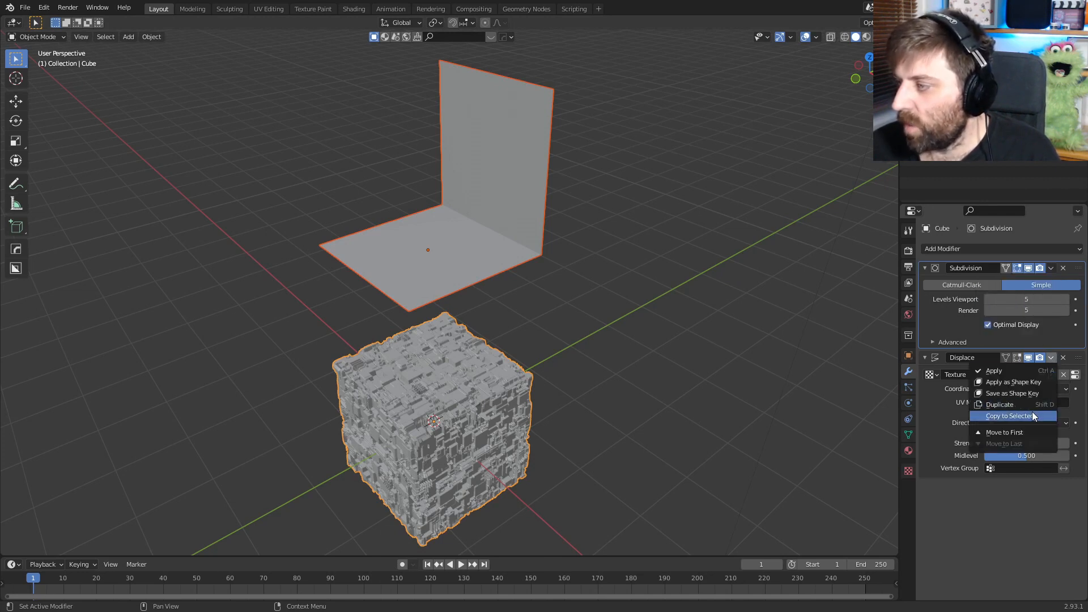
{"action": "left_click", "coordinate": [1008, 416]}
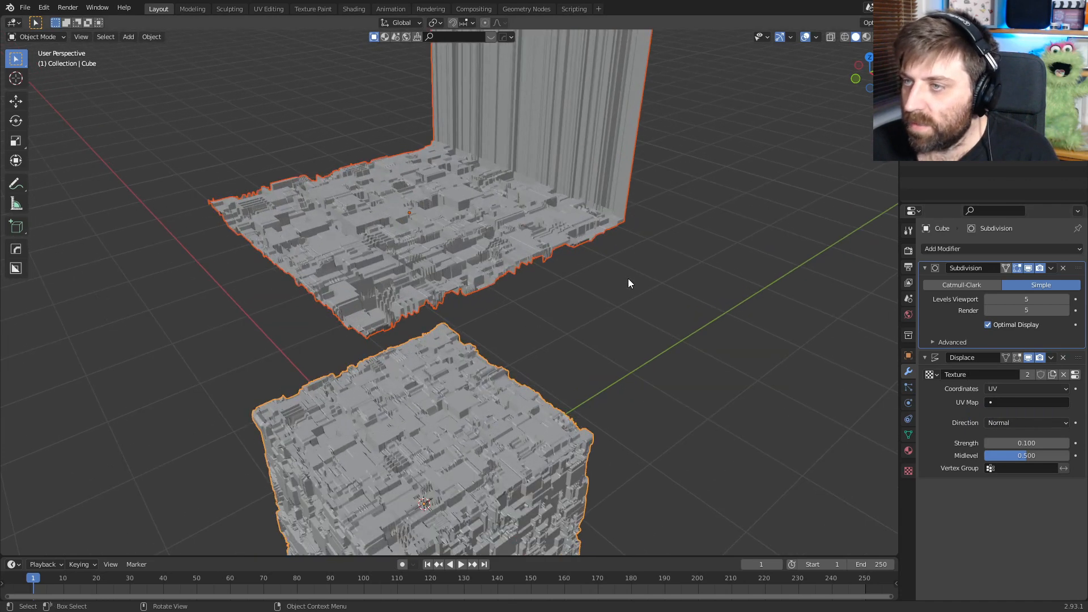
{"action": "left_click_drag", "start_coordinate": [629, 284], "coordinate": [469, 227]}
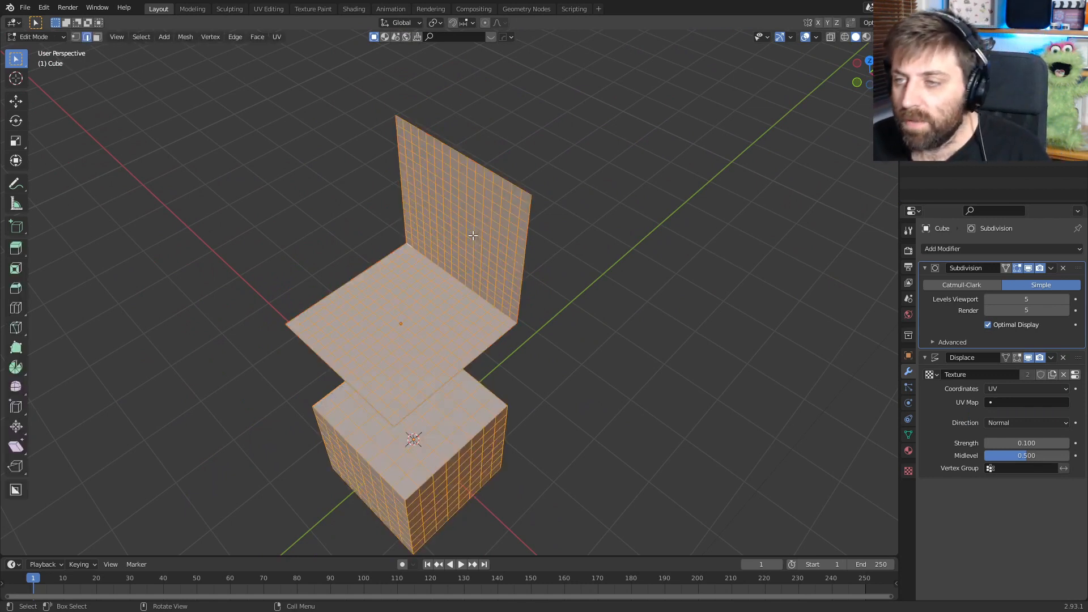
Step: Unwrap the L-shaped plane's faces so the greebles spread evenly over floor and wall
{"action": "key", "text": "Tab"}
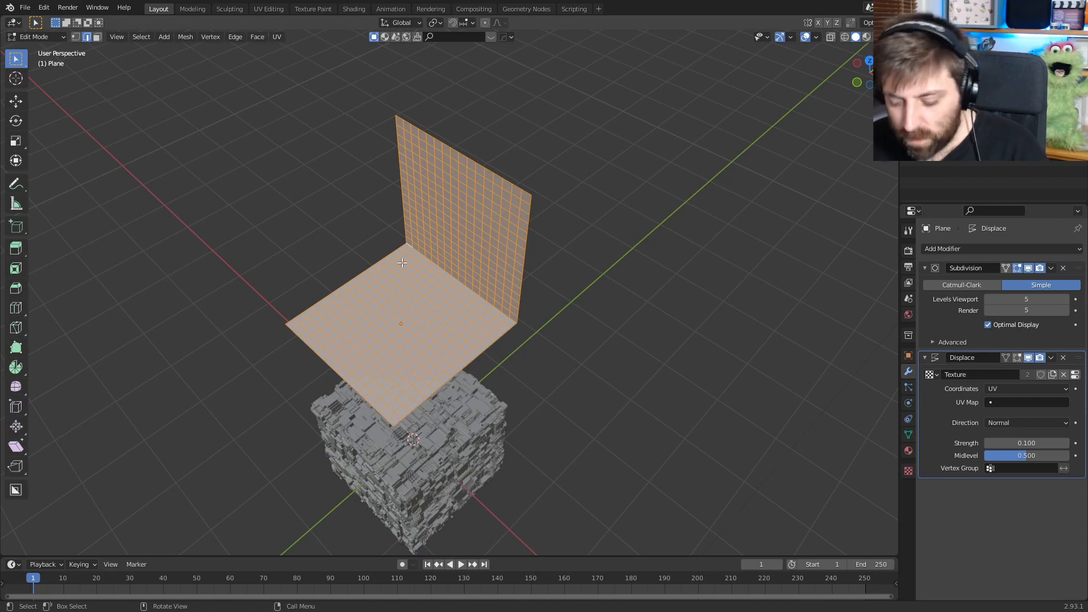
{"action": "key", "text": "Tab"}
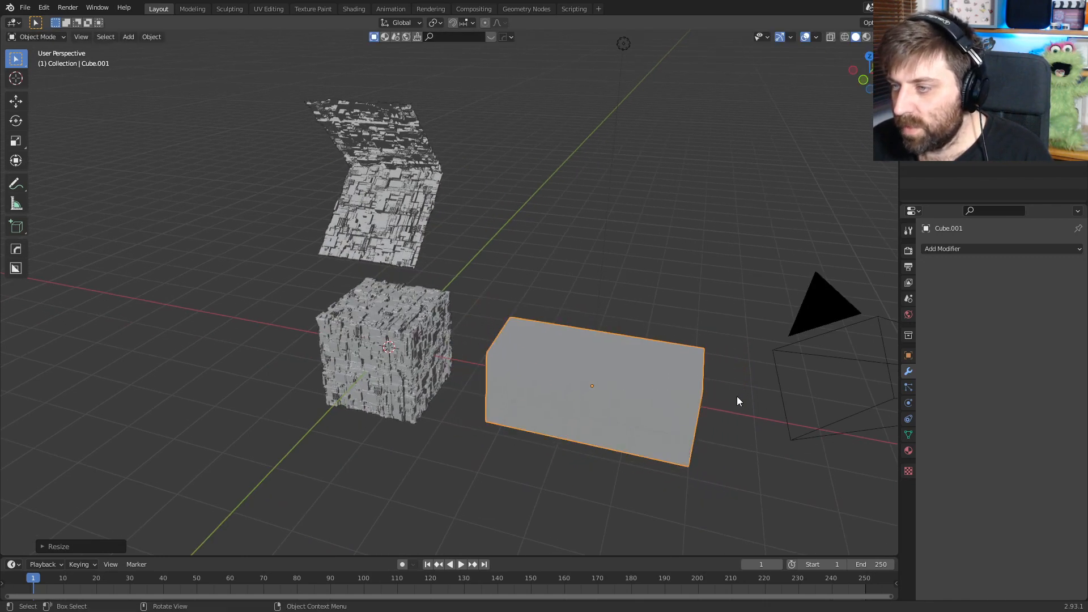
Step: Stretch a new cube into a long slab and loop-cut it for a raised top block
{"action": "left_click_drag", "start_coordinate": [739, 401], "coordinate": [521, 476]}
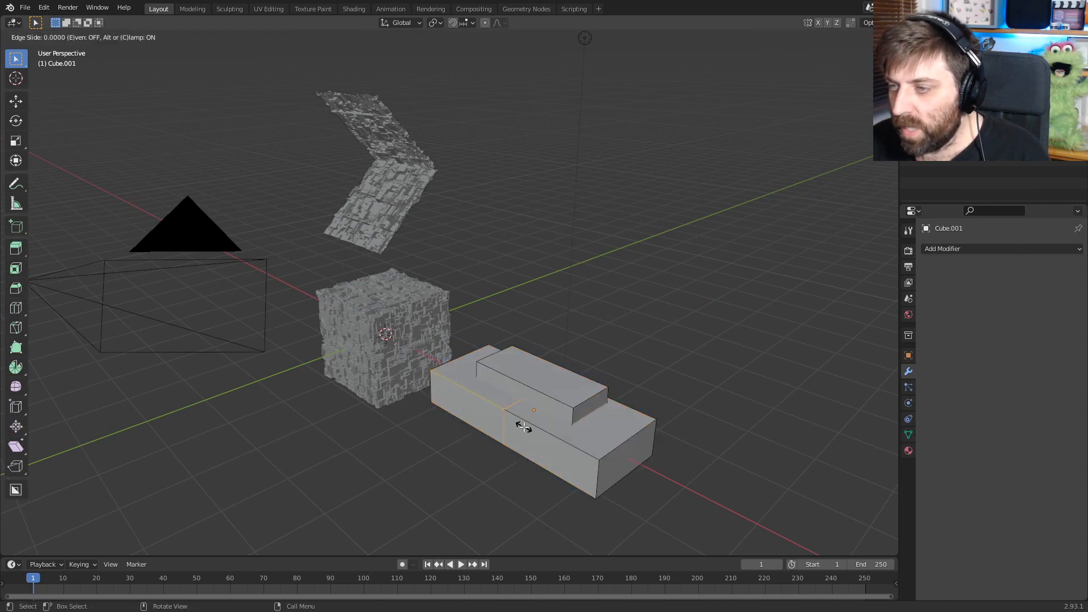
{"action": "right_click", "coordinate": [523, 427]}
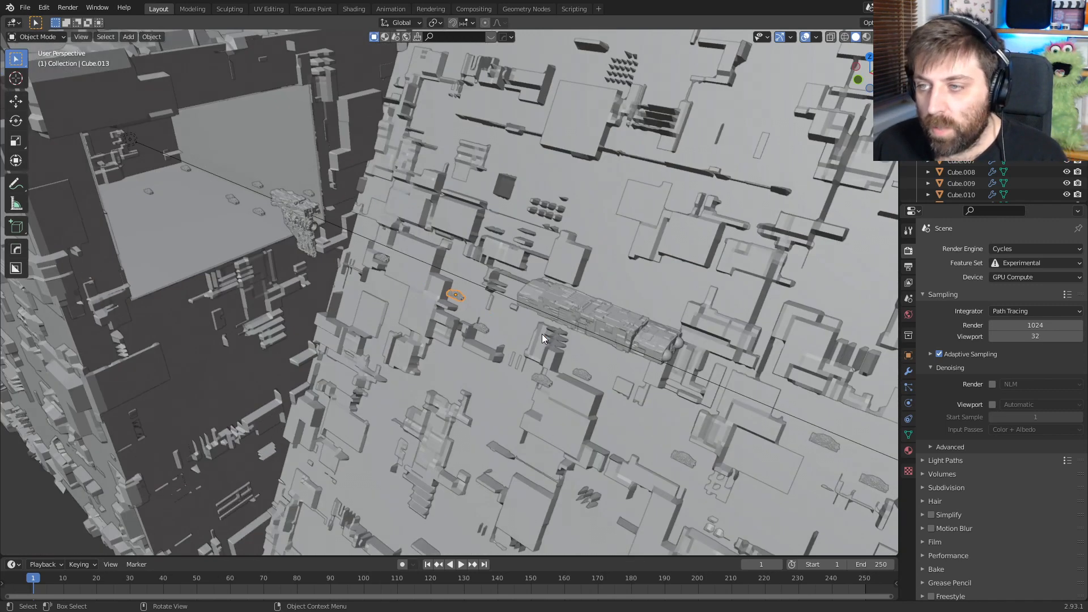
{"action": "mouse_move", "coordinate": [413, 409]}
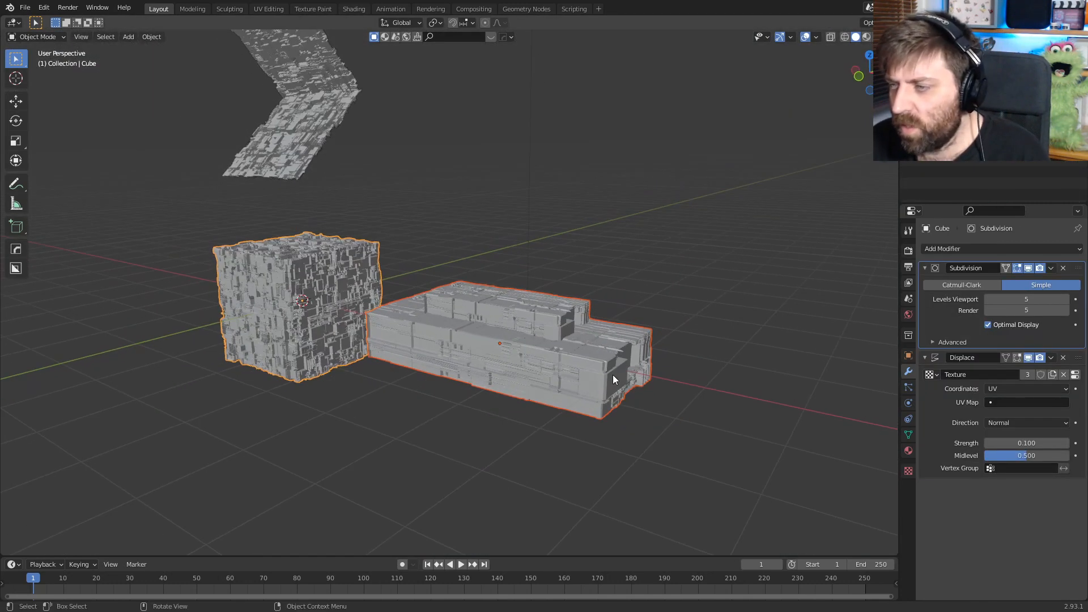
Step: Extrude the long box's front face into a protruding block, then view the greebles on it
{"action": "key", "text": "Tab"}
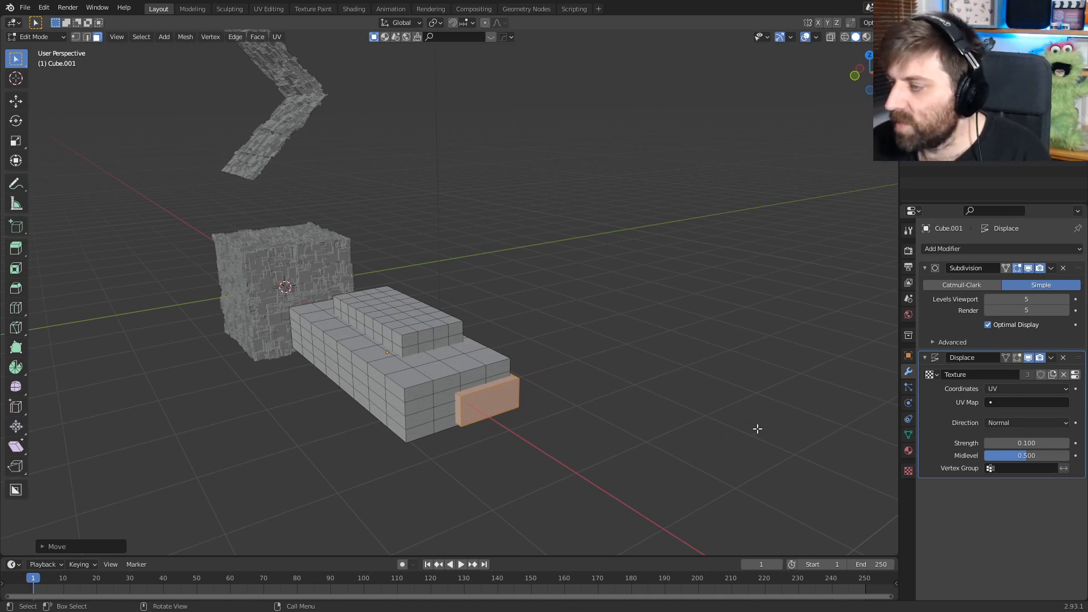
{"action": "key", "text": "Tab"}
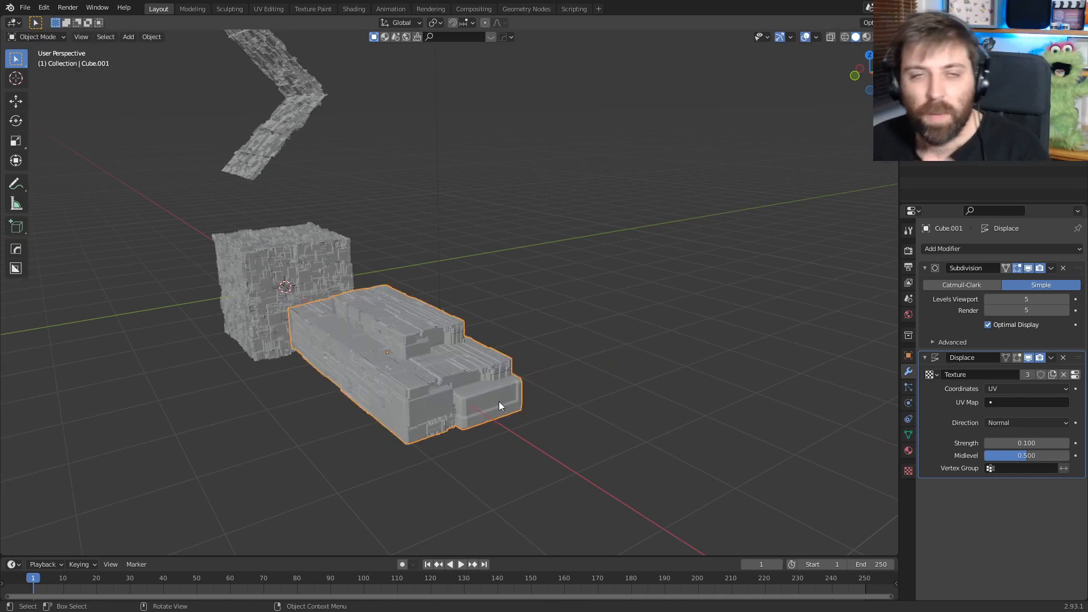
{"action": "mouse_move", "coordinate": [415, 112]}
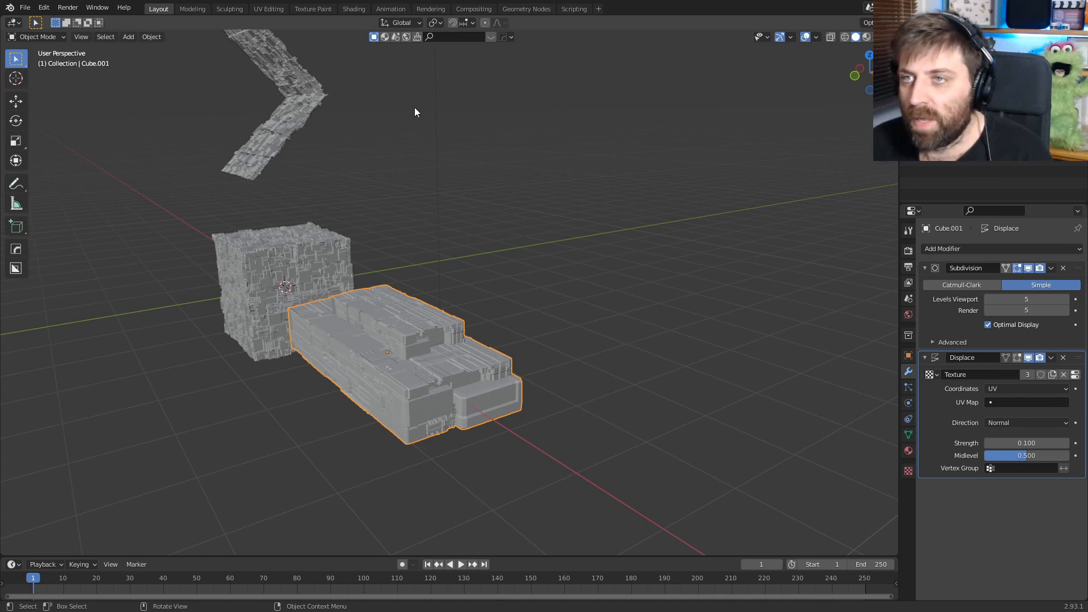
Step: Cube-project the box faces onto the greeble image in UV Editing, then return to Layout
{"action": "left_click", "coordinate": [268, 8]}
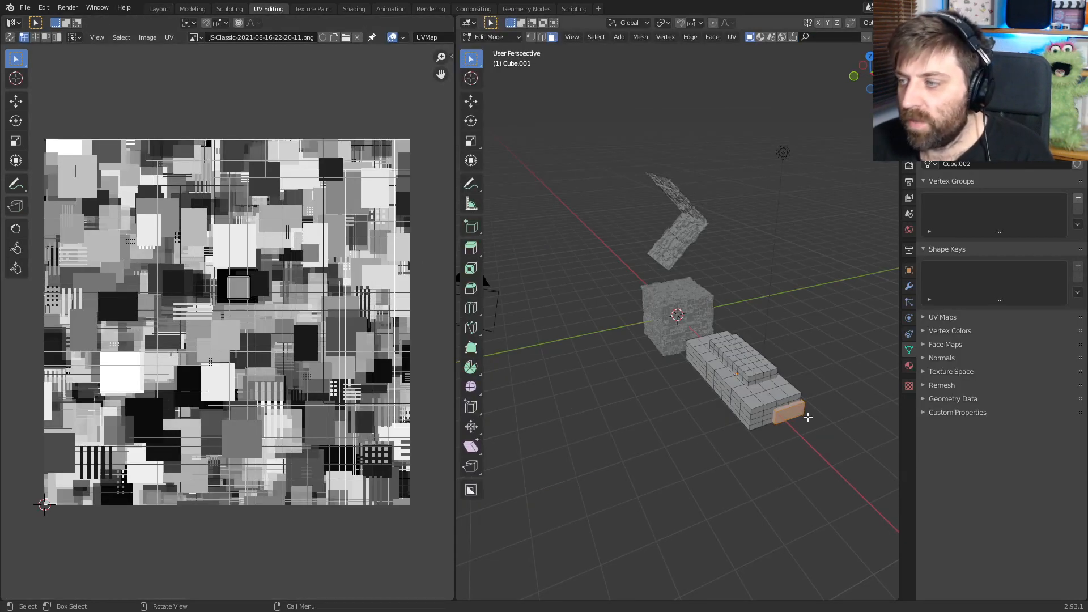
{"action": "left_click", "coordinate": [238, 287]}
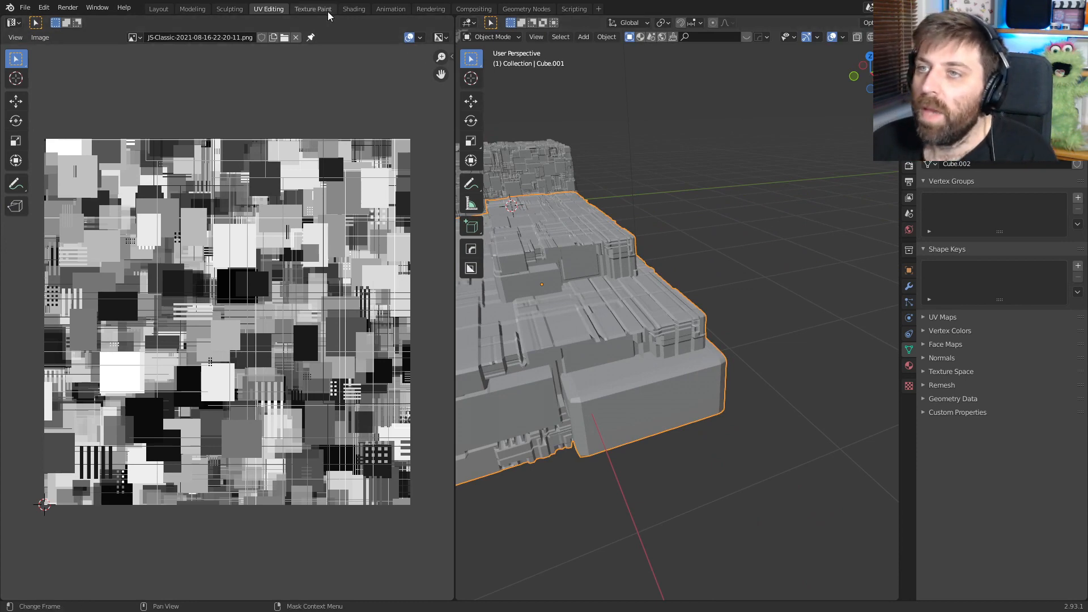
{"action": "left_click", "coordinate": [159, 8]}
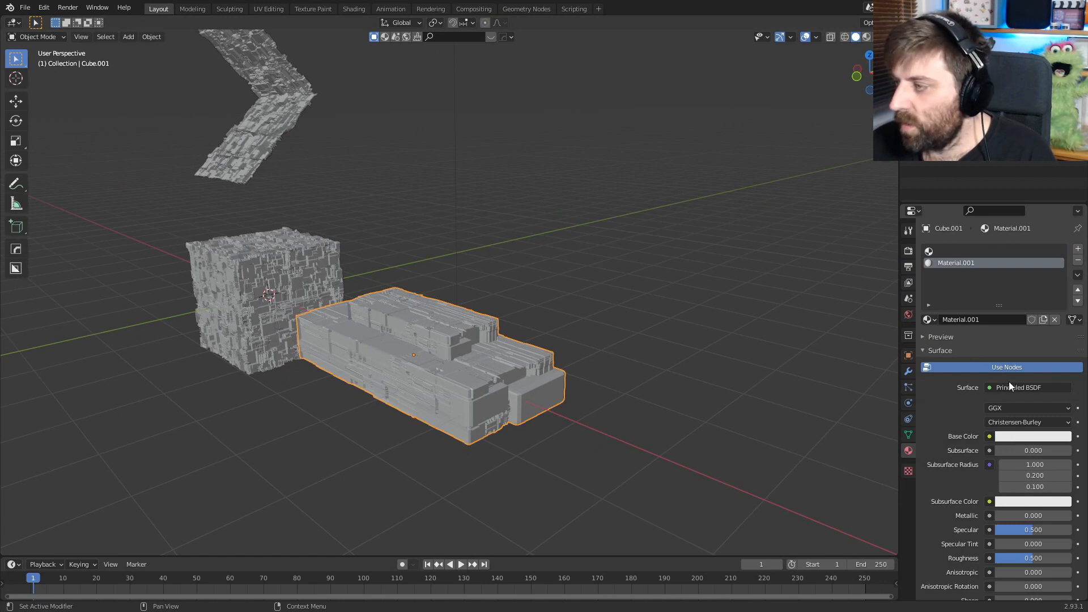
Step: Give the front faces a yellow Emission material and return to the object
{"action": "left_click", "coordinate": [1019, 387]}
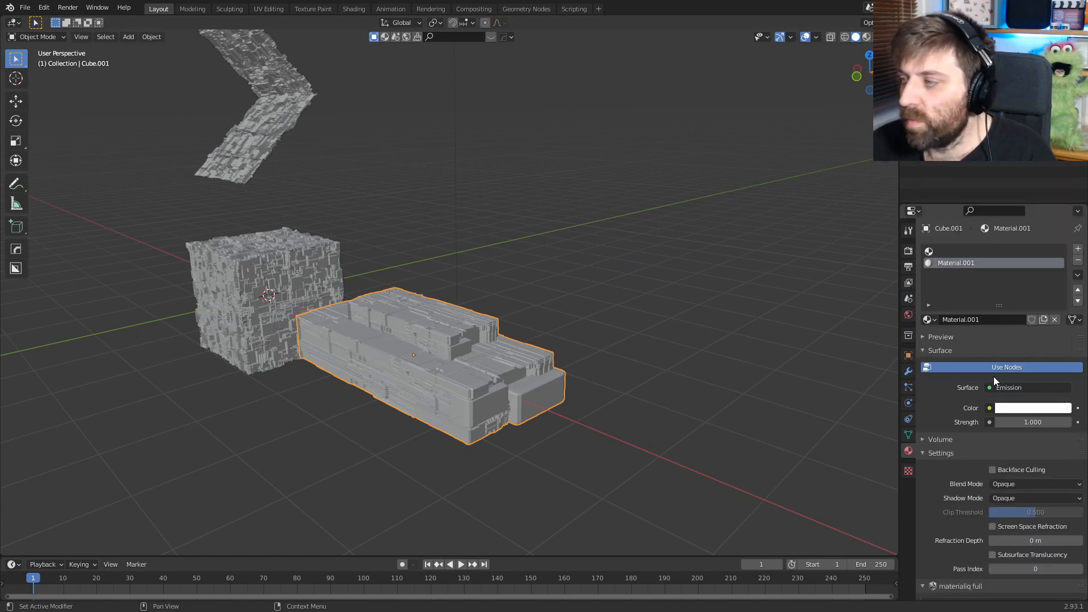
{"action": "left_click", "coordinate": [1031, 407]}
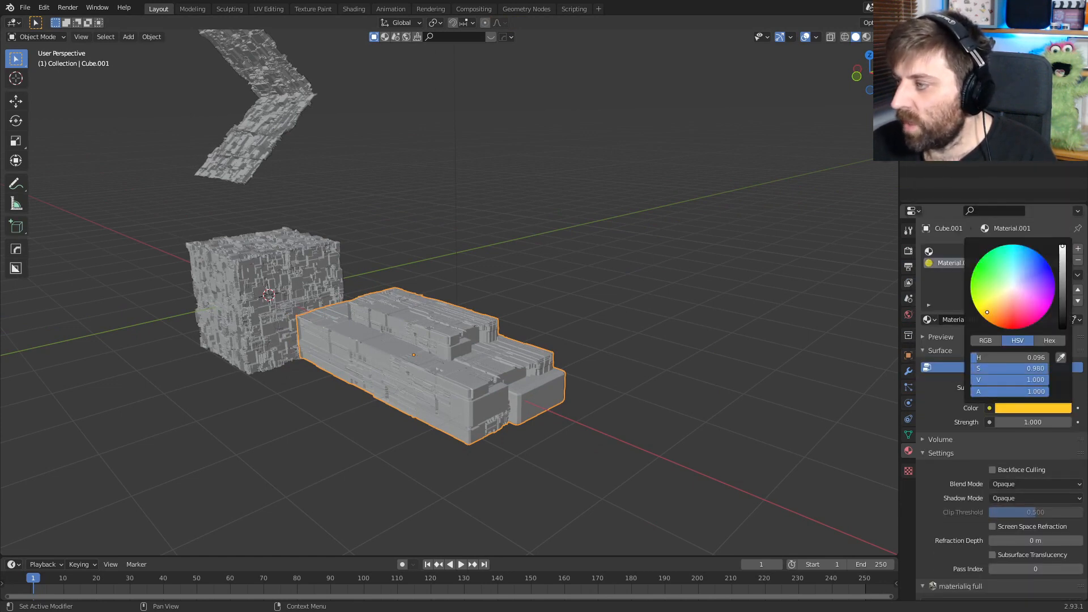
{"action": "key", "text": "Tab"}
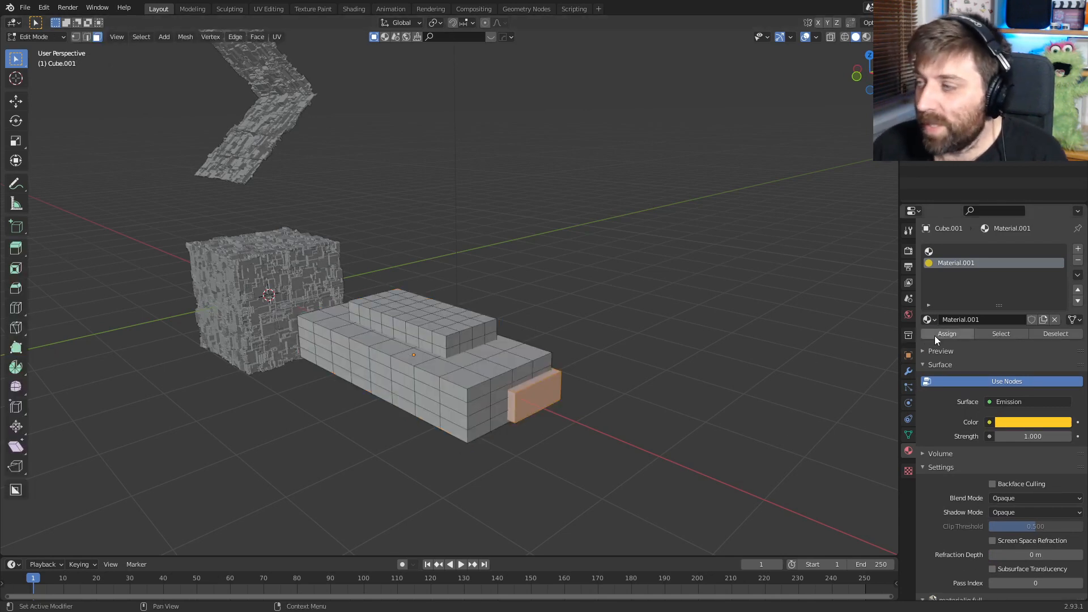
{"action": "key", "text": "Tab"}
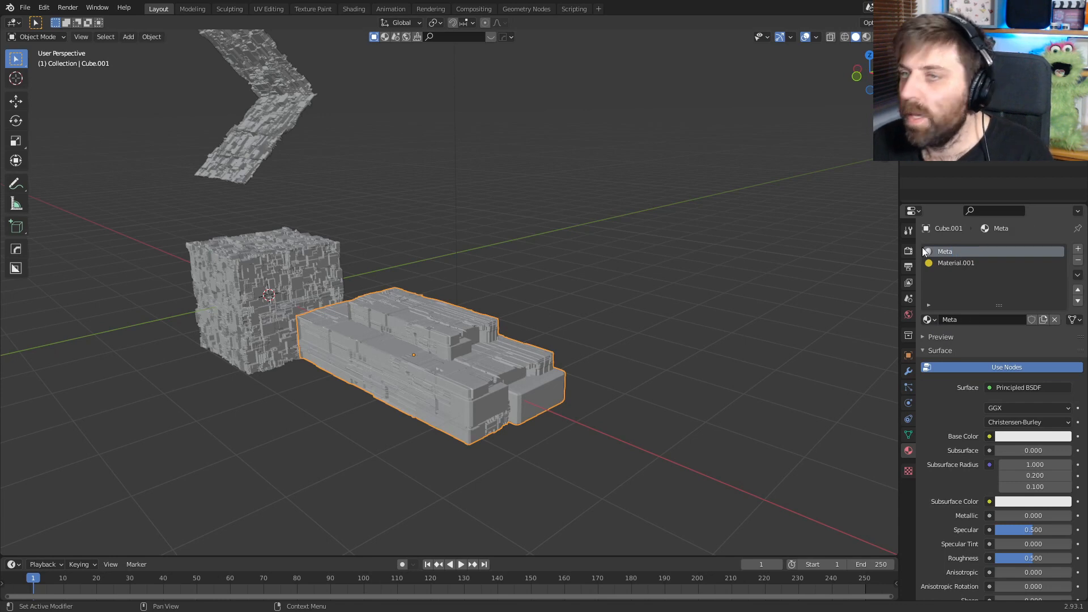
Step: In Shading, add a Noise Texture and wire it through a ColorRamp into Meta's Base Color
{"action": "left_click", "coordinate": [354, 8]}
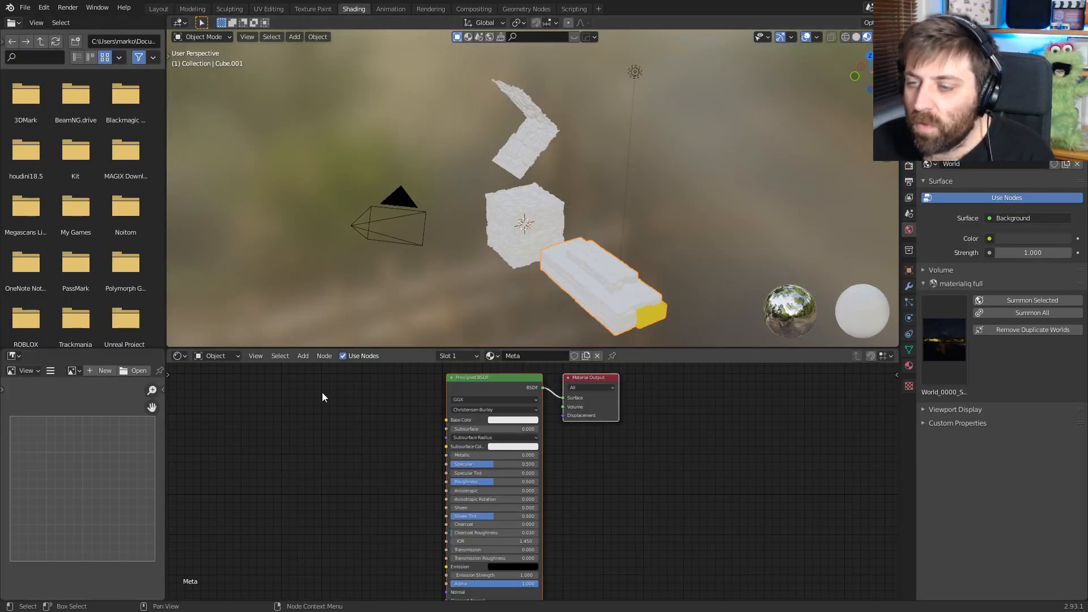
{"action": "type", "text": "noise"}
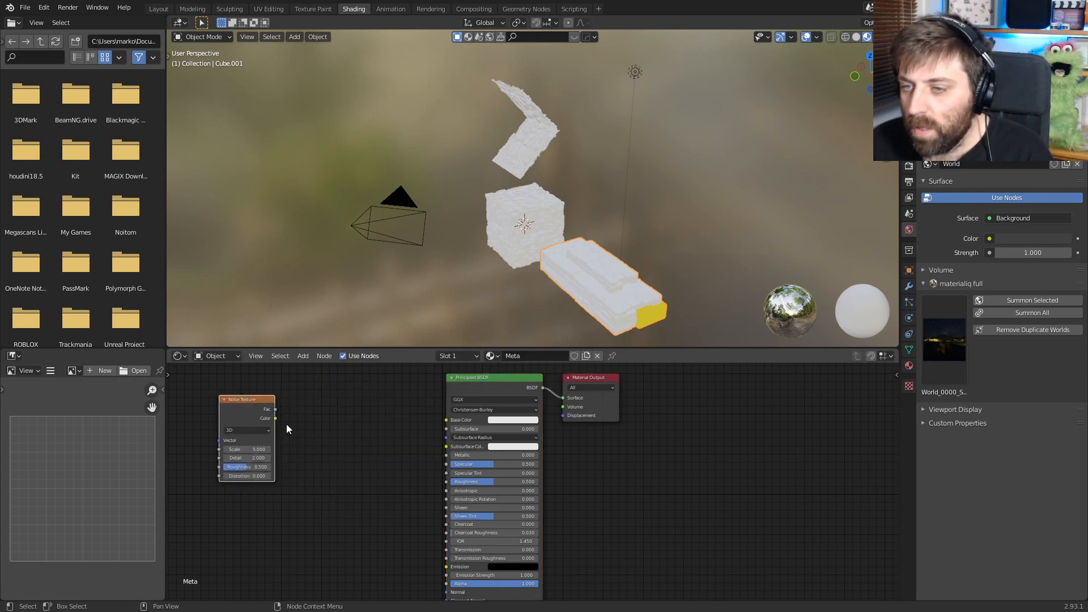
{"action": "left_click", "coordinate": [302, 354]}
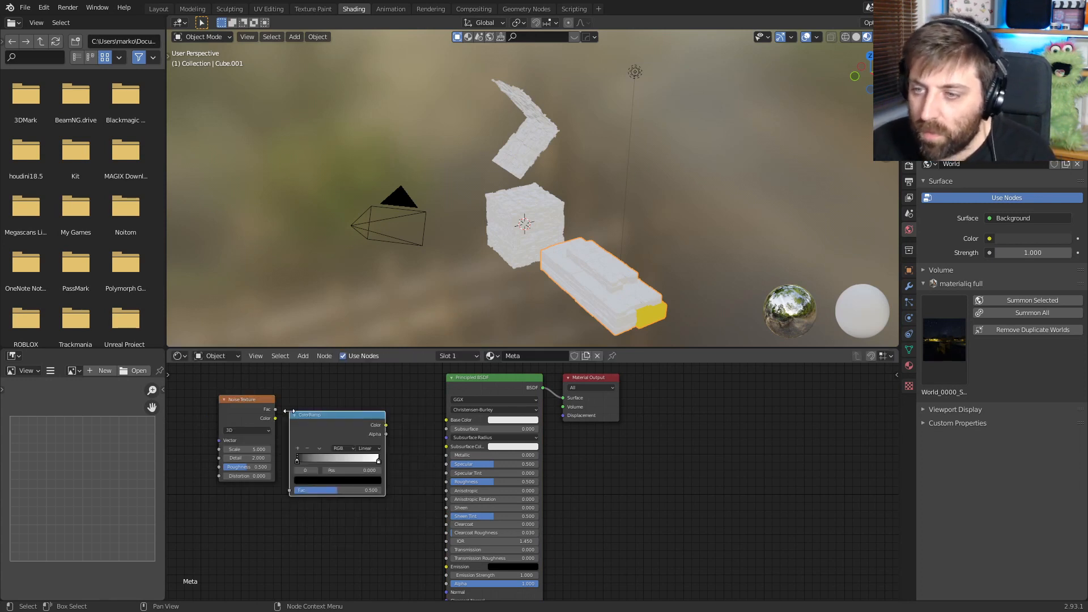
{"action": "left_click_drag", "start_coordinate": [309, 415], "coordinate": [323, 397]}
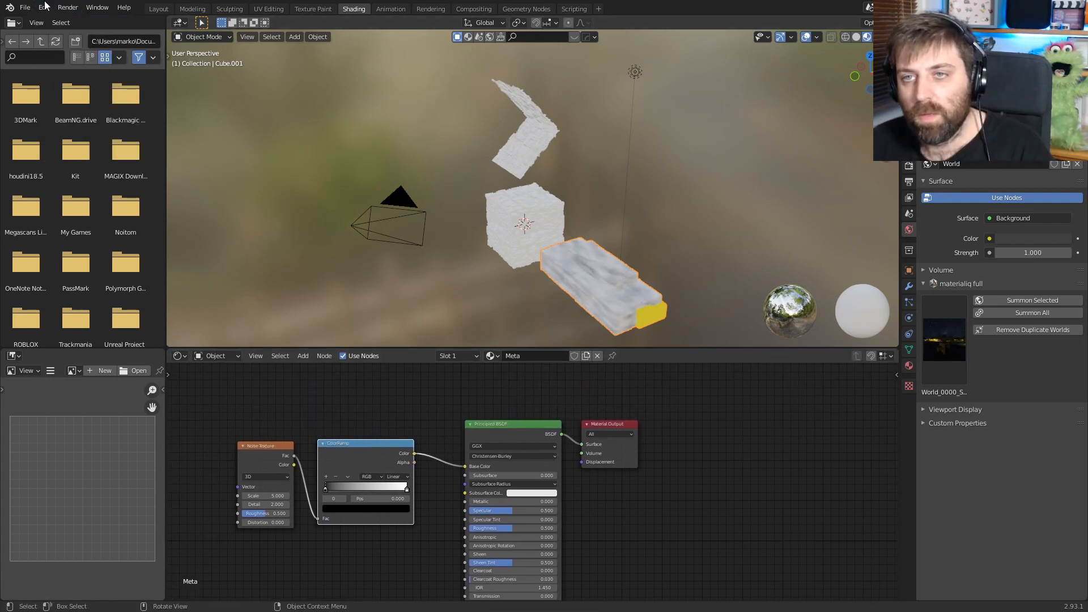
Step: Enable the node add-on from Preferences by searching 'nod' for node previews
{"action": "left_click", "coordinate": [43, 7]}
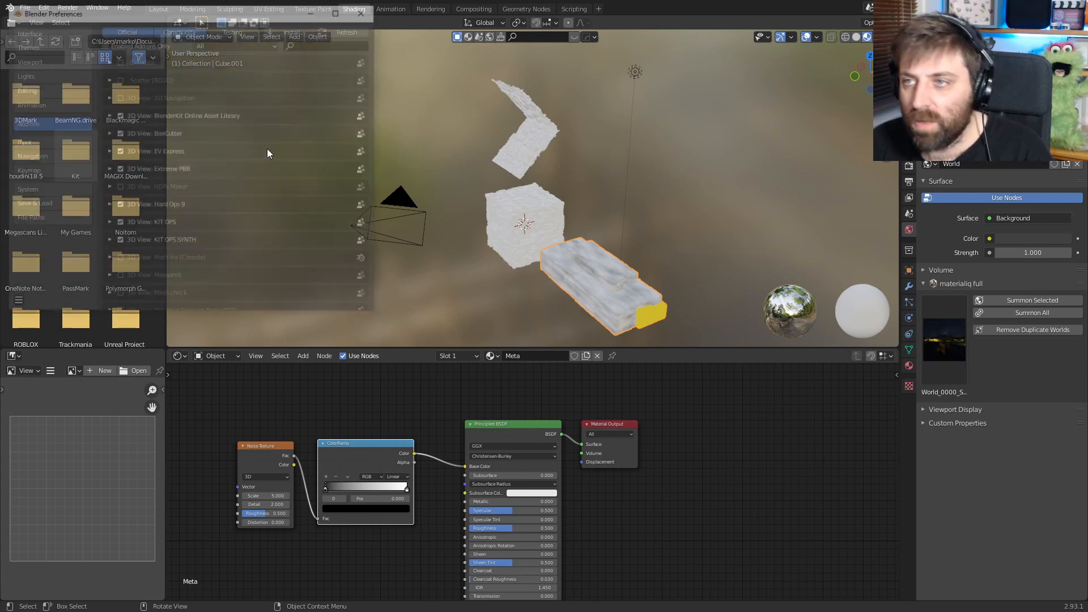
{"action": "type", "text": "nod"}
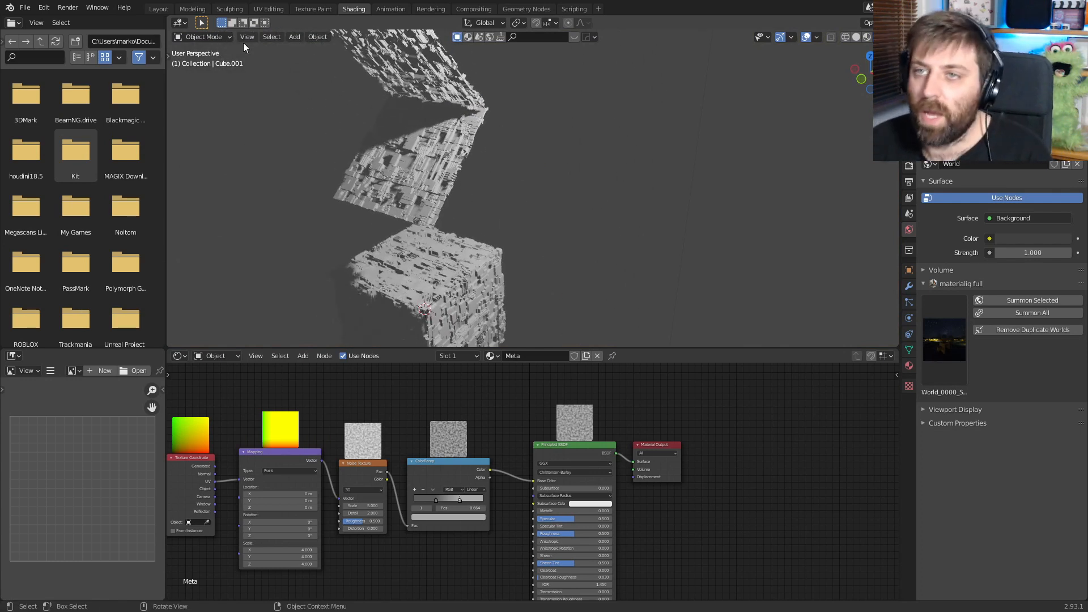
Step: Back in Layout, try Eevee then set the render engine to Cycles
{"action": "left_click", "coordinate": [158, 8]}
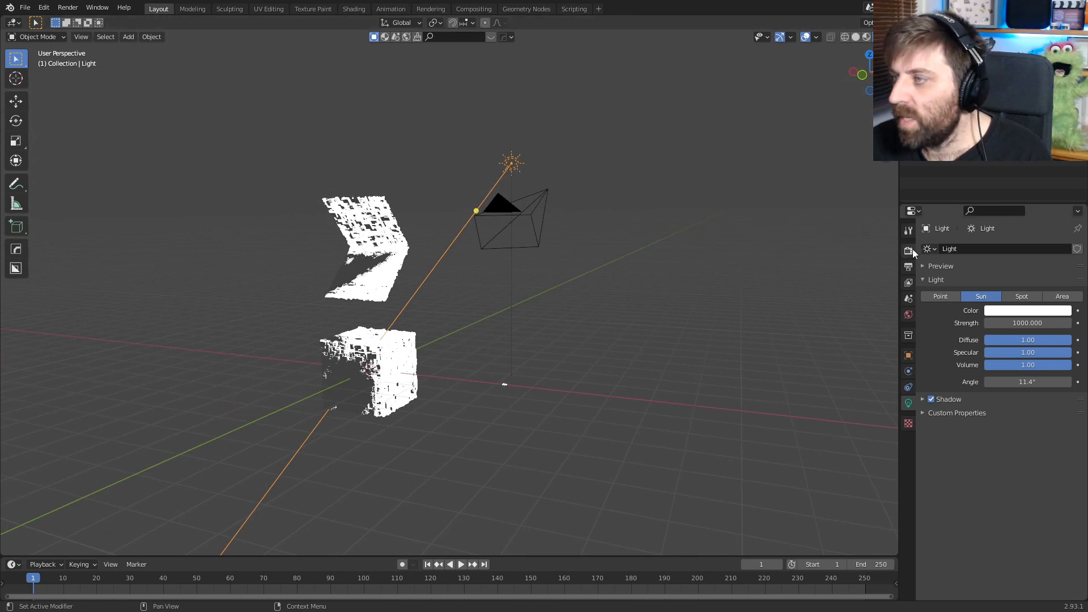
{"action": "left_click", "coordinate": [908, 251]}
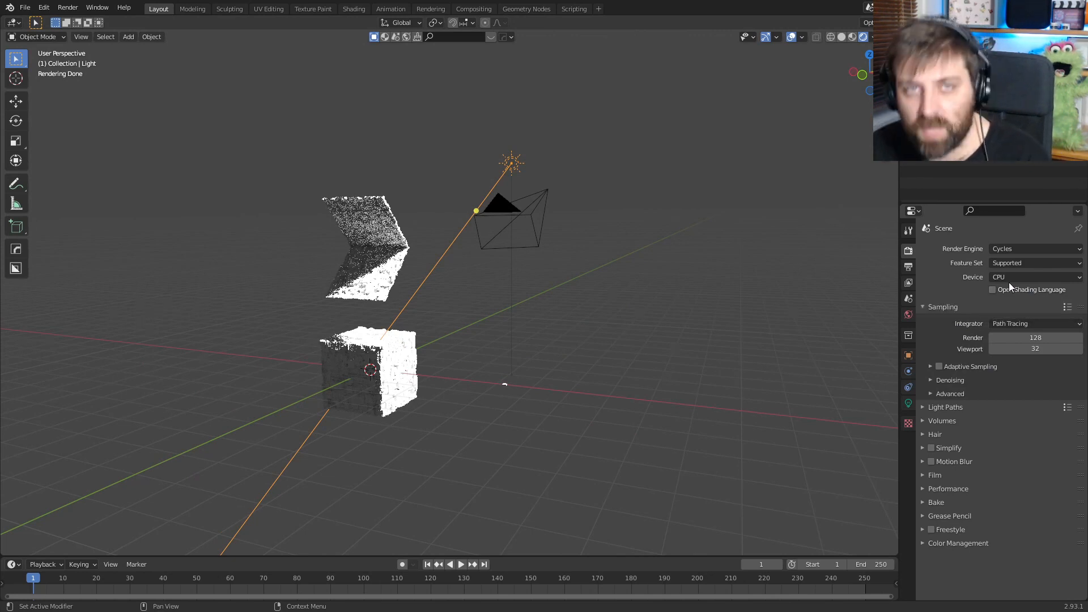
{"action": "left_click", "coordinate": [1033, 249]}
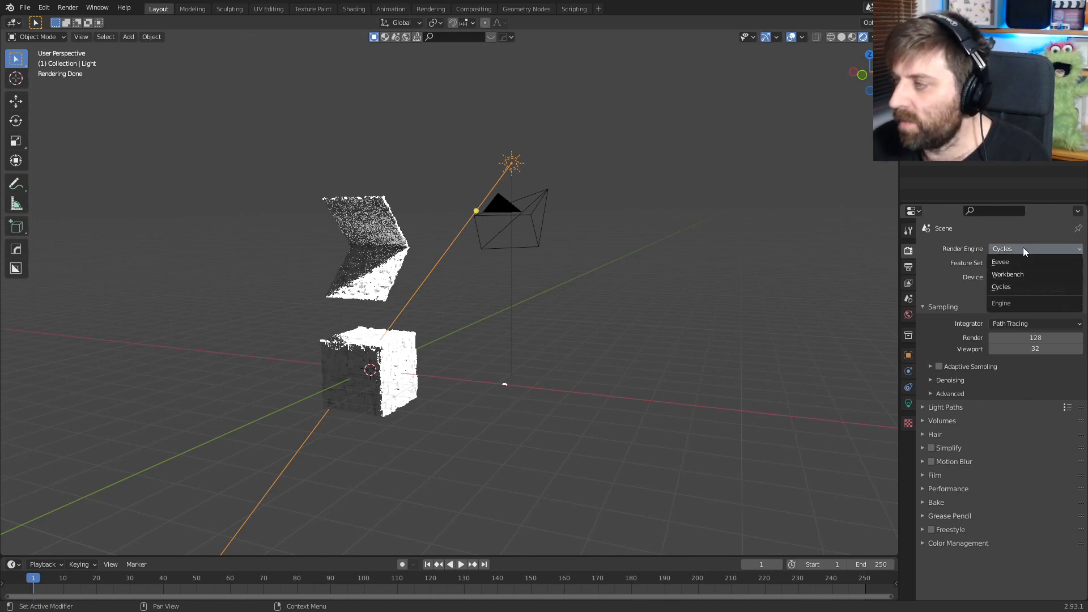
{"action": "left_click", "coordinate": [1000, 262]}
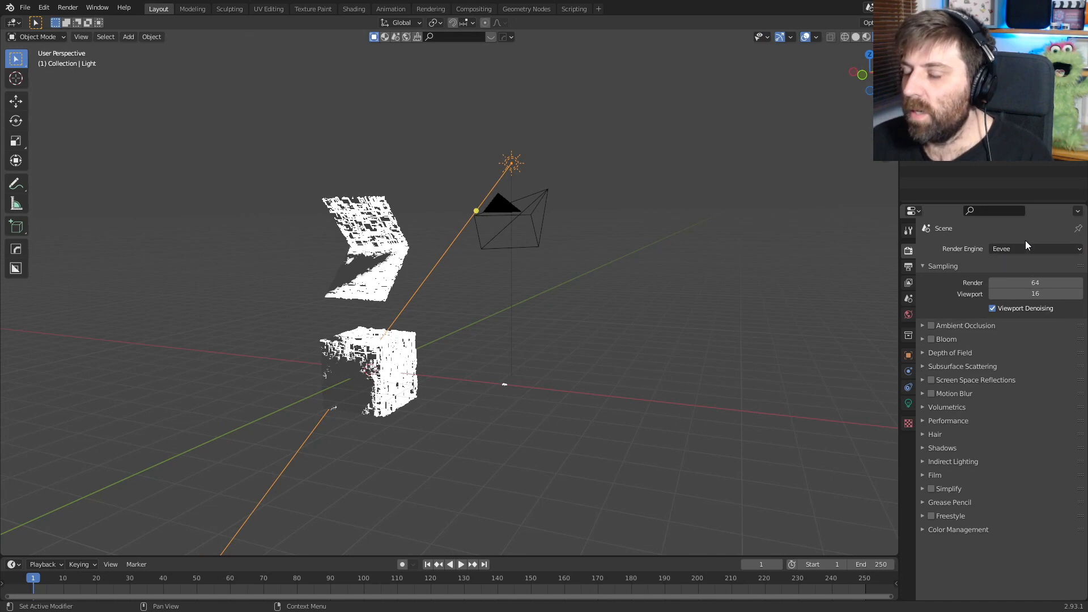
{"action": "left_click", "coordinate": [1033, 249]}
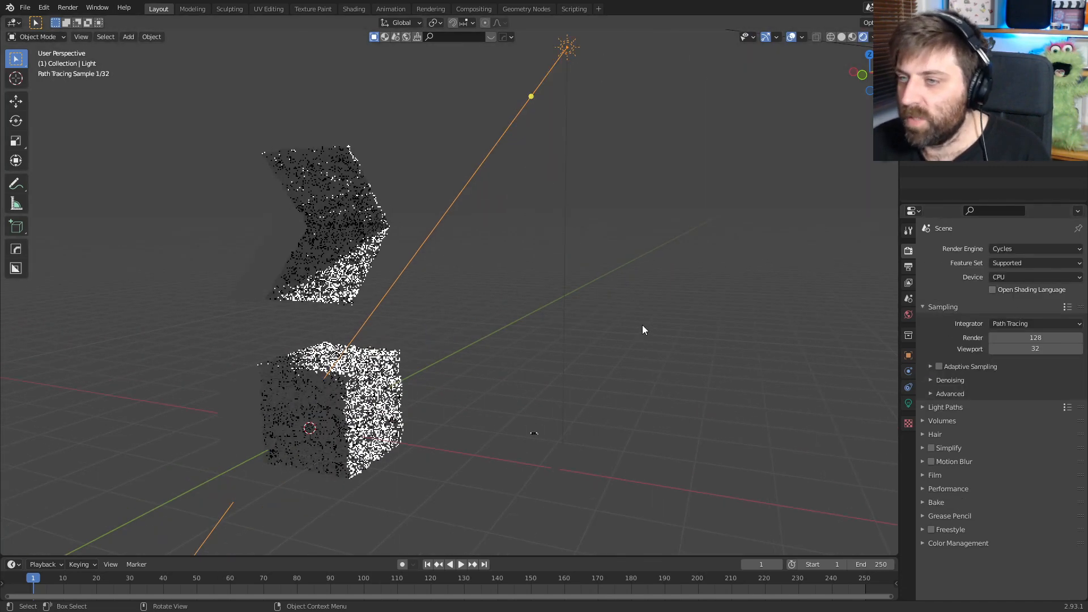
Step: Lower the sun lamp's strength to 5 and select the greebled cube
{"action": "left_click", "coordinate": [908, 403]}
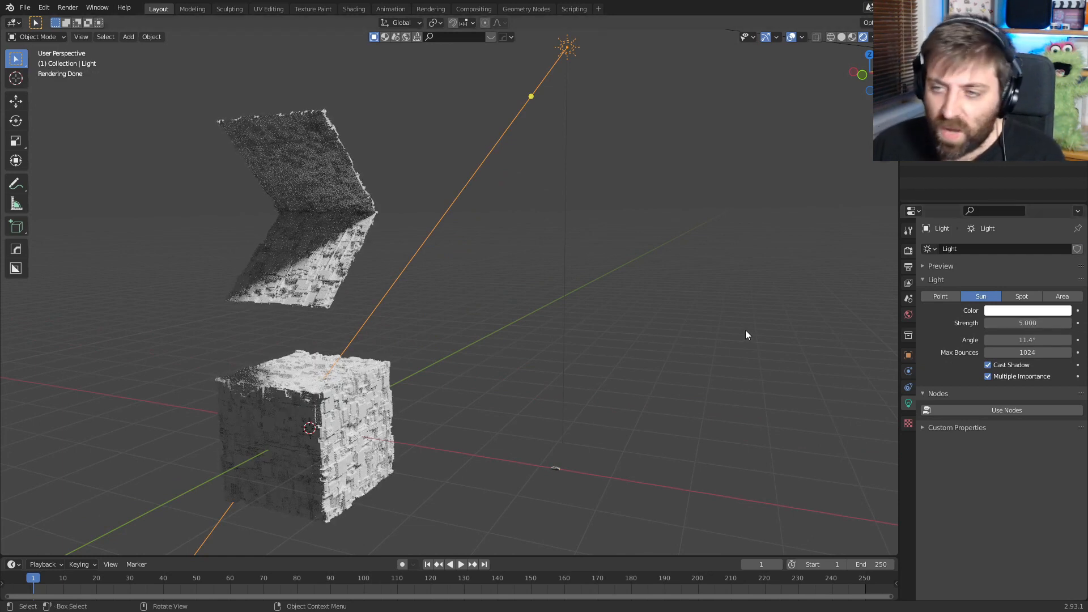
{"action": "left_click", "coordinate": [308, 438]}
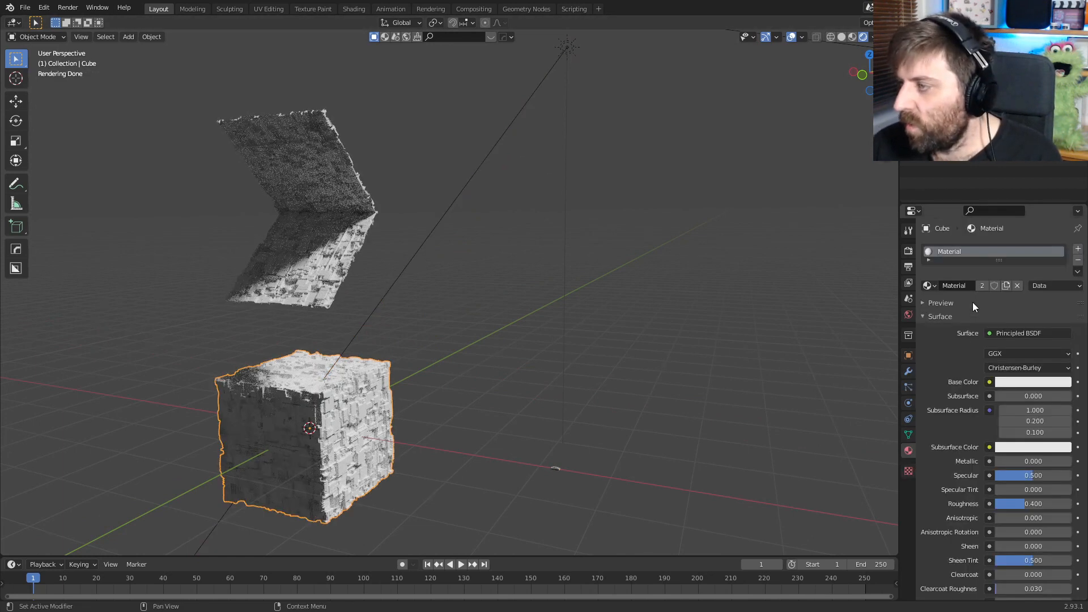
Step: Assign the Meta material to the cube and start a new material for the panel
{"action": "left_click", "coordinate": [926, 285]}
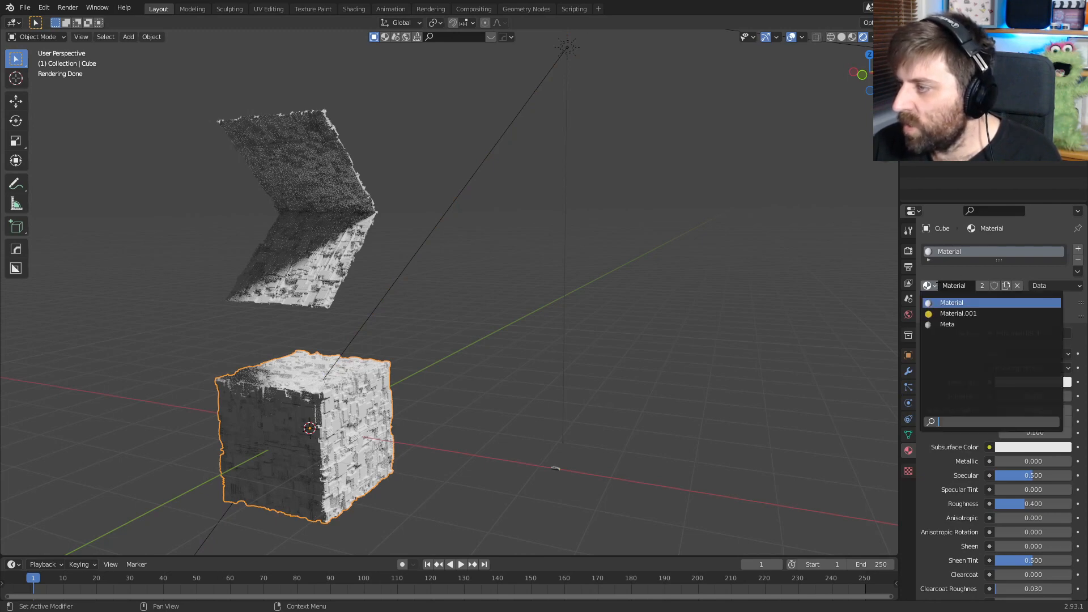
{"action": "left_click", "coordinate": [948, 324]}
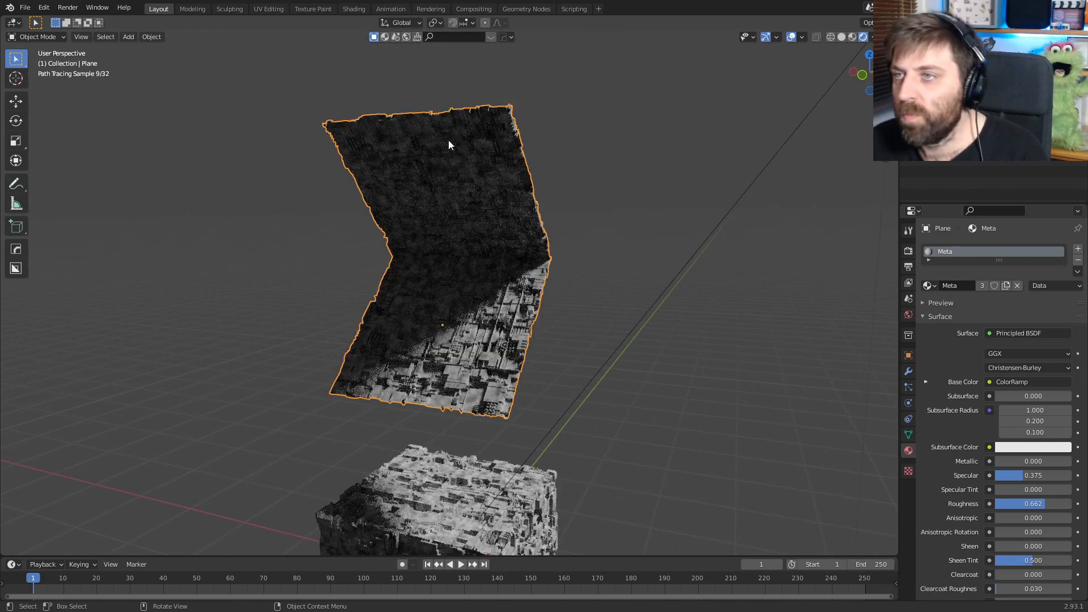
{"action": "left_click", "coordinate": [354, 8]}
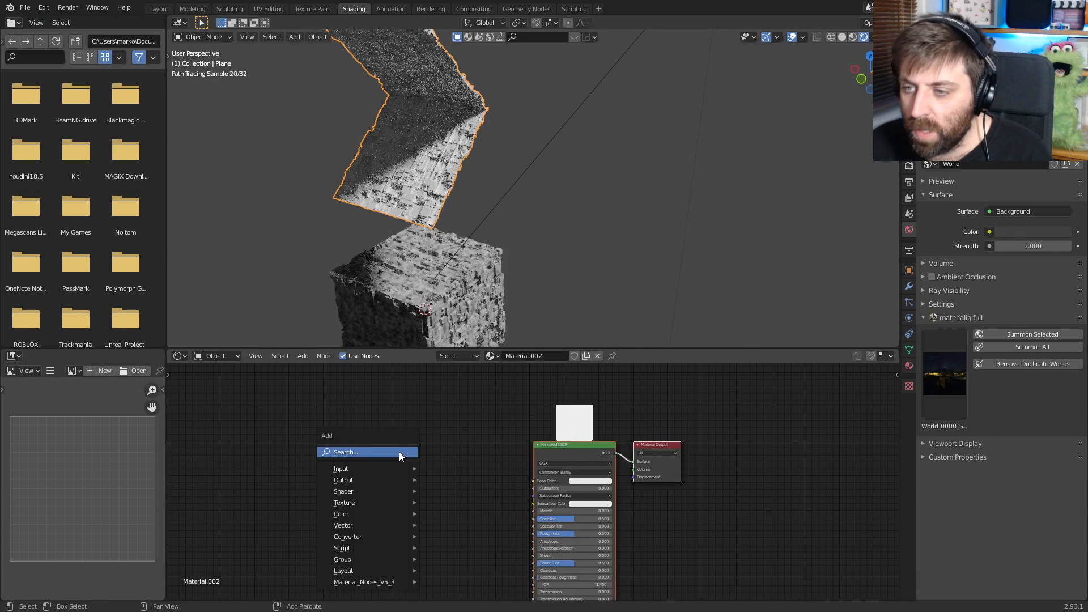
Step: Add an Image Texture loading the JS-Classic PNG and feed it into Base Color
{"action": "type", "text": "im"}
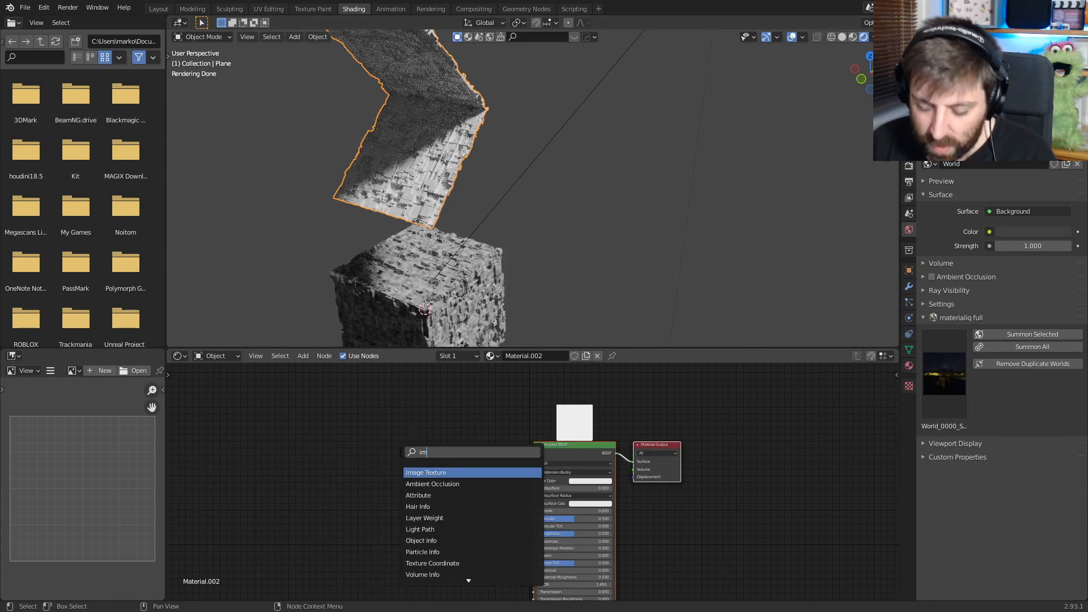
{"action": "left_click", "coordinate": [425, 472]}
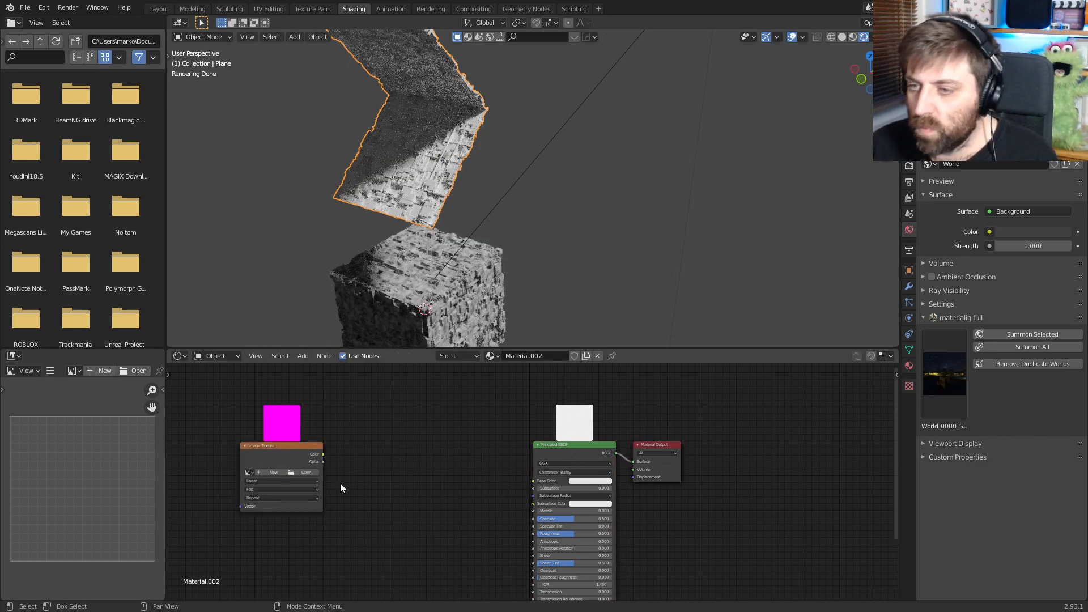
{"action": "left_click", "coordinate": [306, 472]}
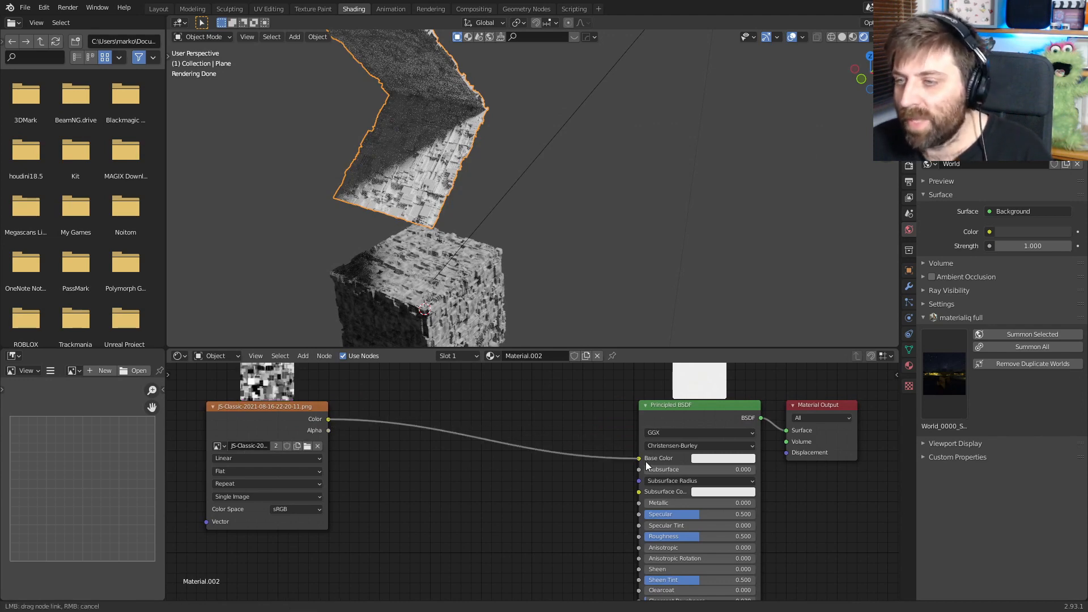
{"action": "type", "text": "cd"}
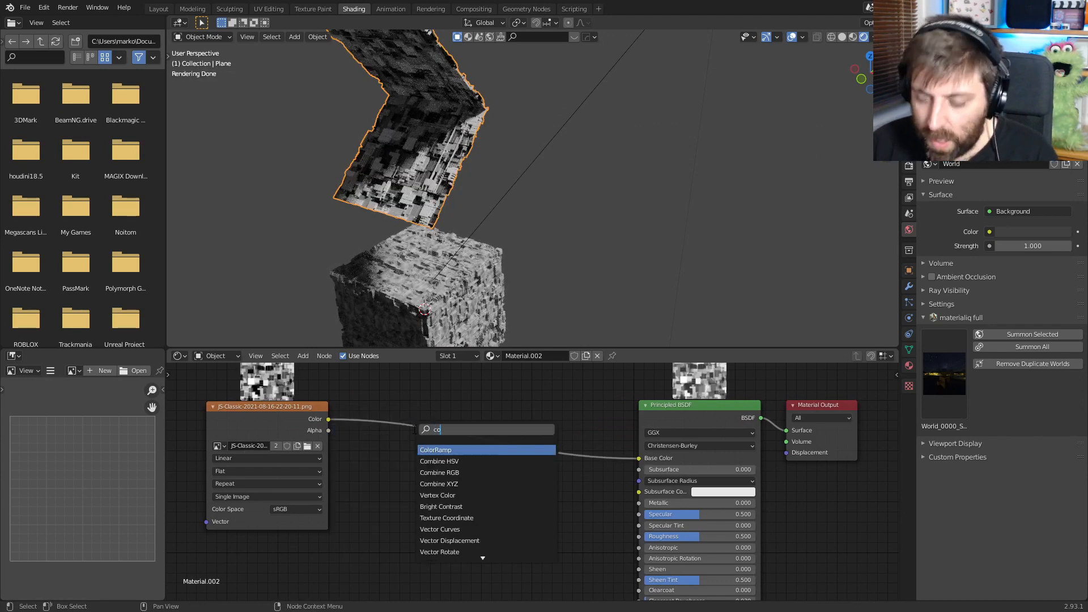
Step: Insert a Constant ColorRamp at 0.395 with its dark stop lightened to grey
{"action": "left_click", "coordinate": [435, 450]}
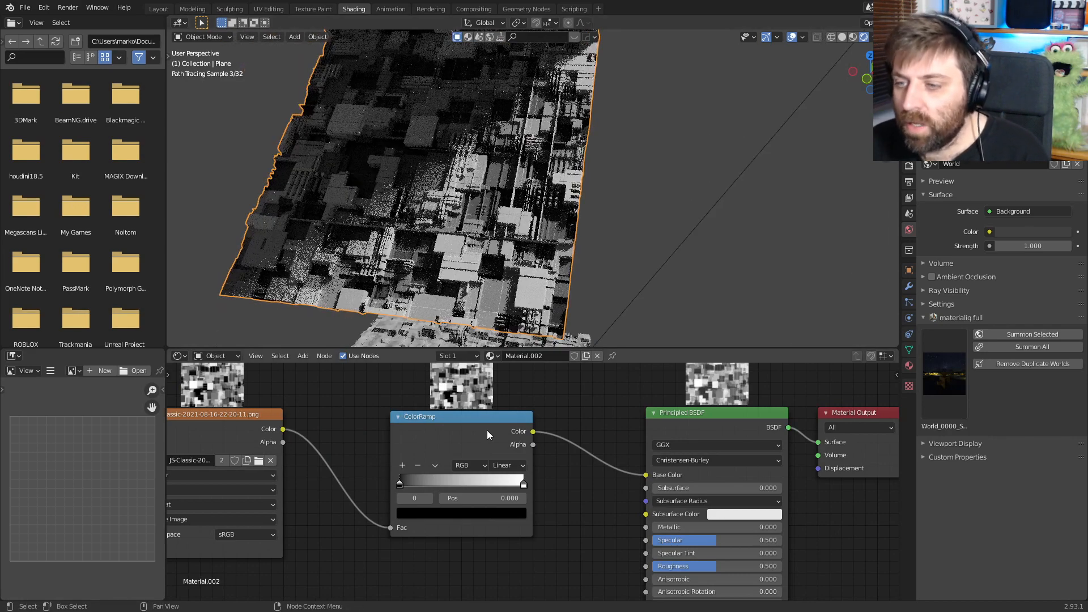
{"action": "left_click", "coordinate": [508, 464]}
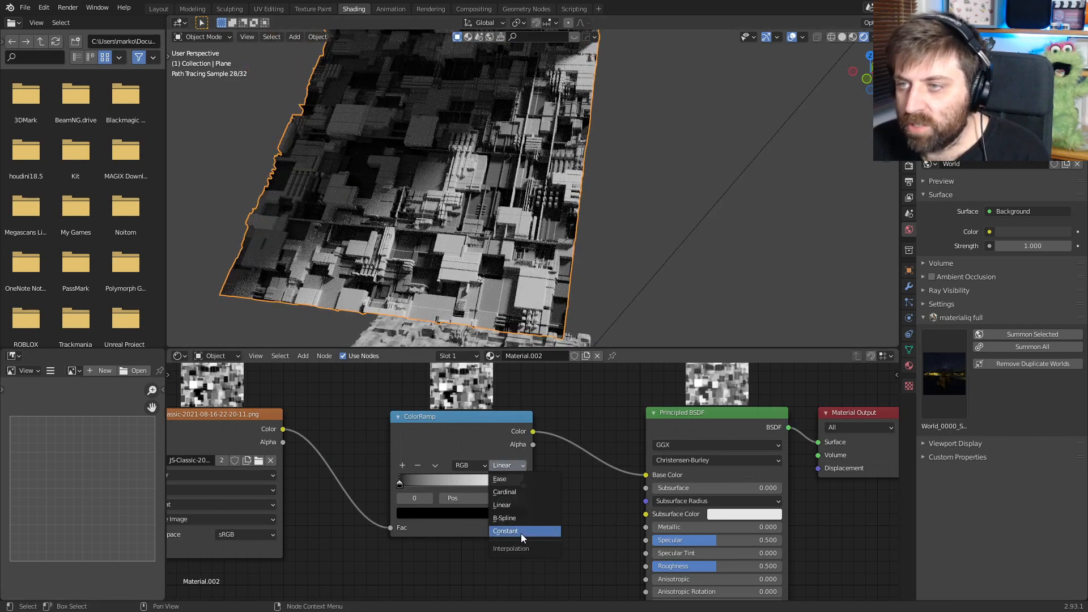
{"action": "left_click", "coordinate": [506, 531]}
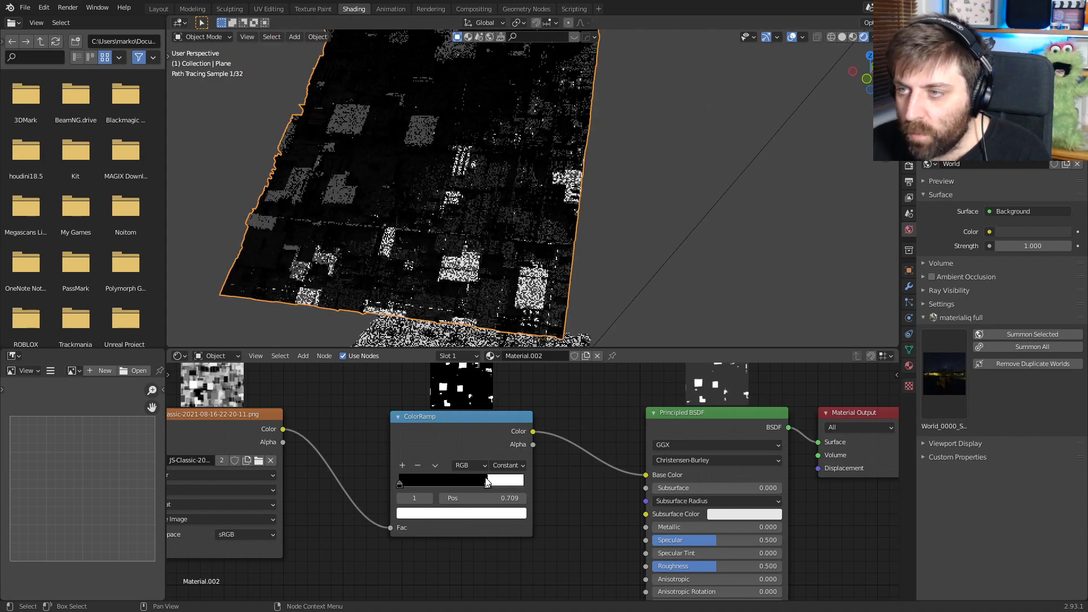
{"action": "left_click_drag", "start_coordinate": [486, 481], "coordinate": [449, 480]}
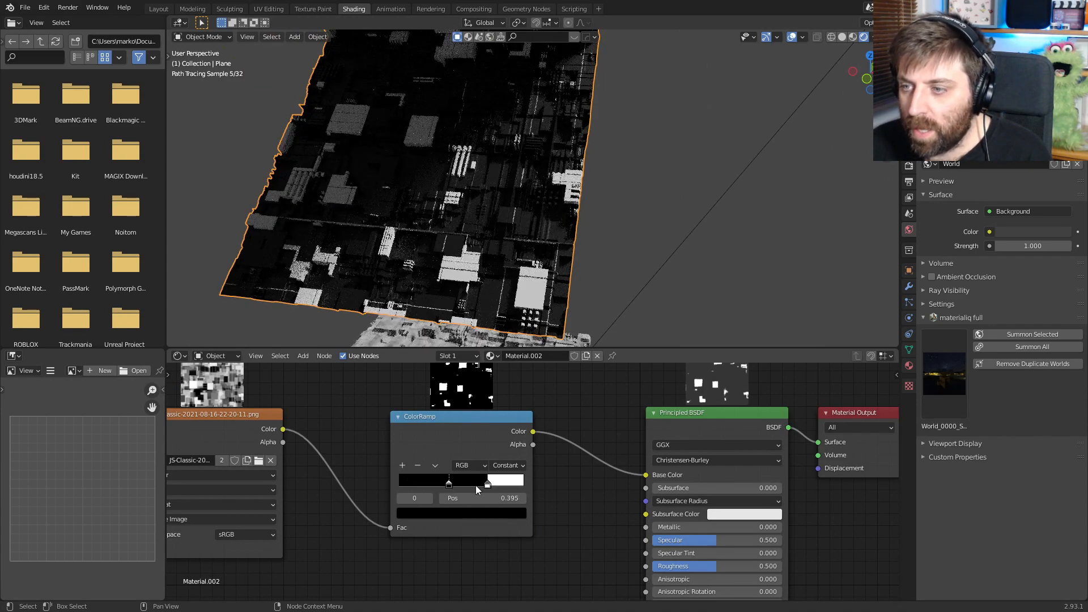
{"action": "left_click", "coordinate": [461, 480]}
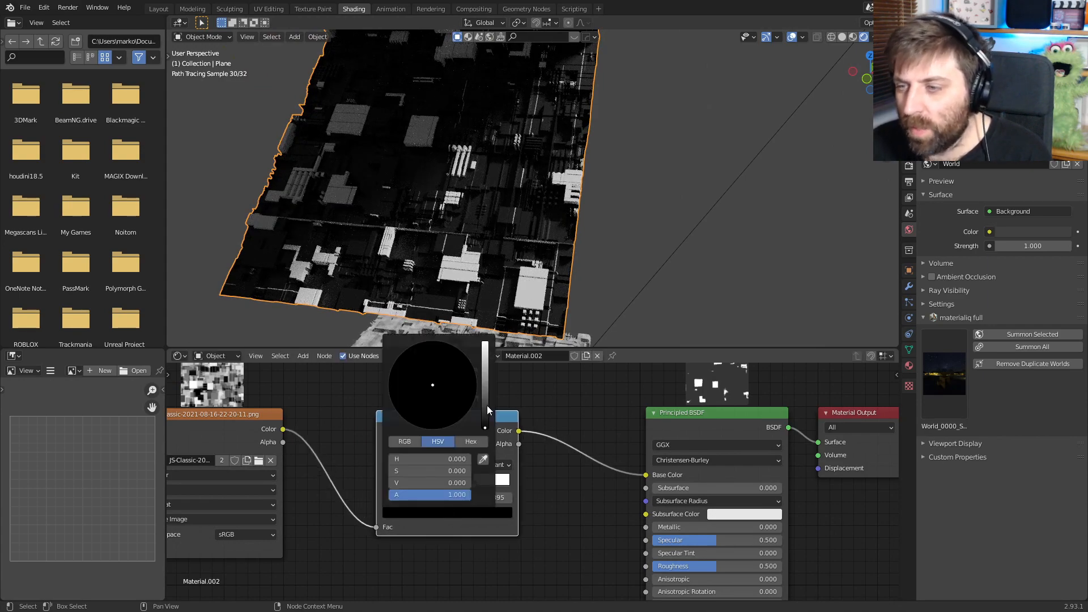
{"action": "left_click_drag", "start_coordinate": [485, 416], "coordinate": [485, 385]}
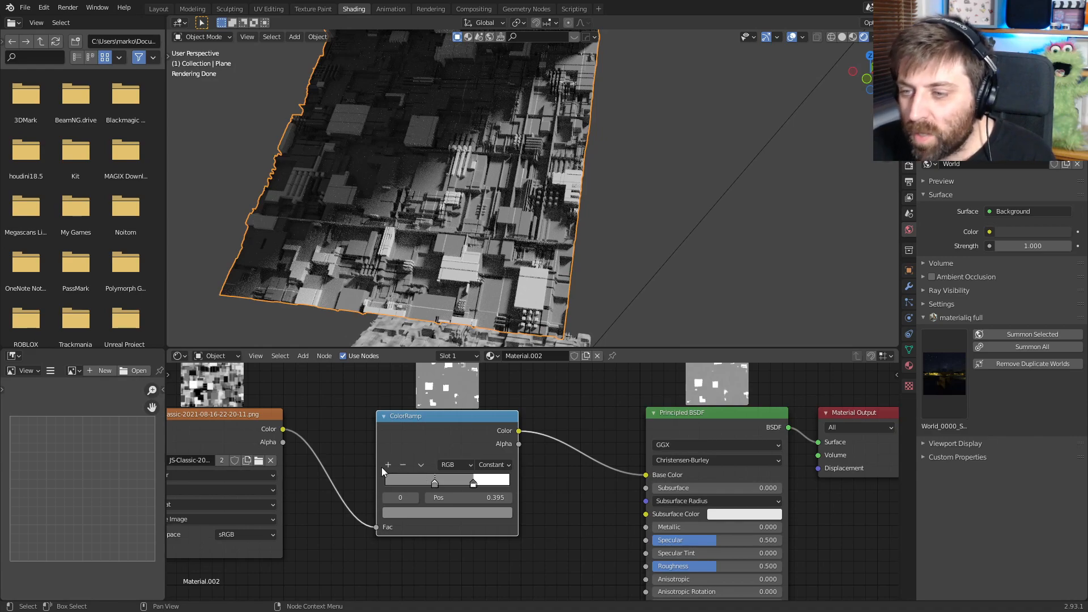
Step: Place and narrow a yellow stop so a few panels turn yellow
{"action": "left_click_drag", "start_coordinate": [434, 481], "coordinate": [473, 482]}
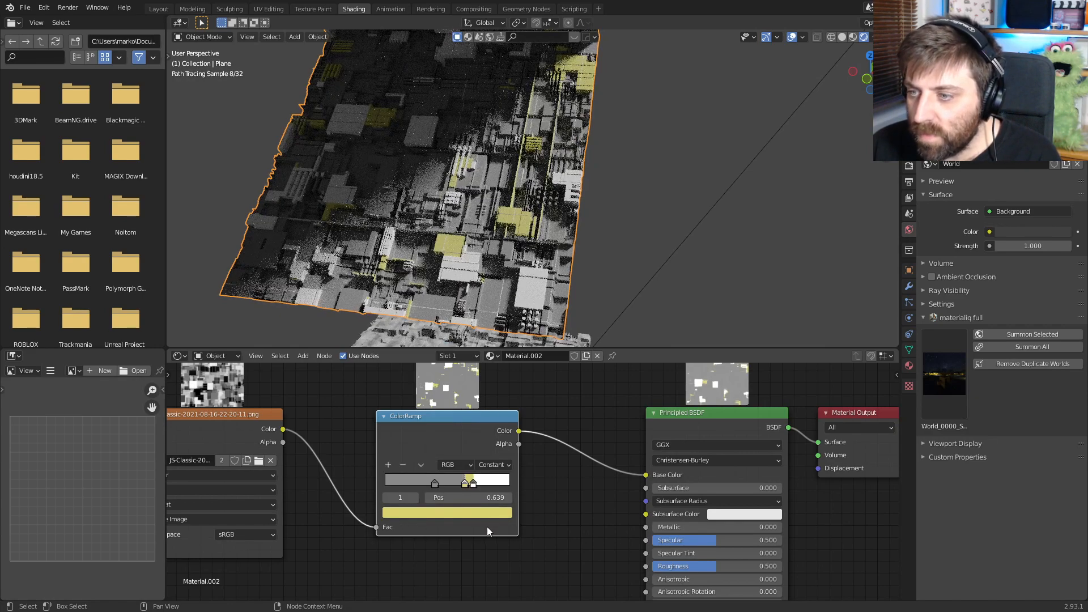
{"action": "left_click_drag", "start_coordinate": [469, 482], "coordinate": [471, 482]}
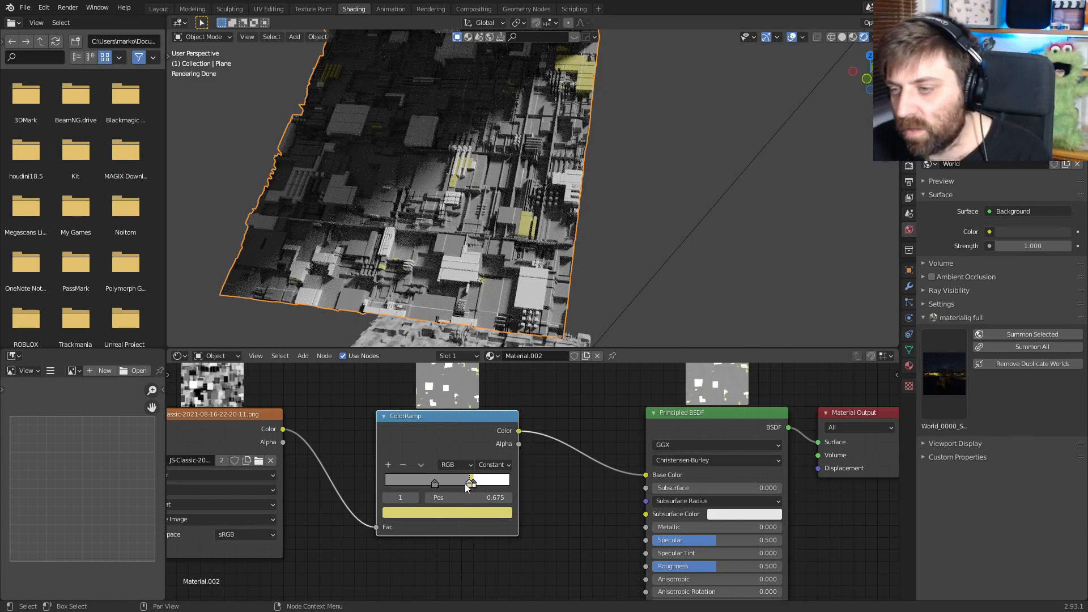
{"action": "left_click_drag", "start_coordinate": [470, 481], "coordinate": [451, 481]}
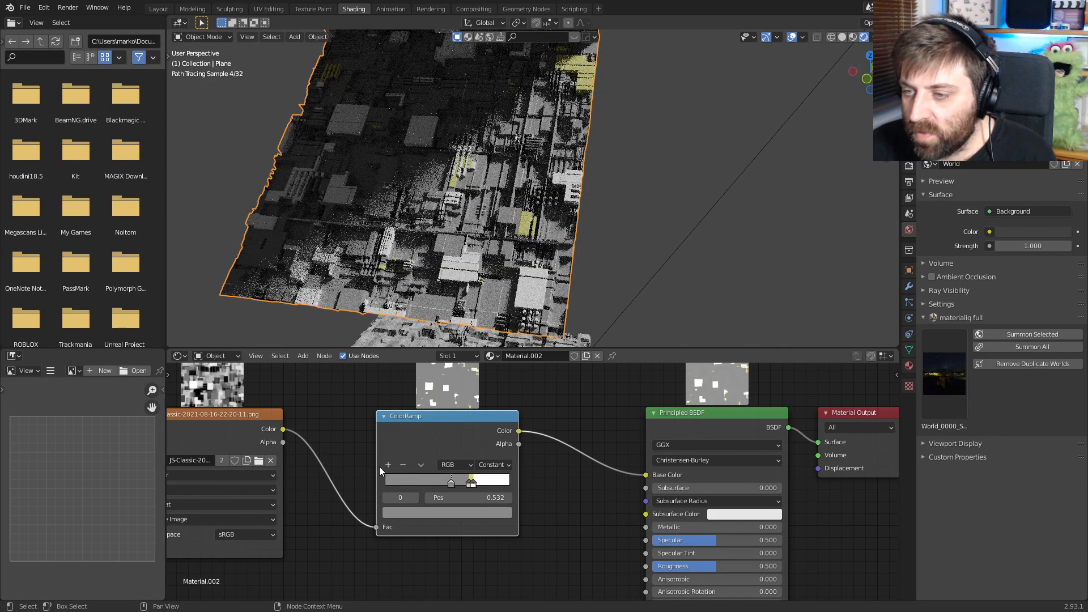
{"action": "left_click_drag", "start_coordinate": [451, 481], "coordinate": [419, 481]}
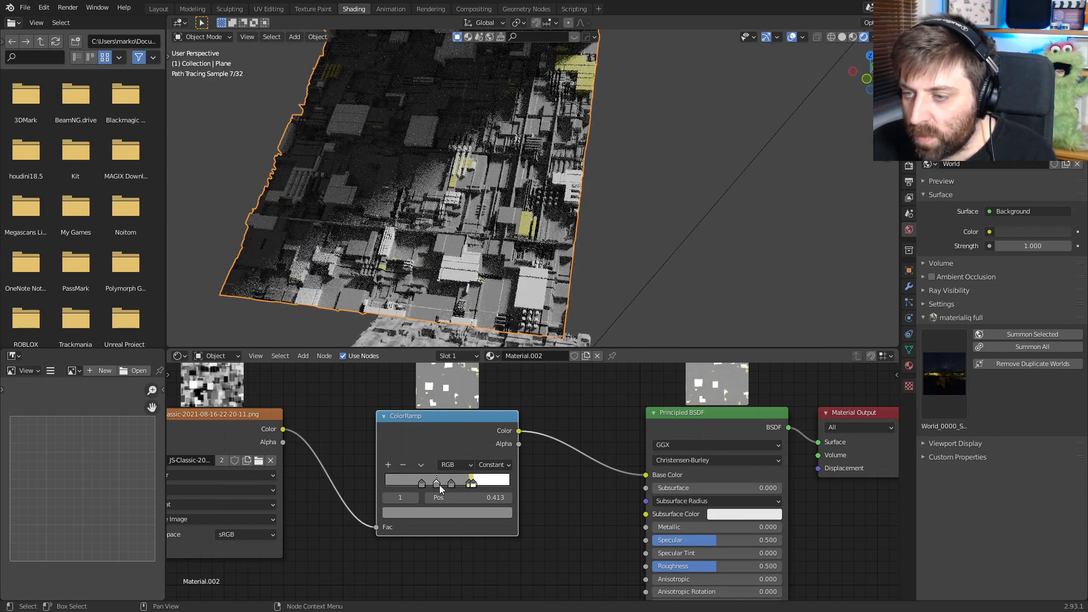
Step: Add a blue stop and slide it to tune the blue patch coverage
{"action": "left_click", "coordinate": [471, 483]}
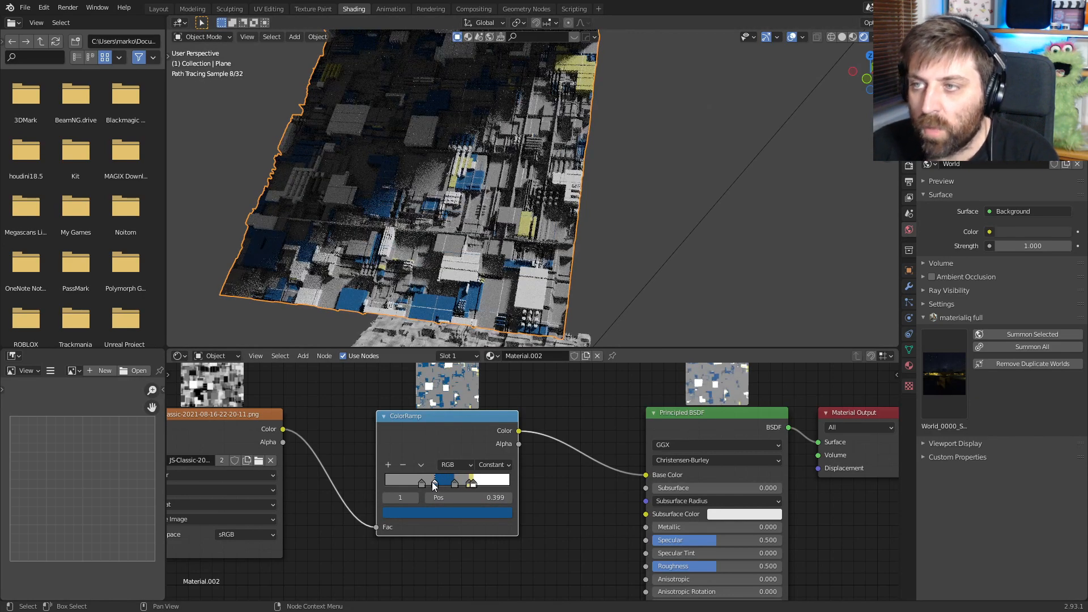
{"action": "left_click_drag", "start_coordinate": [434, 482], "coordinate": [451, 481]}
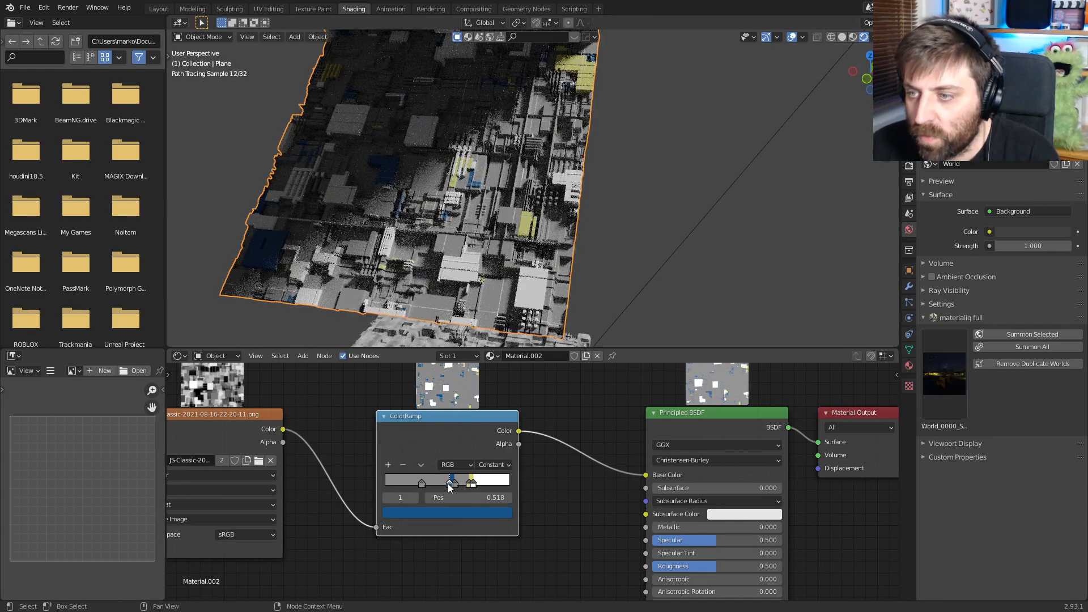
{"action": "left_click_drag", "start_coordinate": [451, 482], "coordinate": [470, 482]}
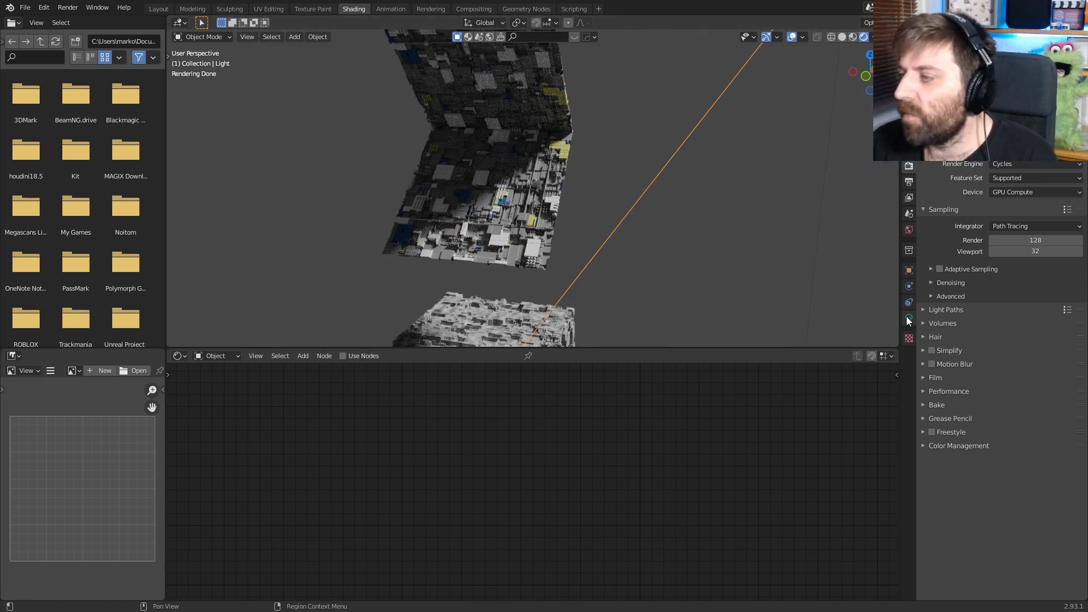
Step: Set the sun lamp's Angle to 0.1° for crisp hard shadows, then move to the world settings
{"action": "left_click", "coordinate": [908, 320]}
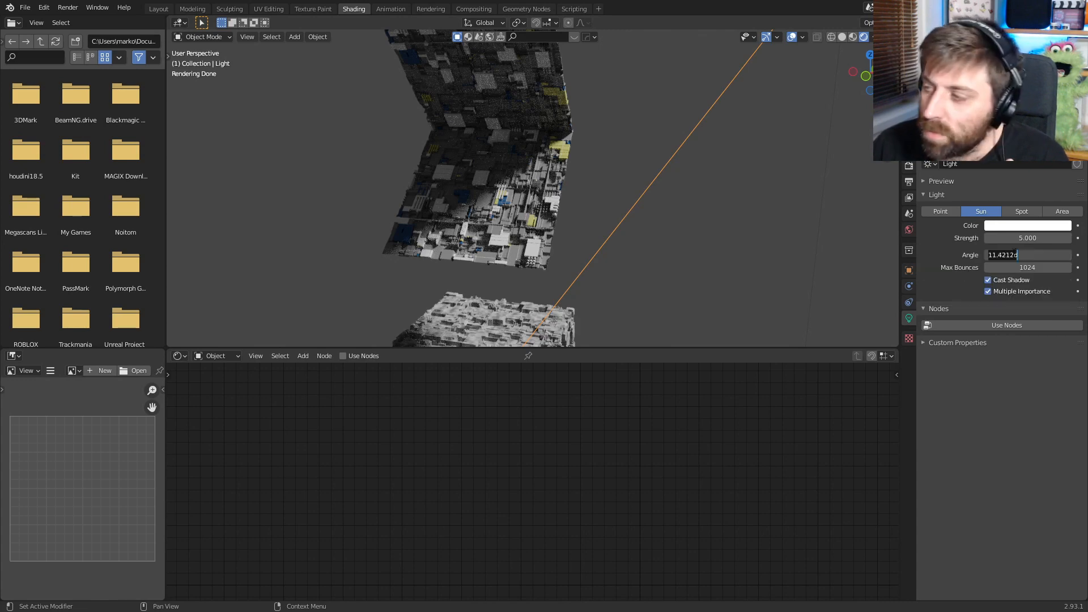
{"action": "type", "text": "0.1°"}
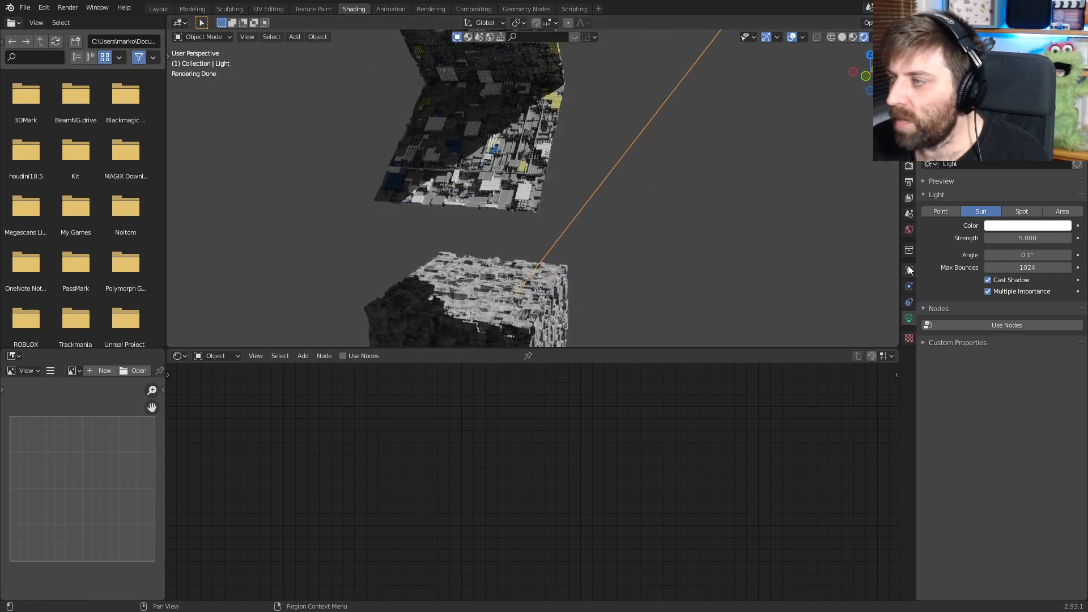
{"action": "mouse_move", "coordinate": [879, 314]}
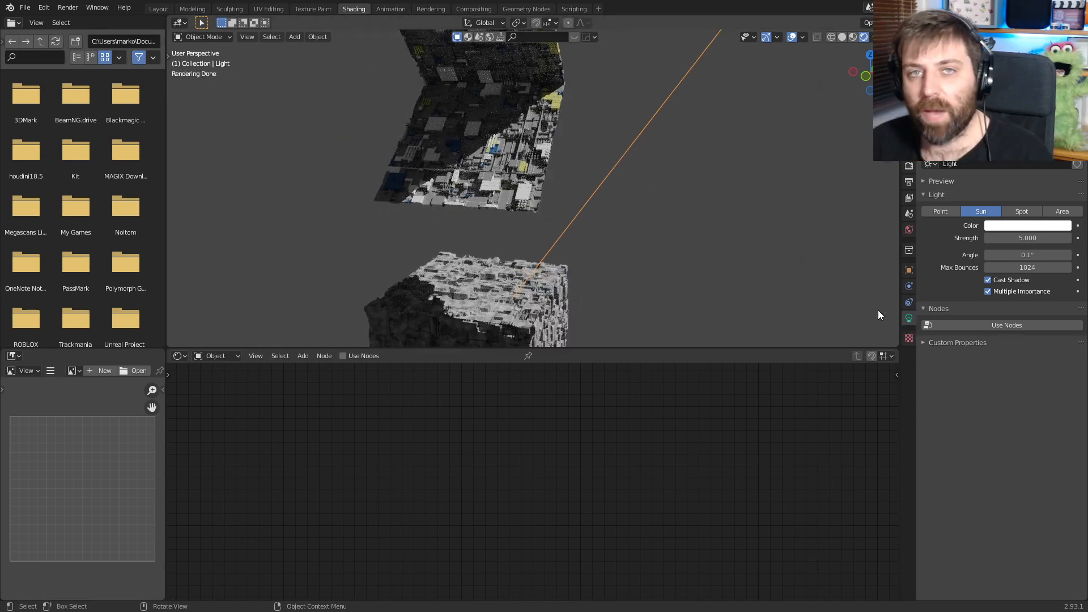
{"action": "left_click", "coordinate": [909, 230]}
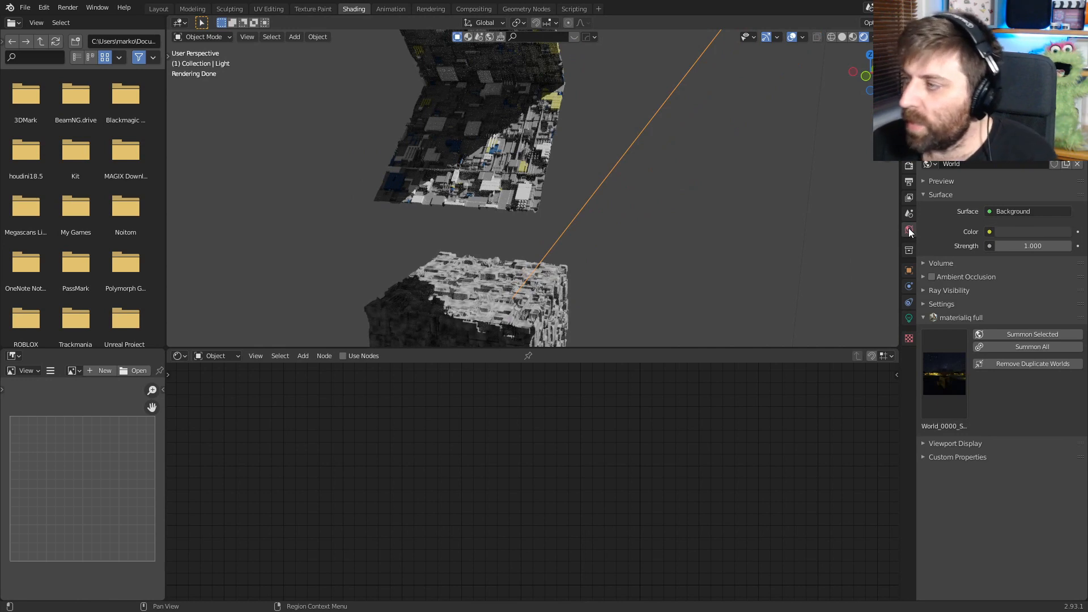
{"action": "mouse_move", "coordinate": [910, 230]}
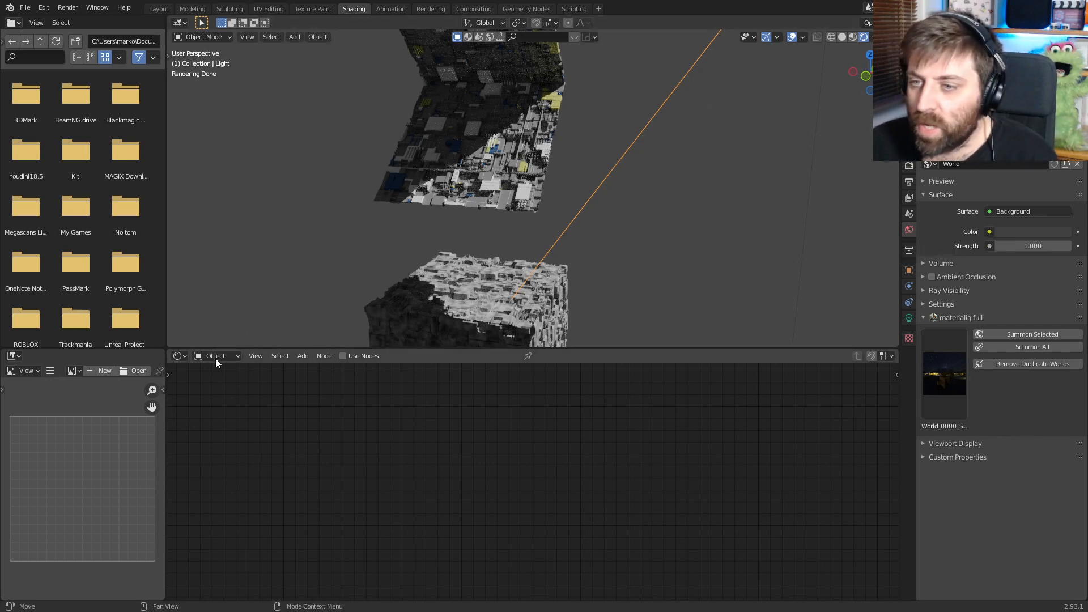
Step: Switch the node editor to World and add a Noise Texture with Scale 500
{"action": "left_click", "coordinate": [217, 355]}
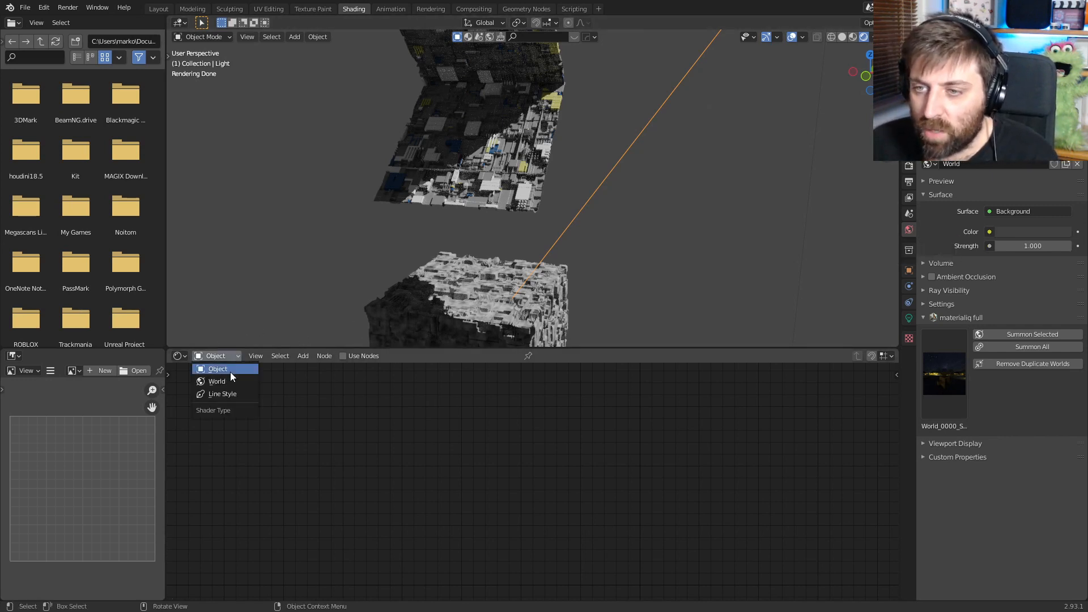
{"action": "left_click", "coordinate": [216, 381]}
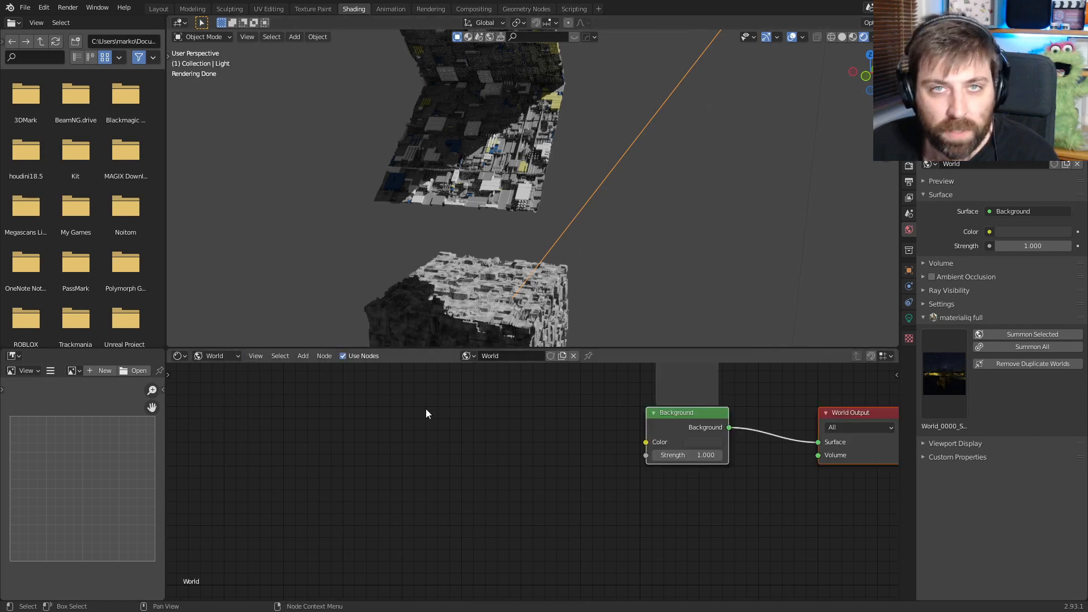
{"action": "type", "text": "noise"}
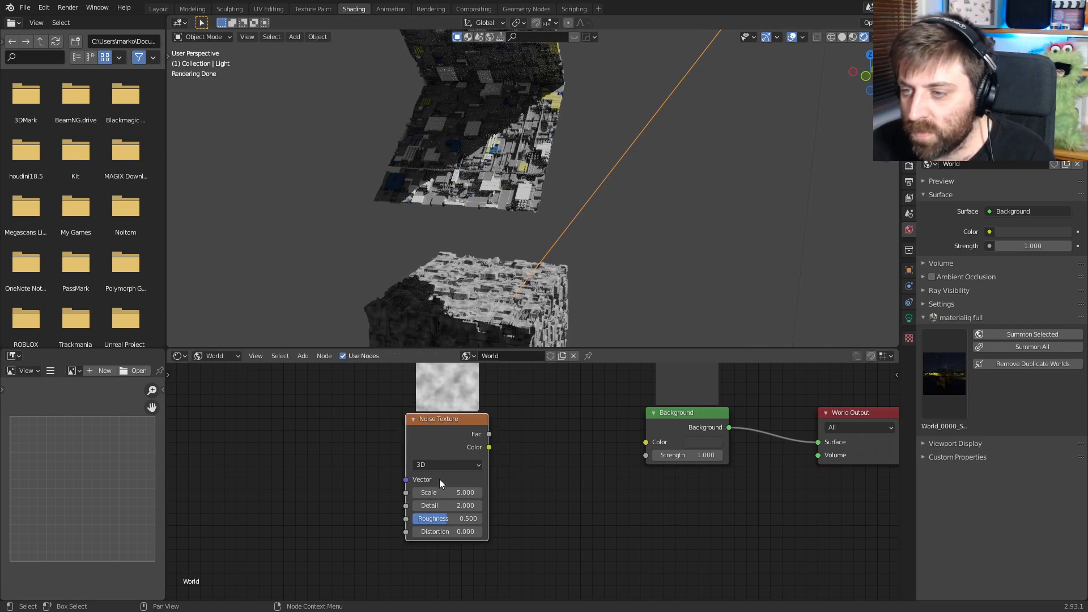
{"action": "left_click", "coordinate": [445, 492]}
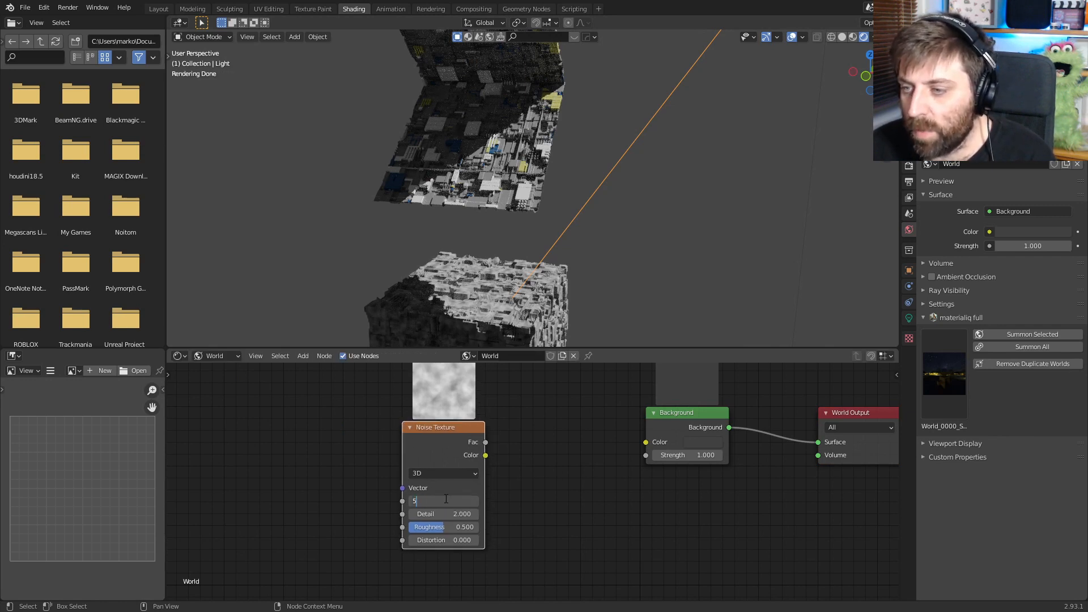
{"action": "type", "text": "000.0"}
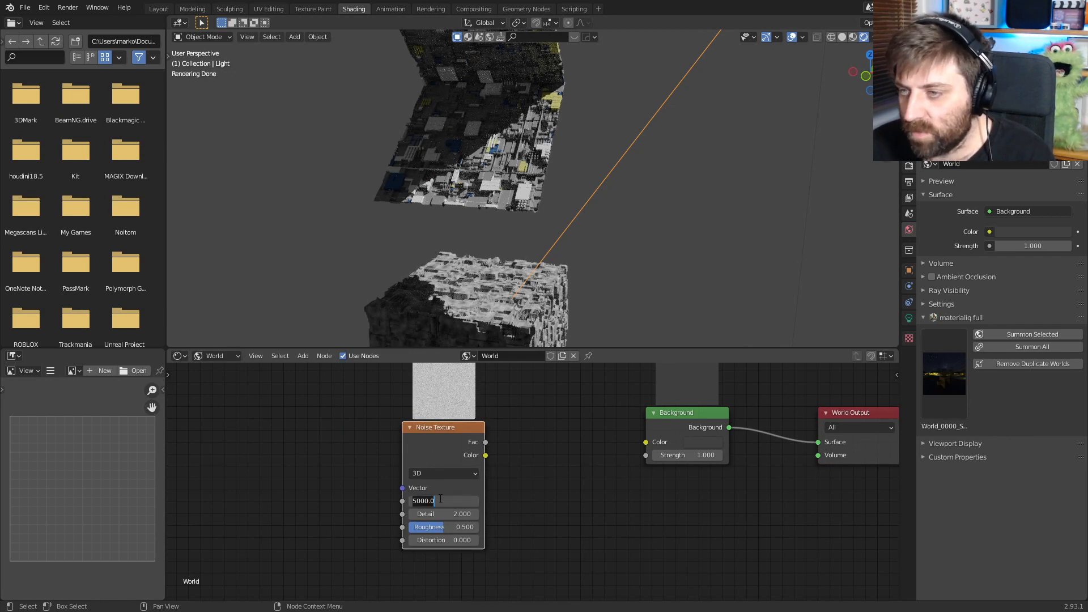
{"action": "type", "text": "500.000"}
{"action": "type", "text": "c"}
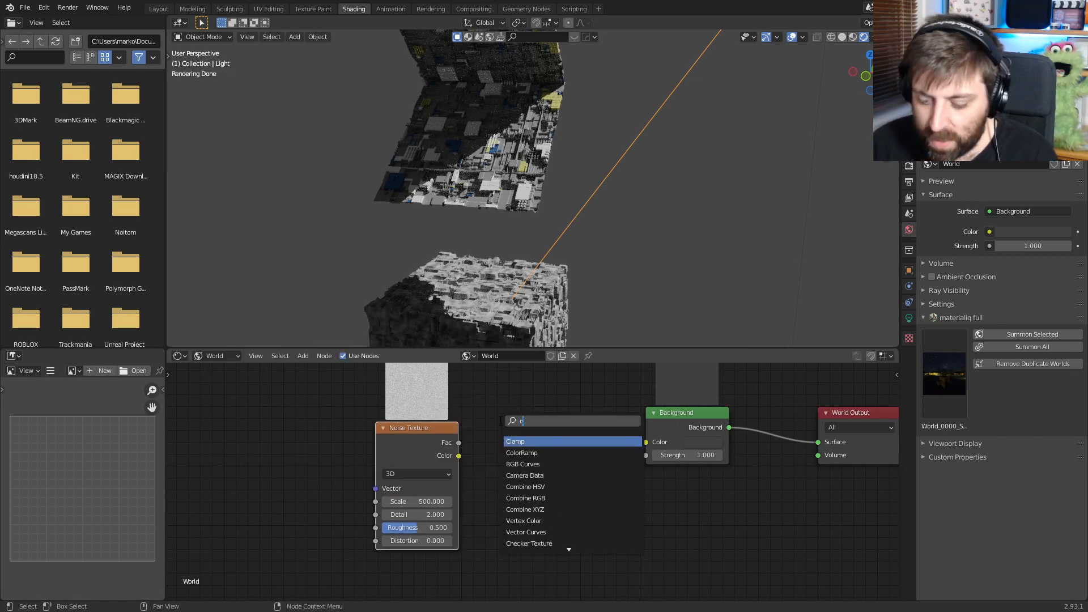
Step: Add a ColorRamp on the noise and squeeze its black and white stops near the right for sparse stars
{"action": "left_click", "coordinate": [522, 452]}
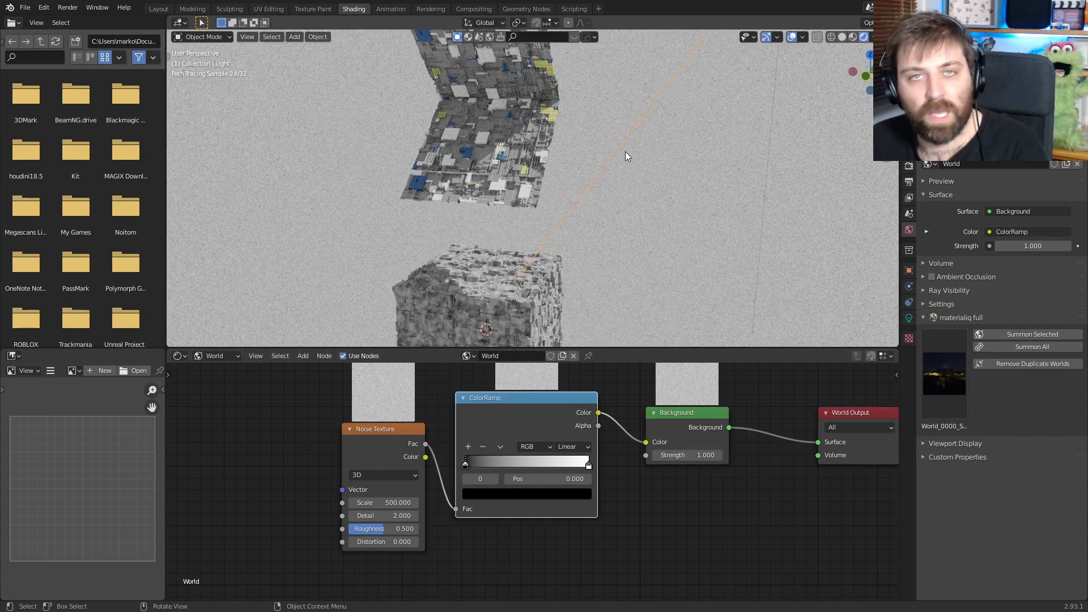
{"action": "left_click_drag", "start_coordinate": [465, 462], "coordinate": [540, 462]}
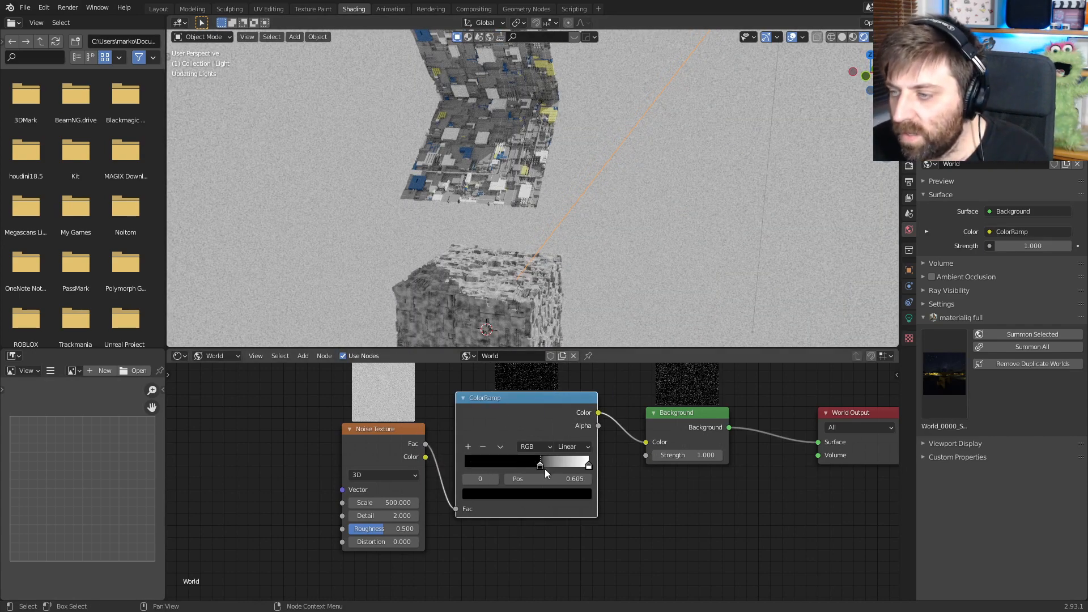
{"action": "left_click_drag", "start_coordinate": [539, 463], "coordinate": [555, 462]}
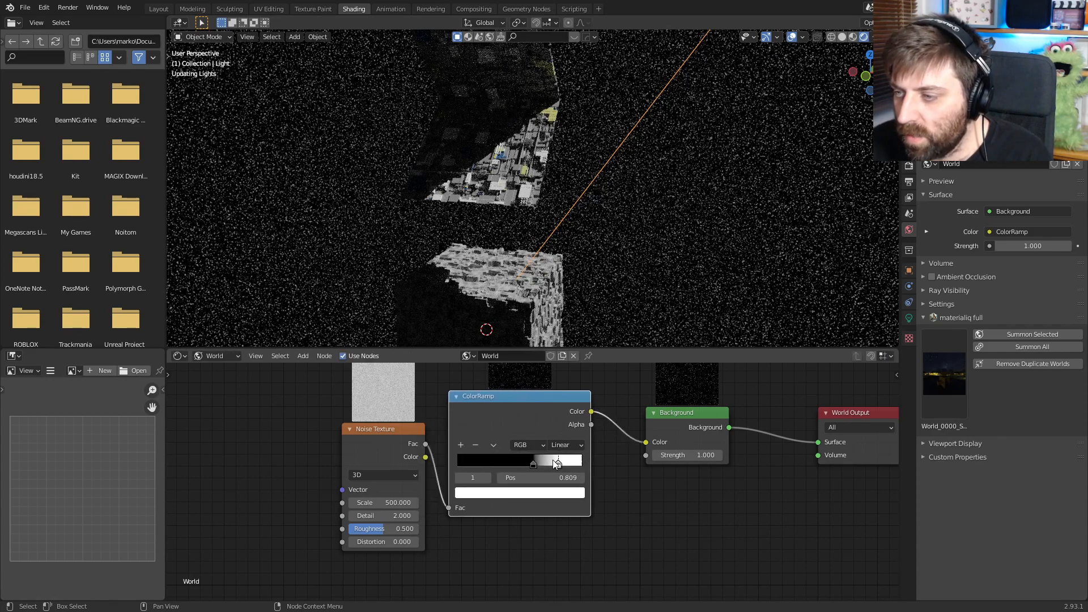
{"action": "left_click_drag", "start_coordinate": [555, 462], "coordinate": [546, 462]}
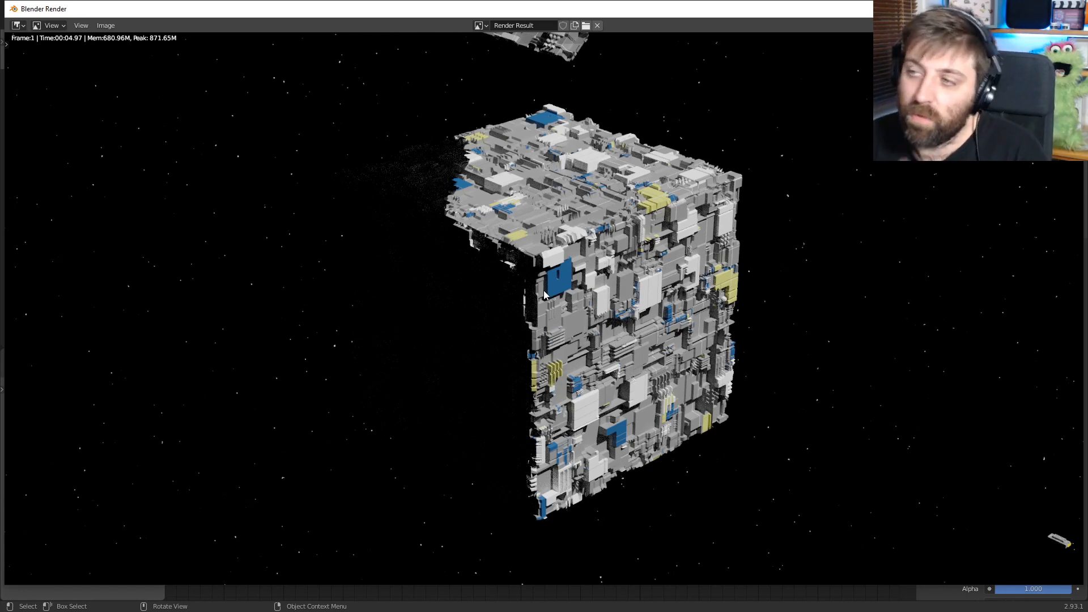
{"action": "mouse_move", "coordinate": [684, 218]}
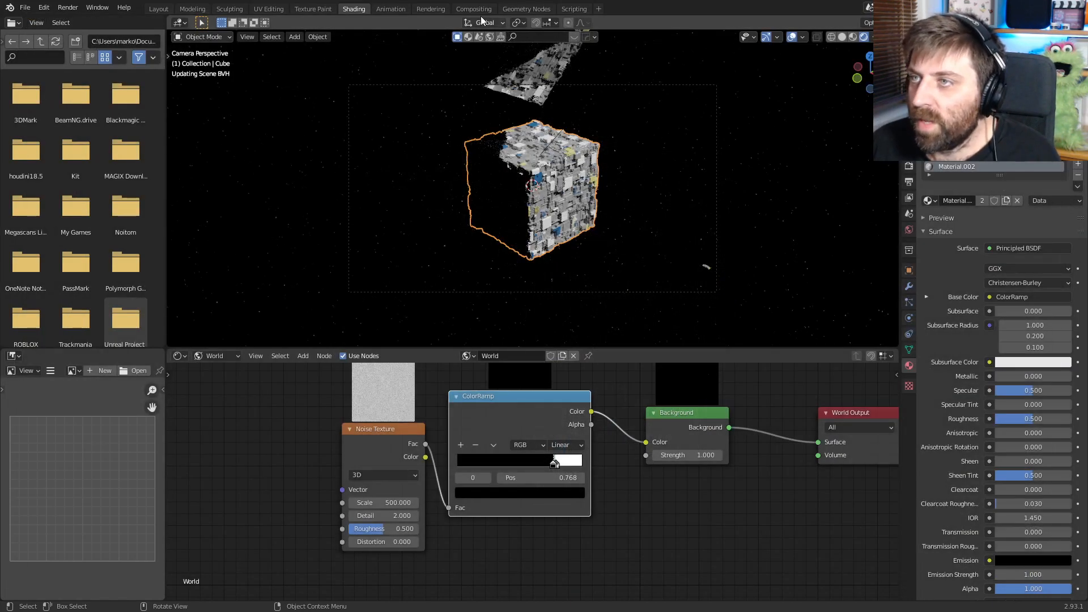
Step: Switch to the Compositing workspace after rendering the starfield shot
{"action": "left_click", "coordinate": [474, 8]}
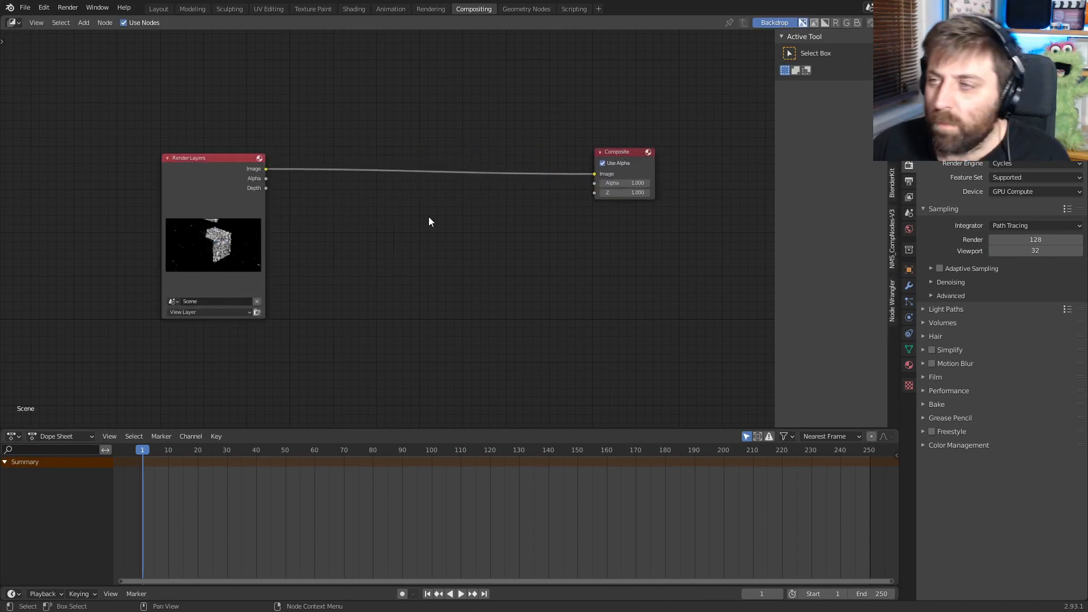
{"action": "mouse_move", "coordinate": [511, 231]}
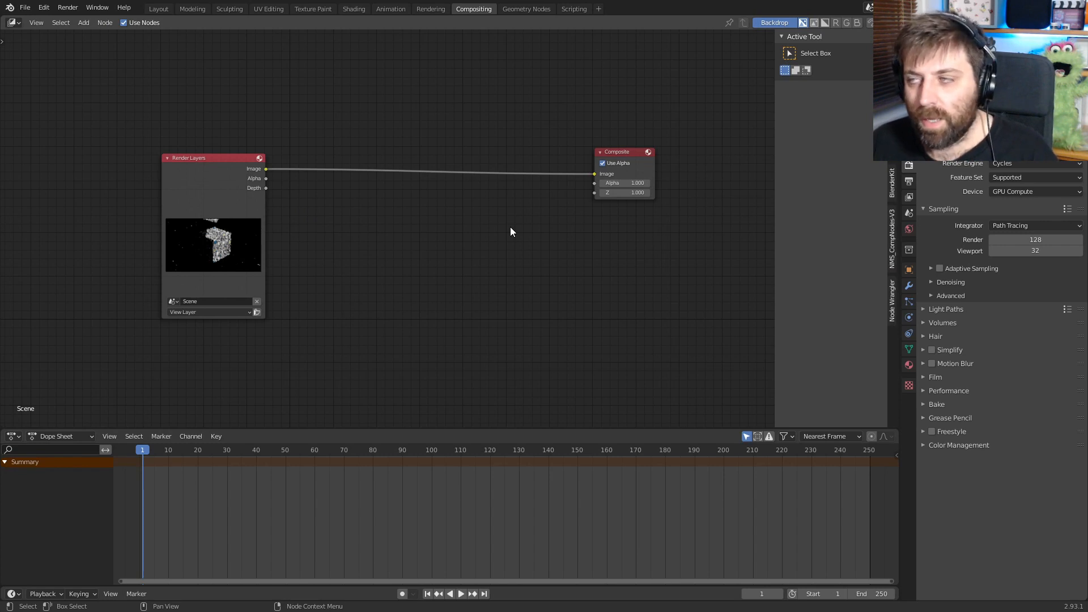
Step: Attach a Viewer node to Render Layers so the render shows as the backdrop
{"action": "left_click", "coordinate": [511, 231]}
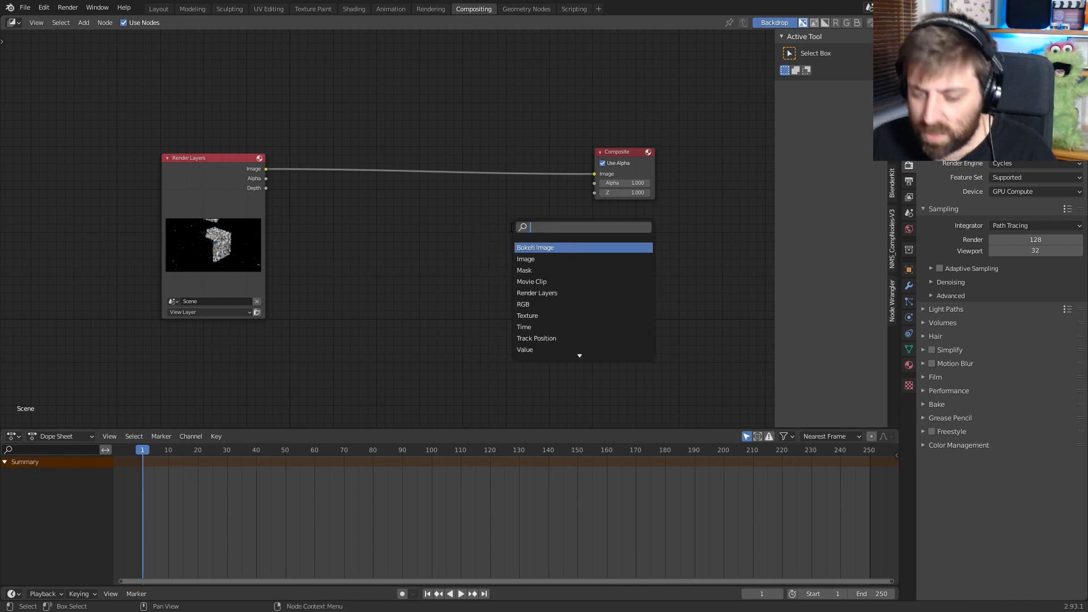
{"action": "left_click", "coordinate": [525, 258]}
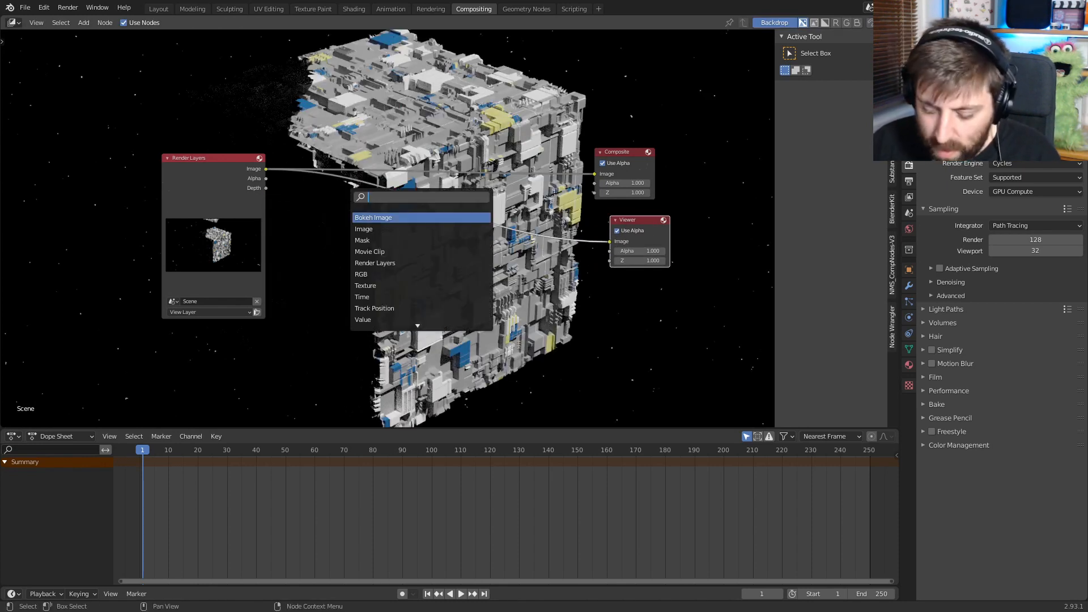
Step: Add a Color Balance node between Render Layers and the Composite output
{"action": "type", "text": "colr"}
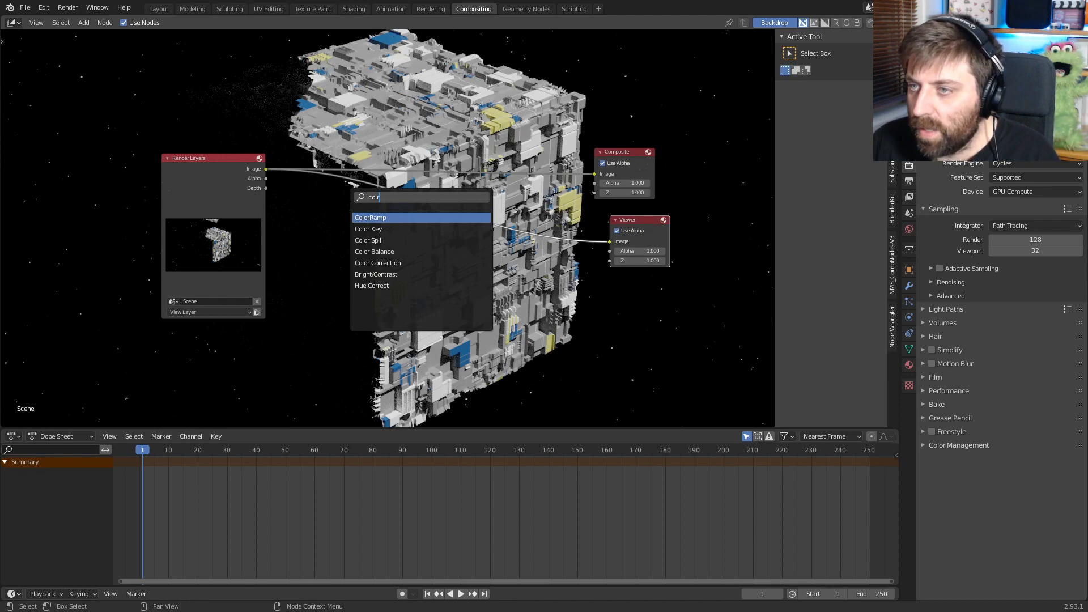
{"action": "left_click", "coordinate": [374, 252]}
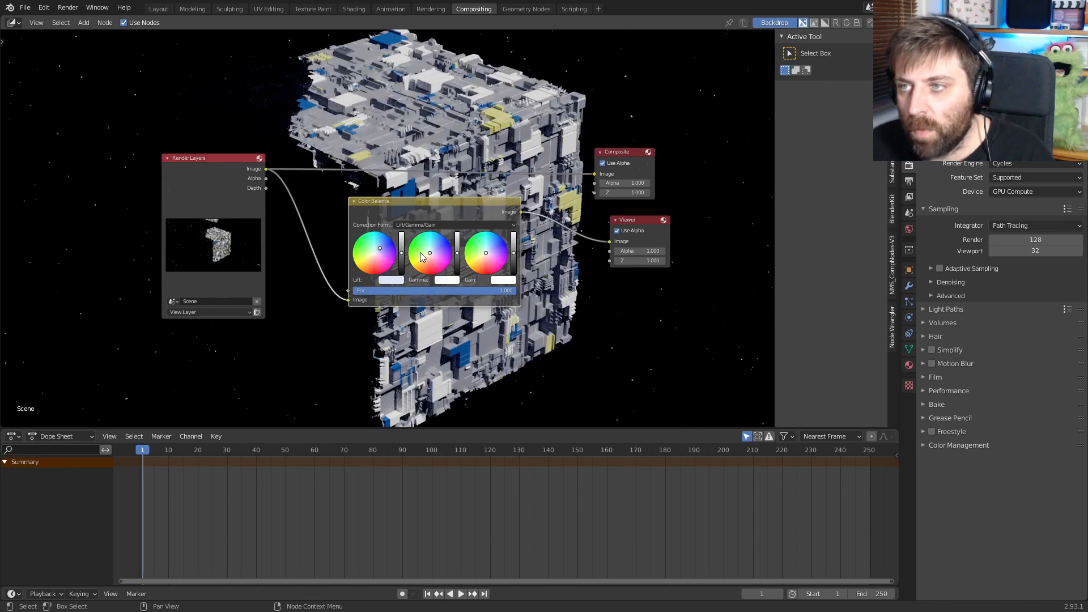
{"action": "mouse_move", "coordinate": [474, 260]}
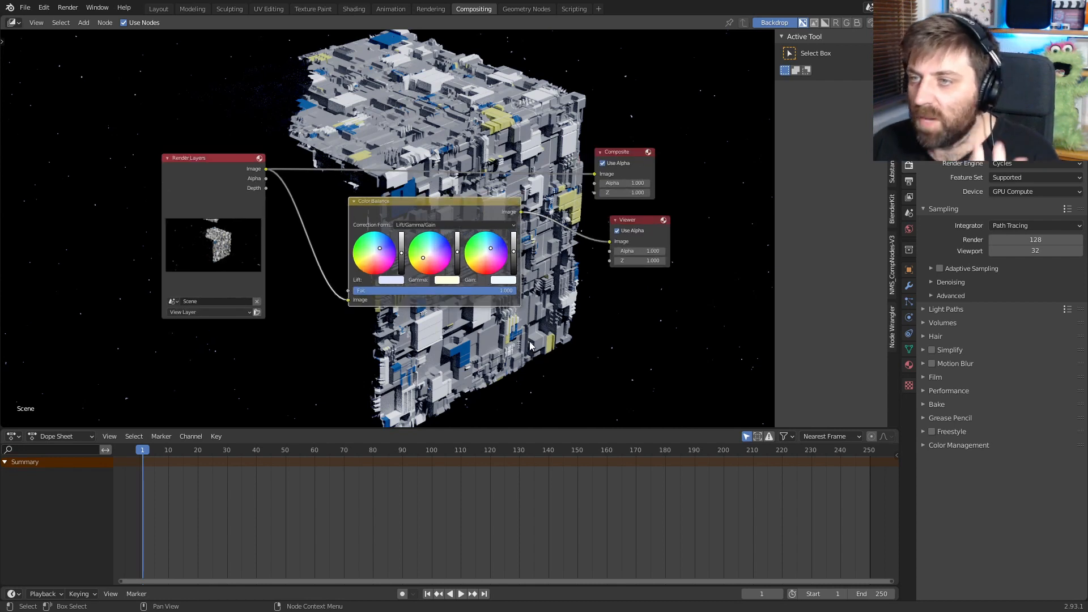
{"action": "mouse_move", "coordinate": [546, 246]}
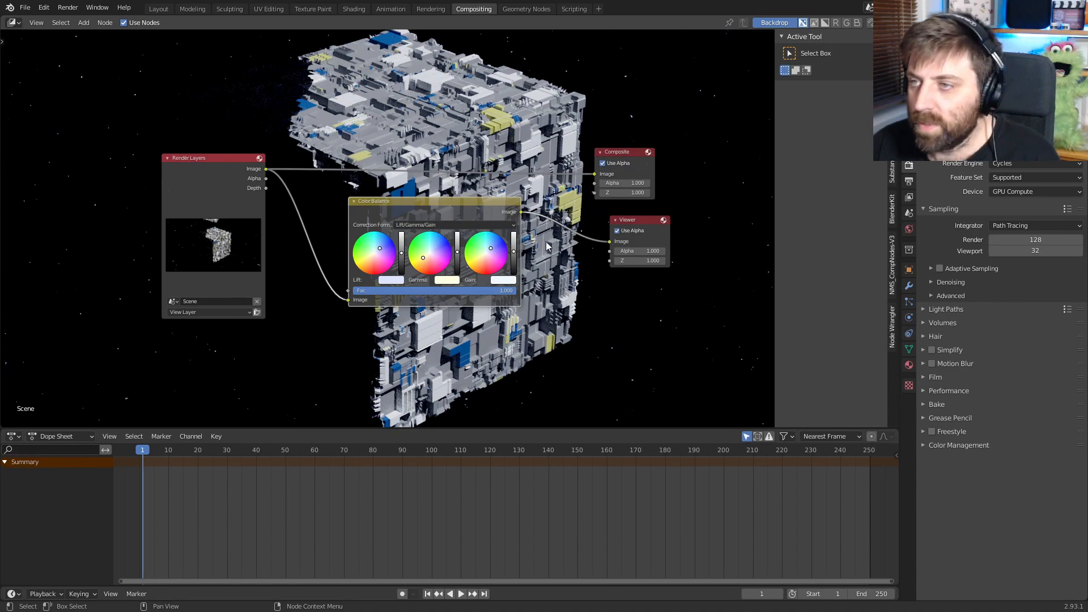